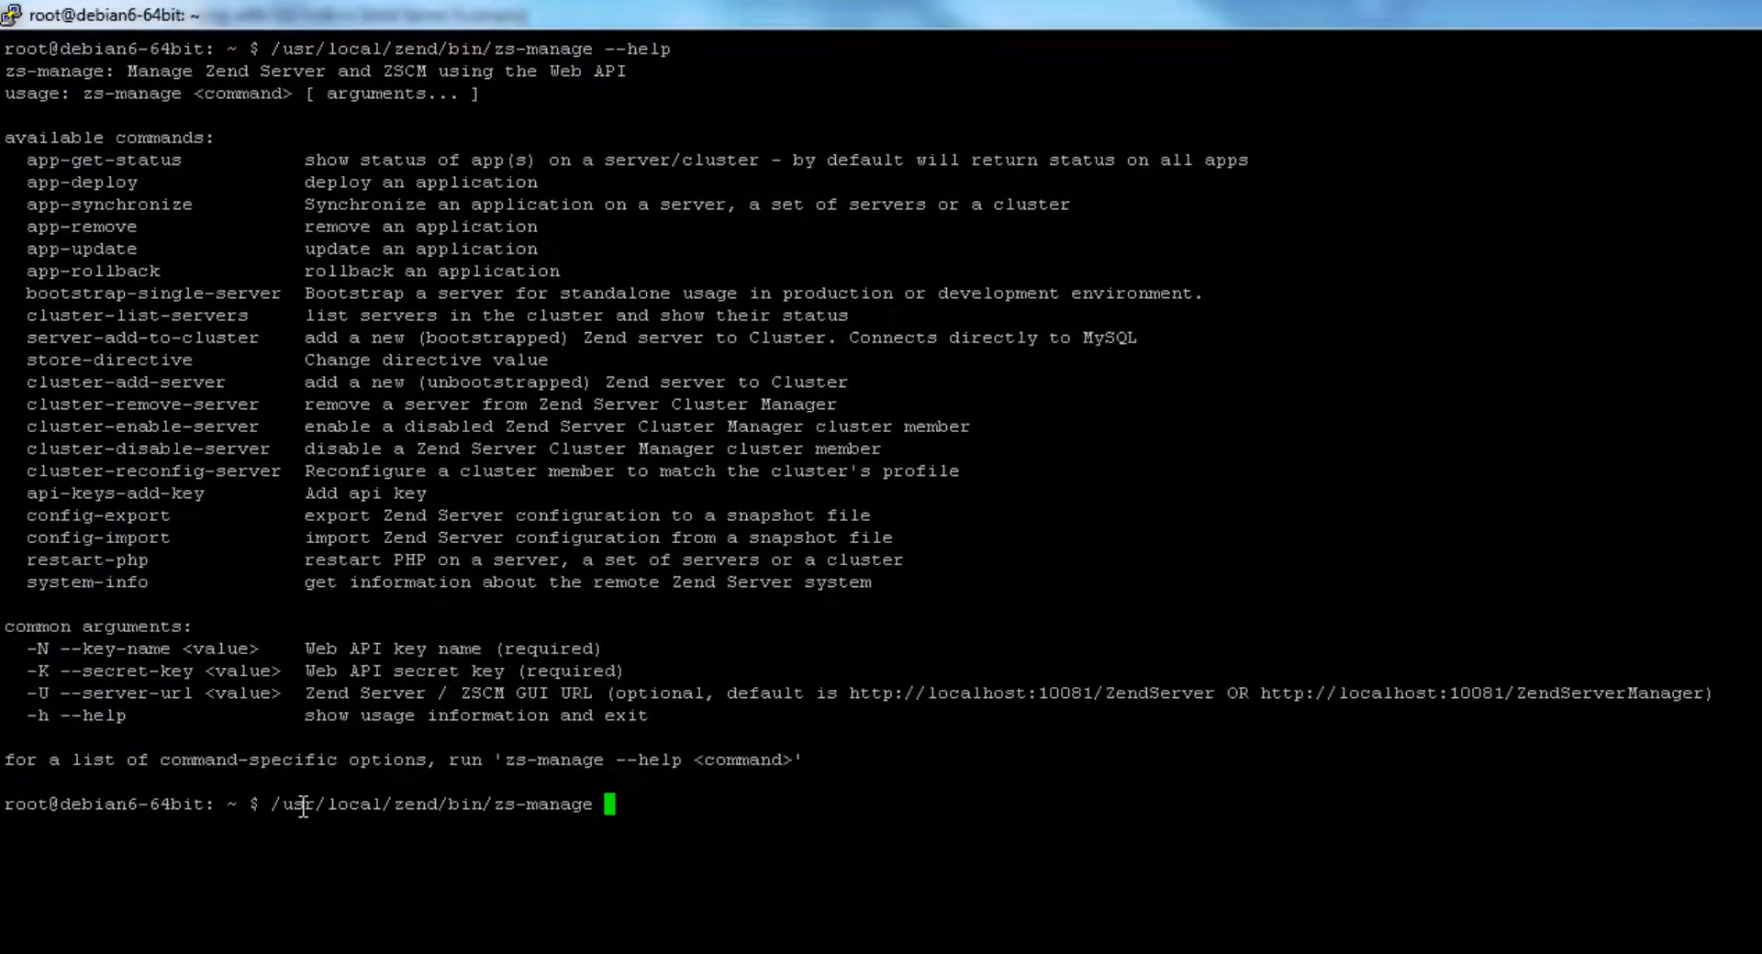
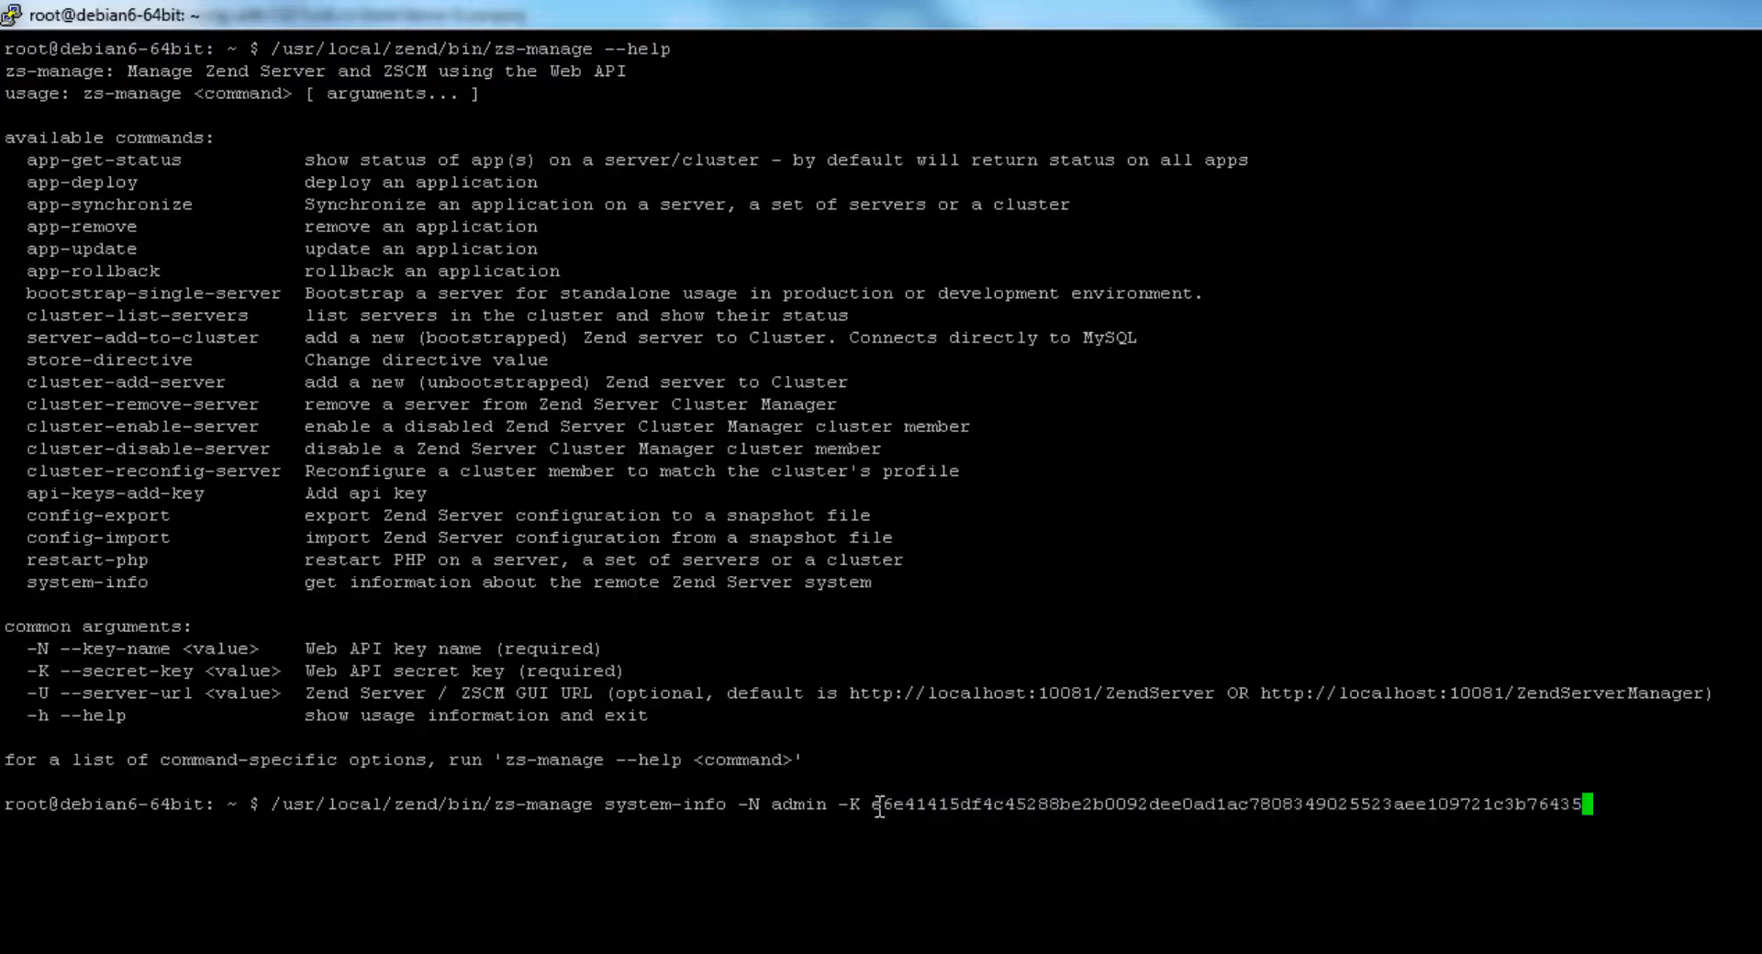
Run zs-manage system-info -N admin -K <secret key>, then clear the terminal.
key(Return)
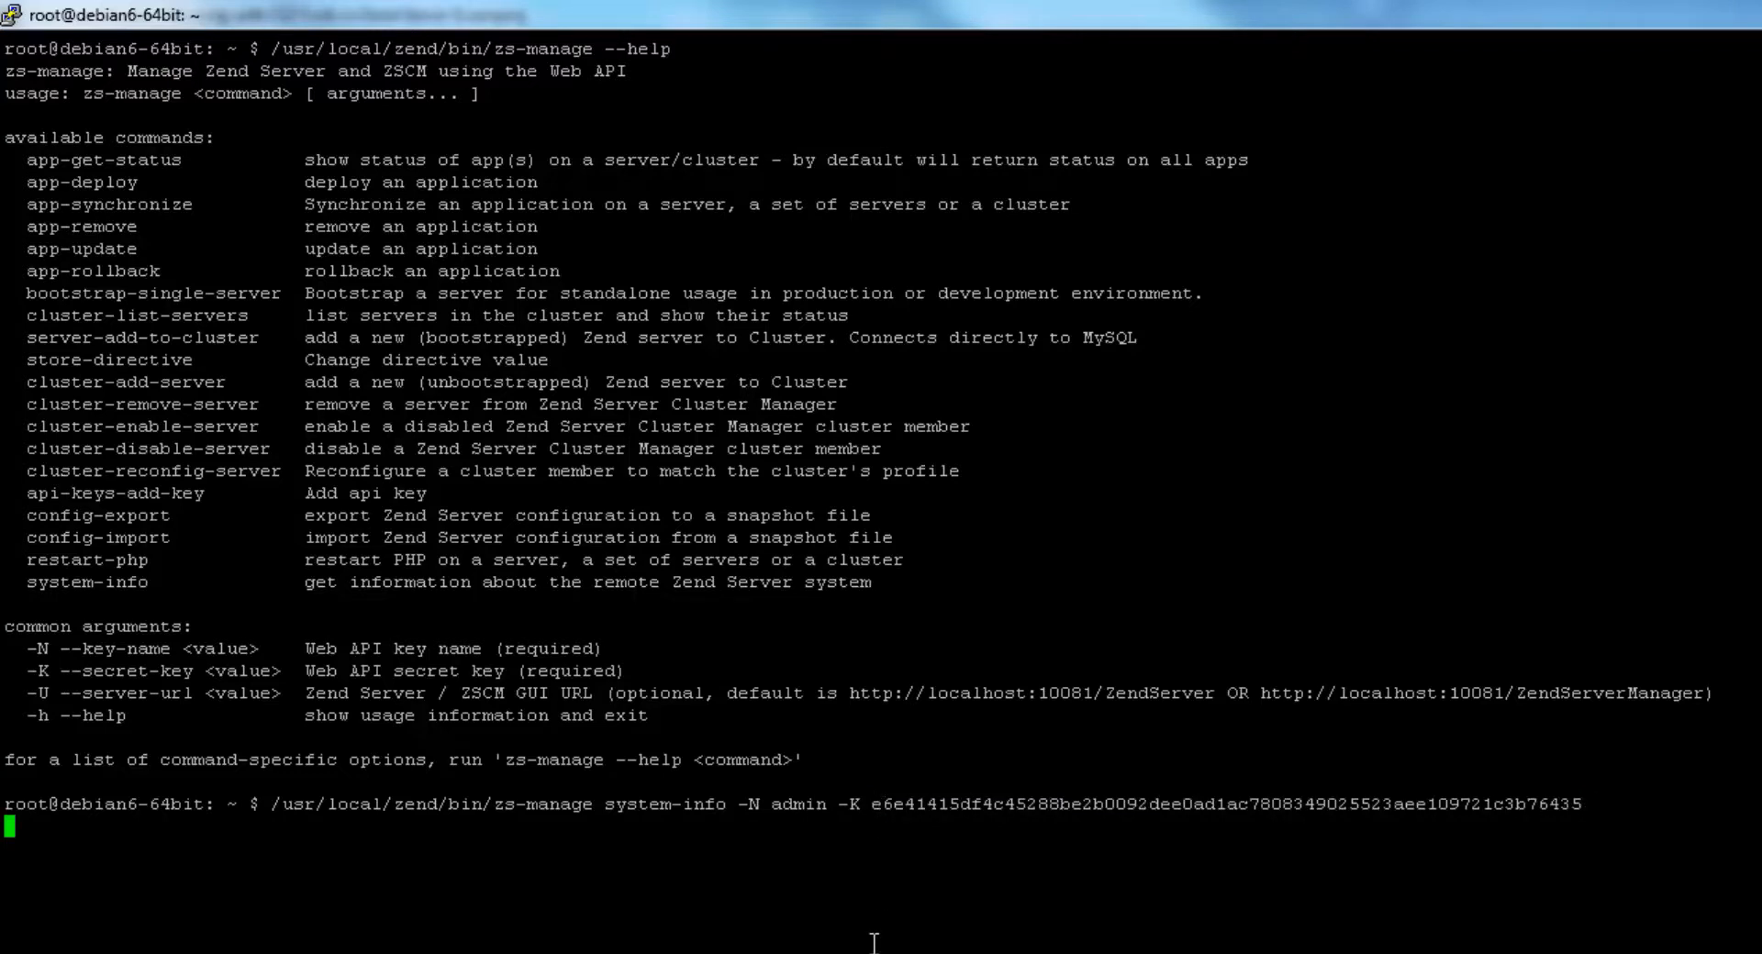
key(Return)
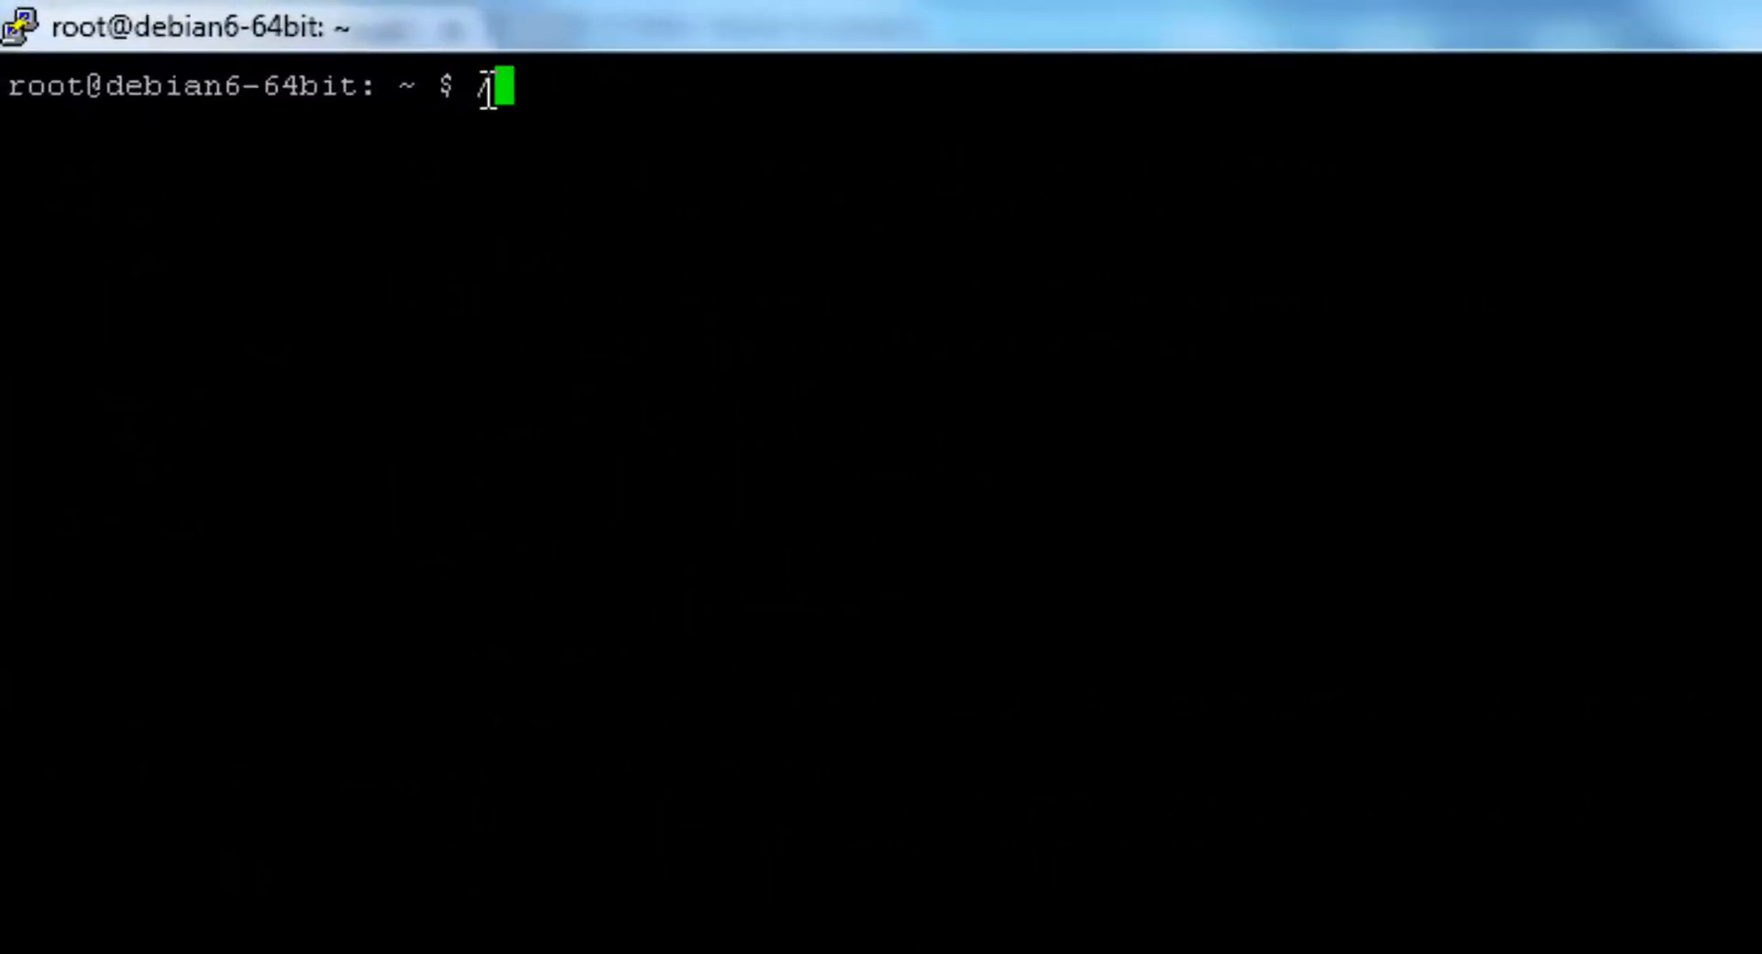
Run /usr/local/zend/bin/zs-manage with no arguments to list its commands and common arguments.
text(usr/local)
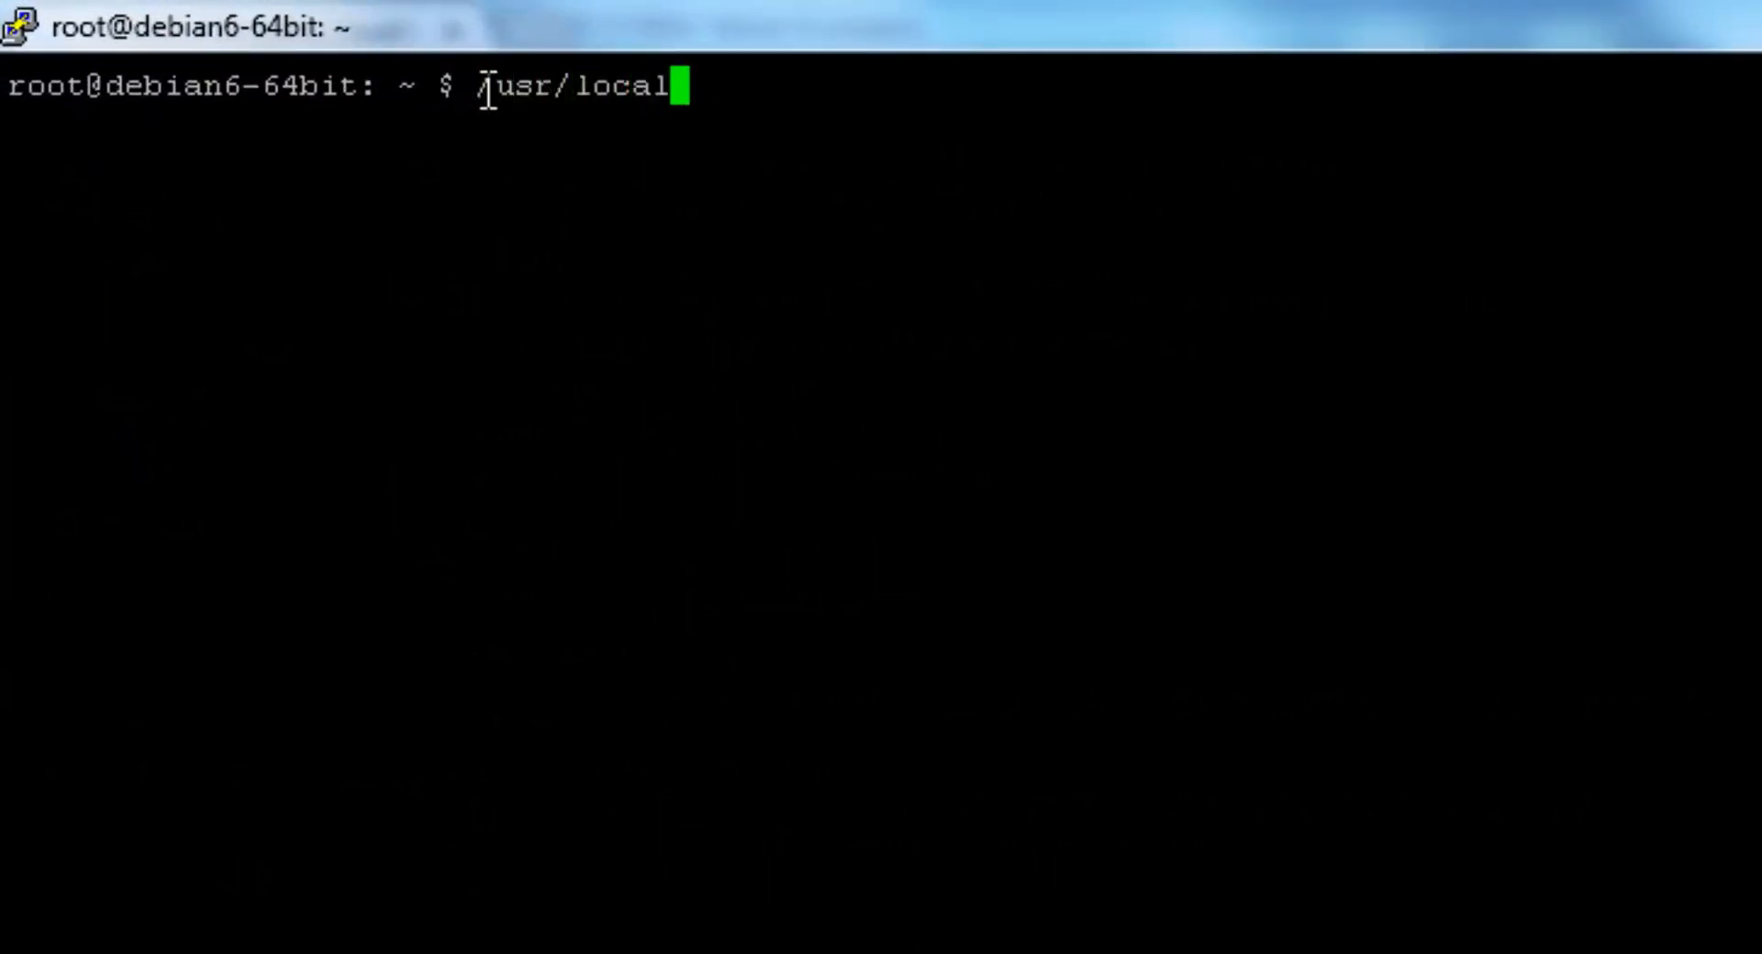
text(/zend/)
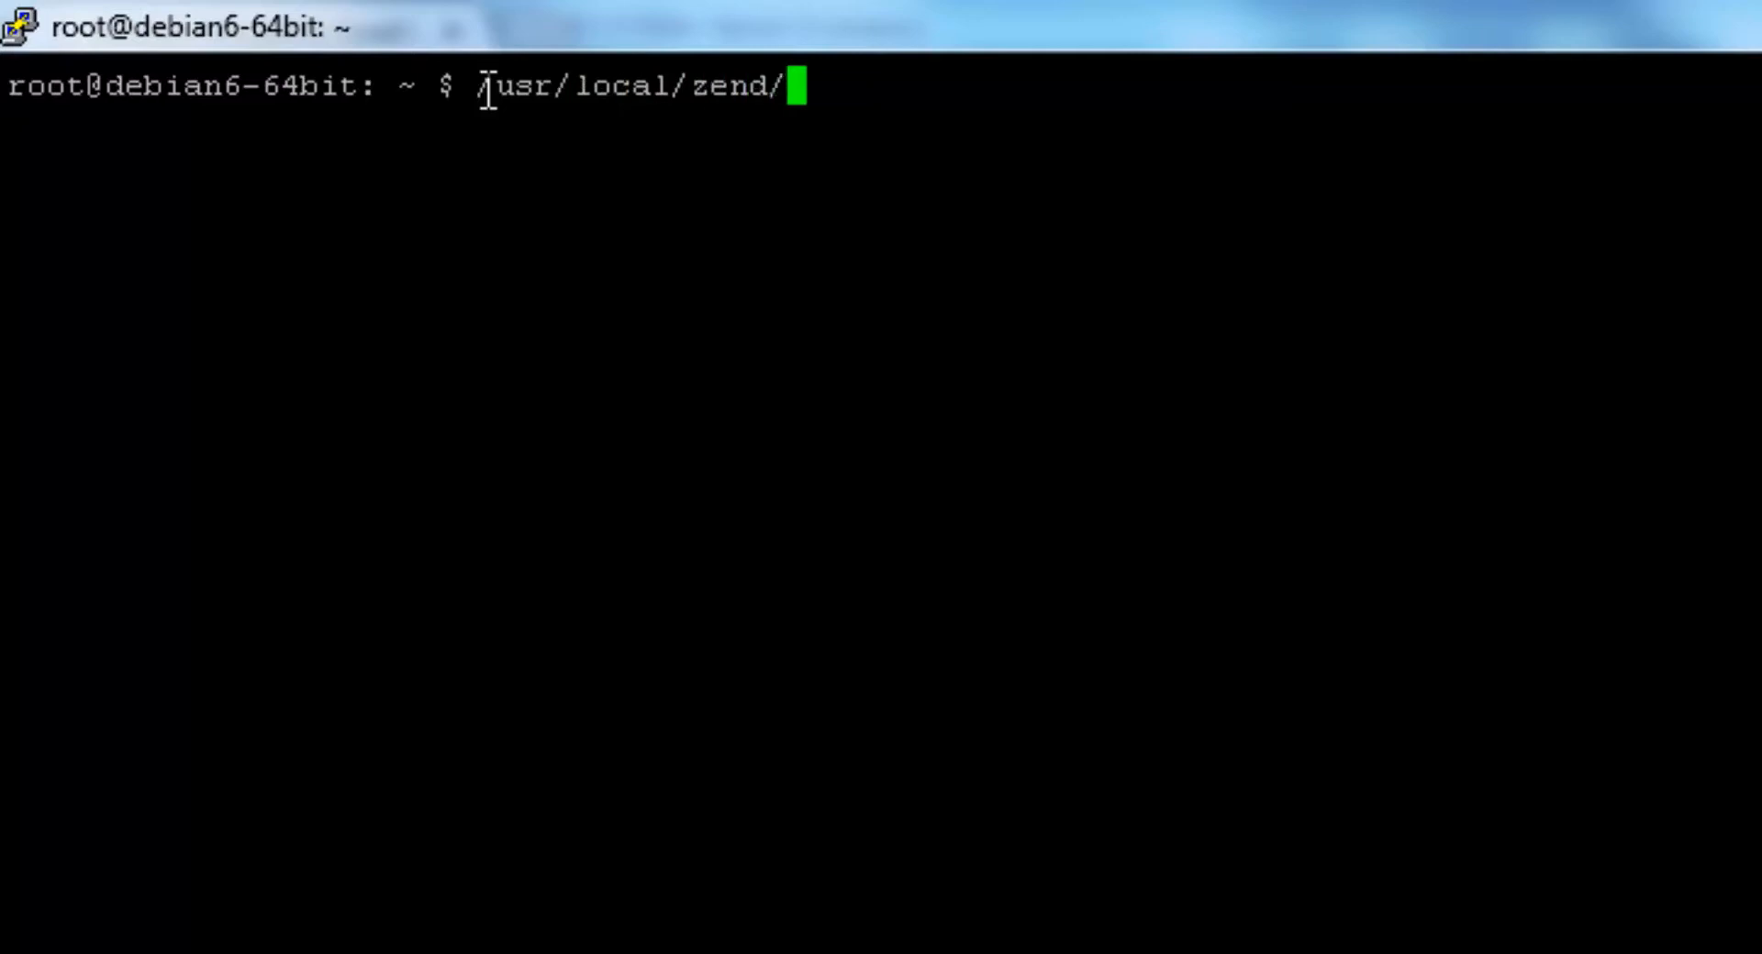
text(bin/z)
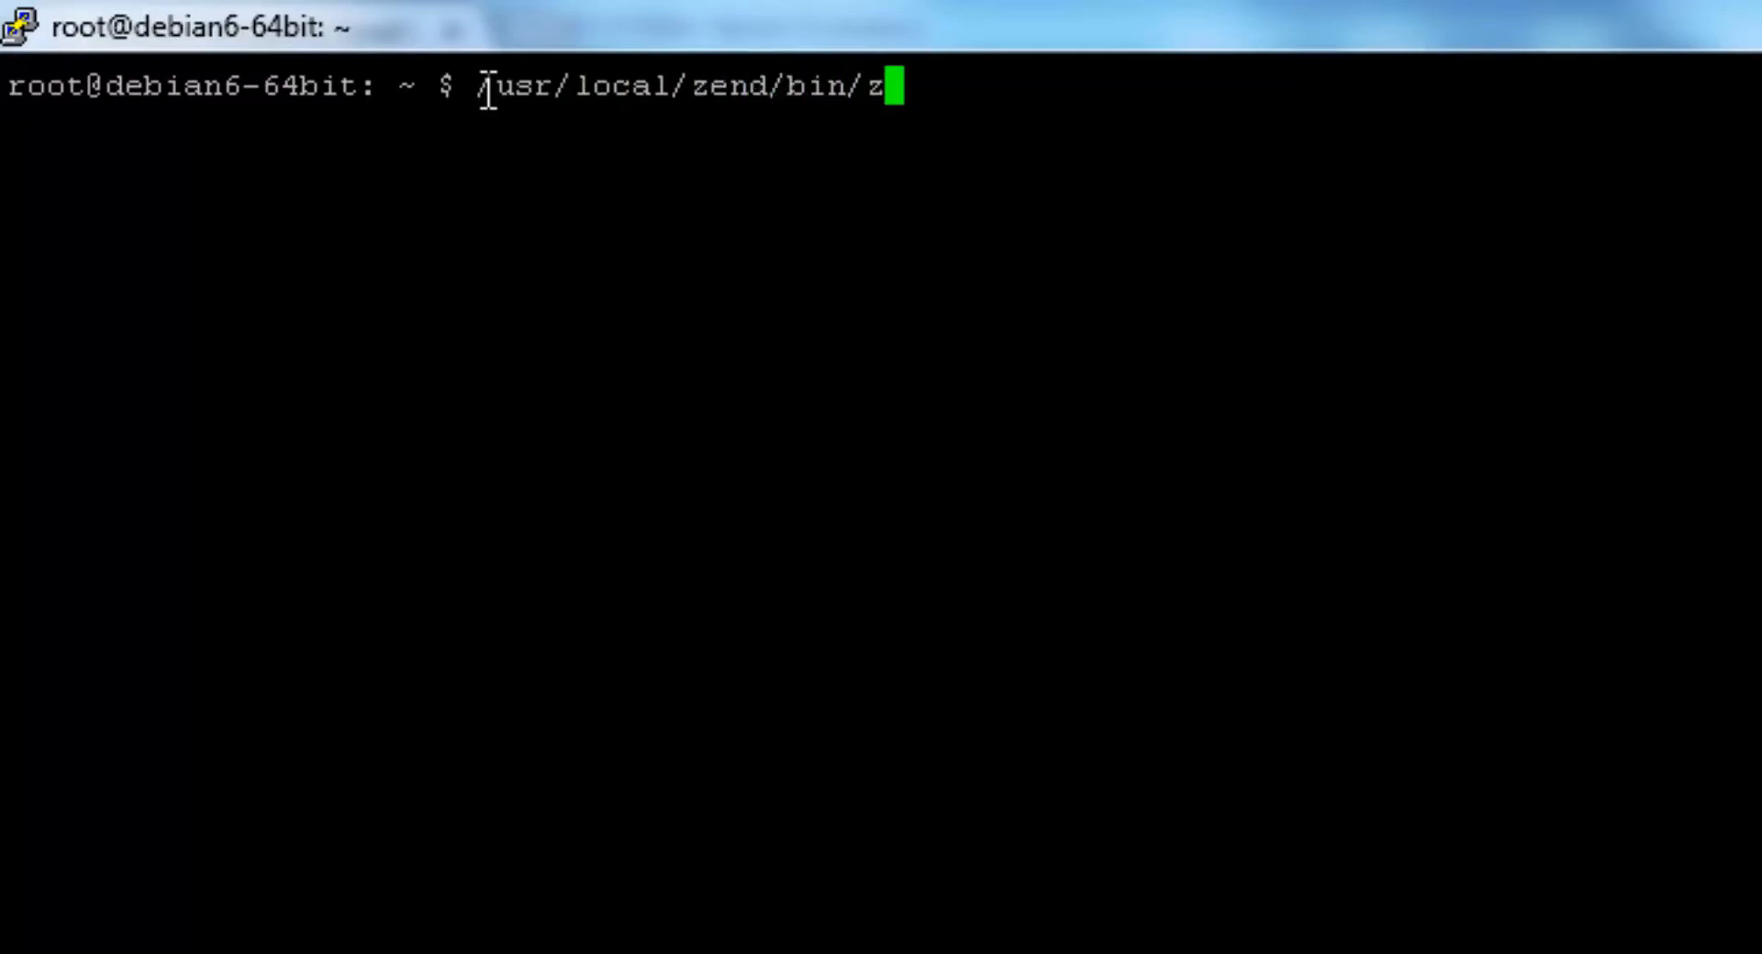
text(s-manage)
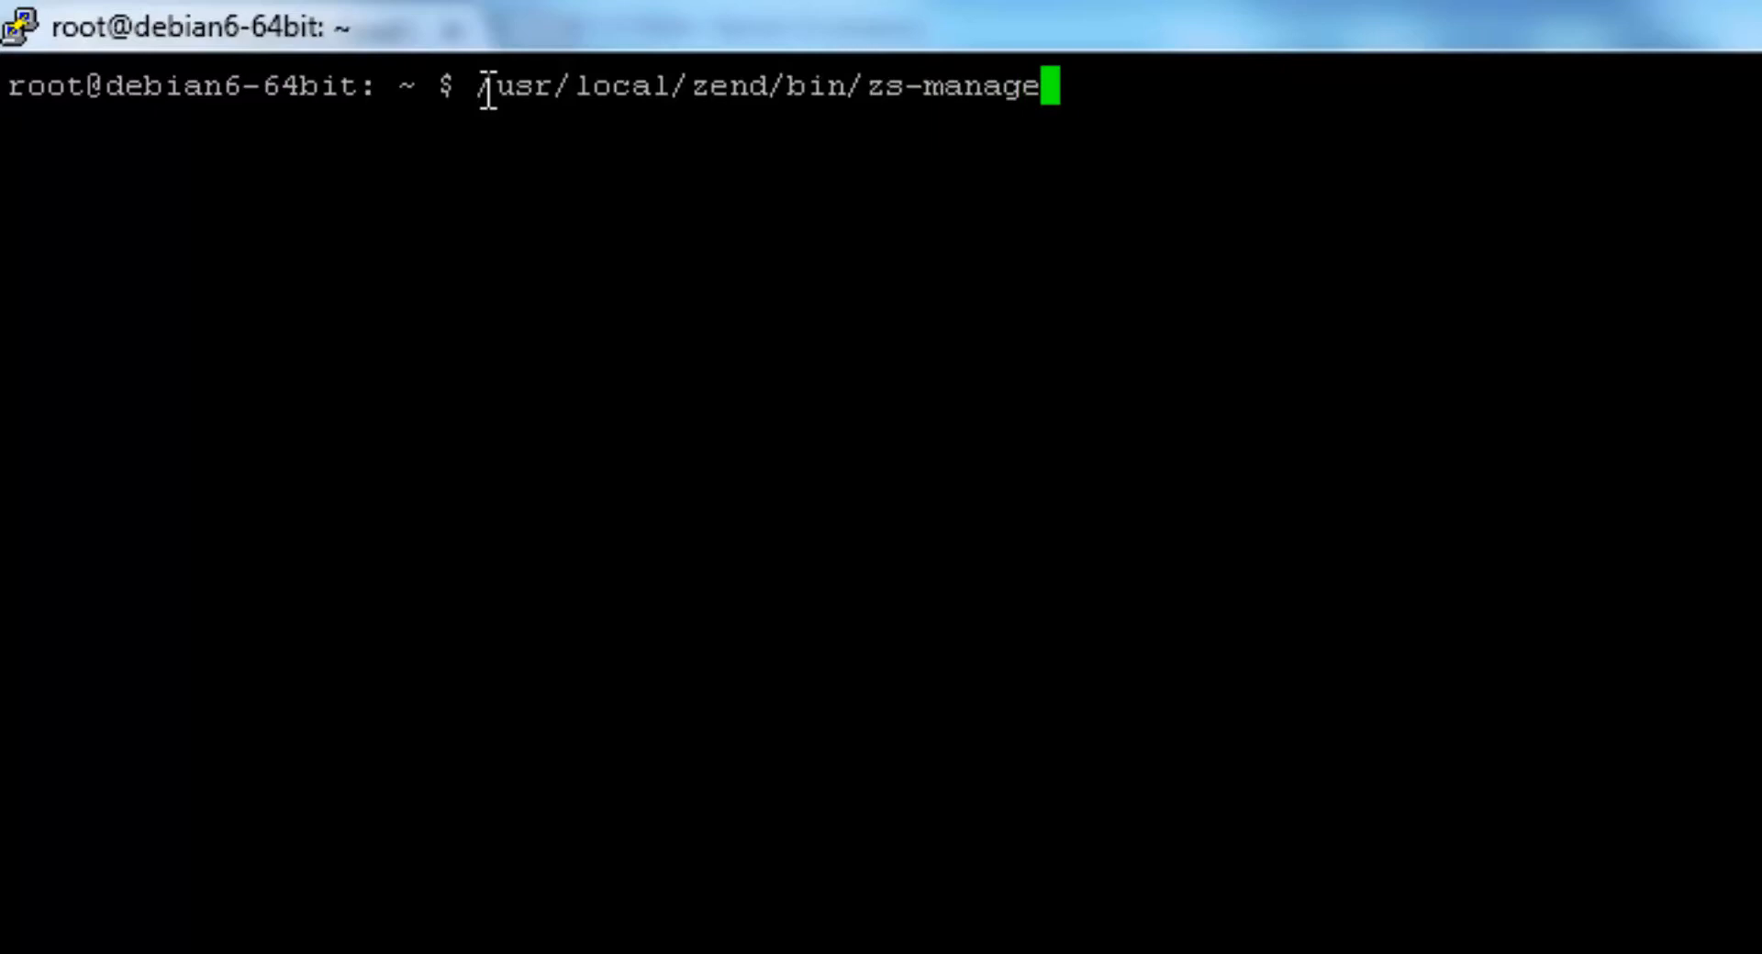
key(Return)
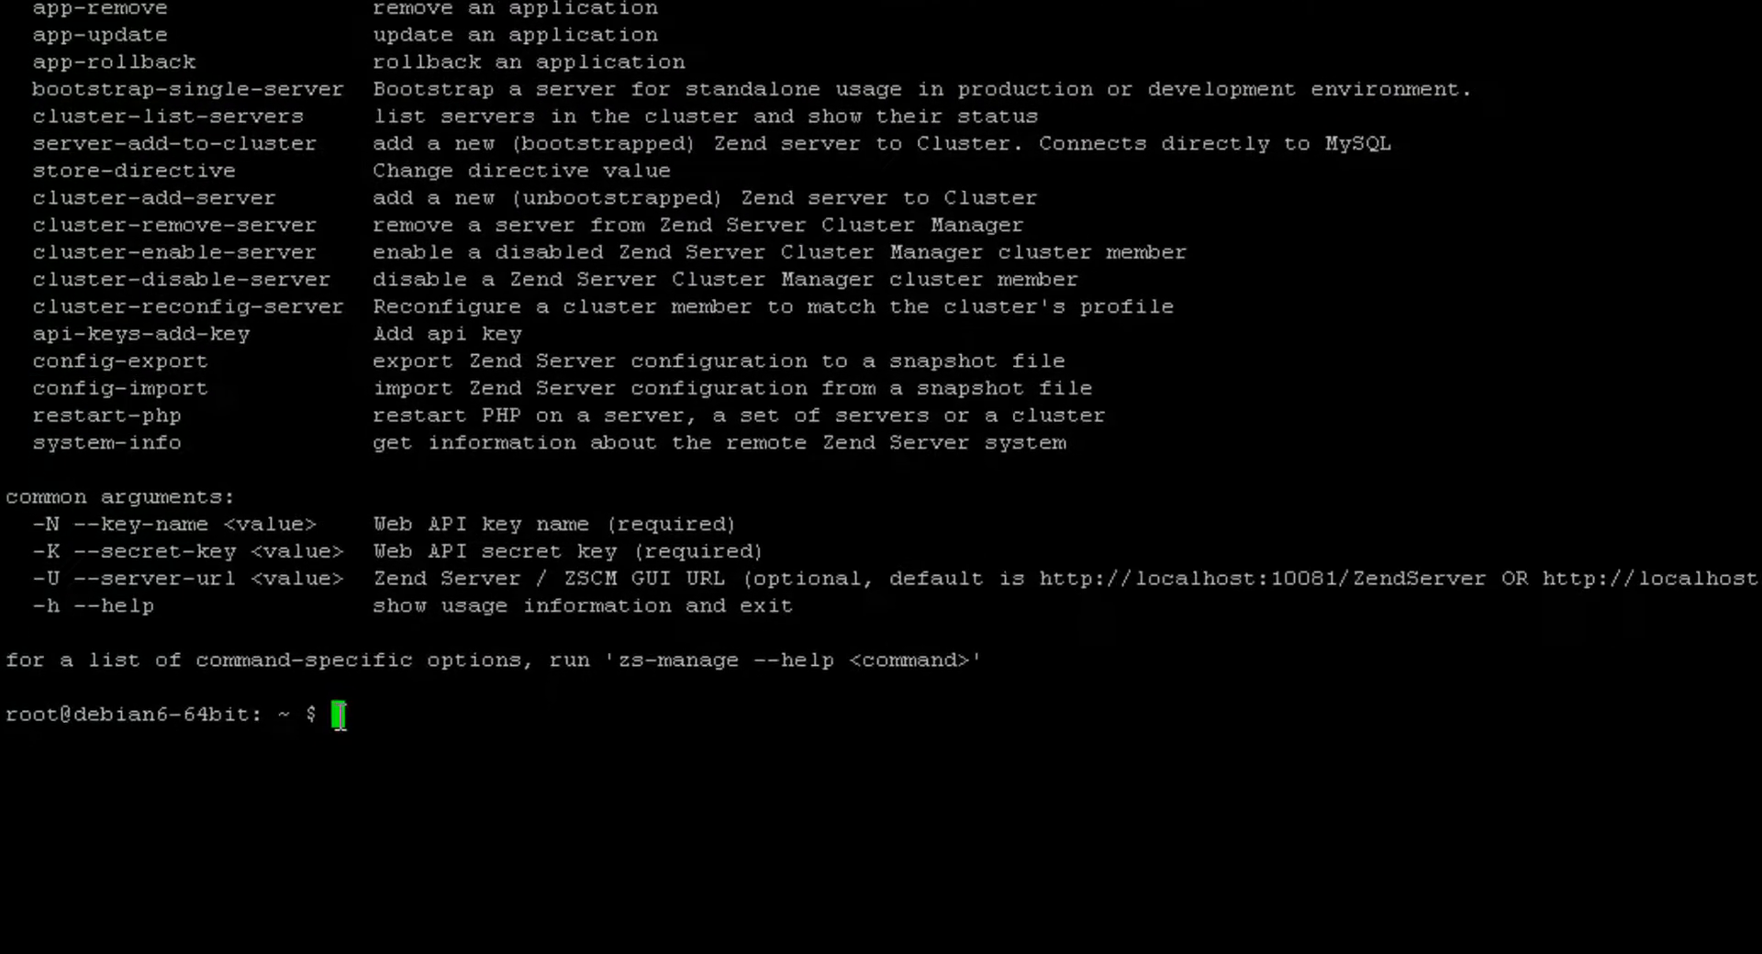
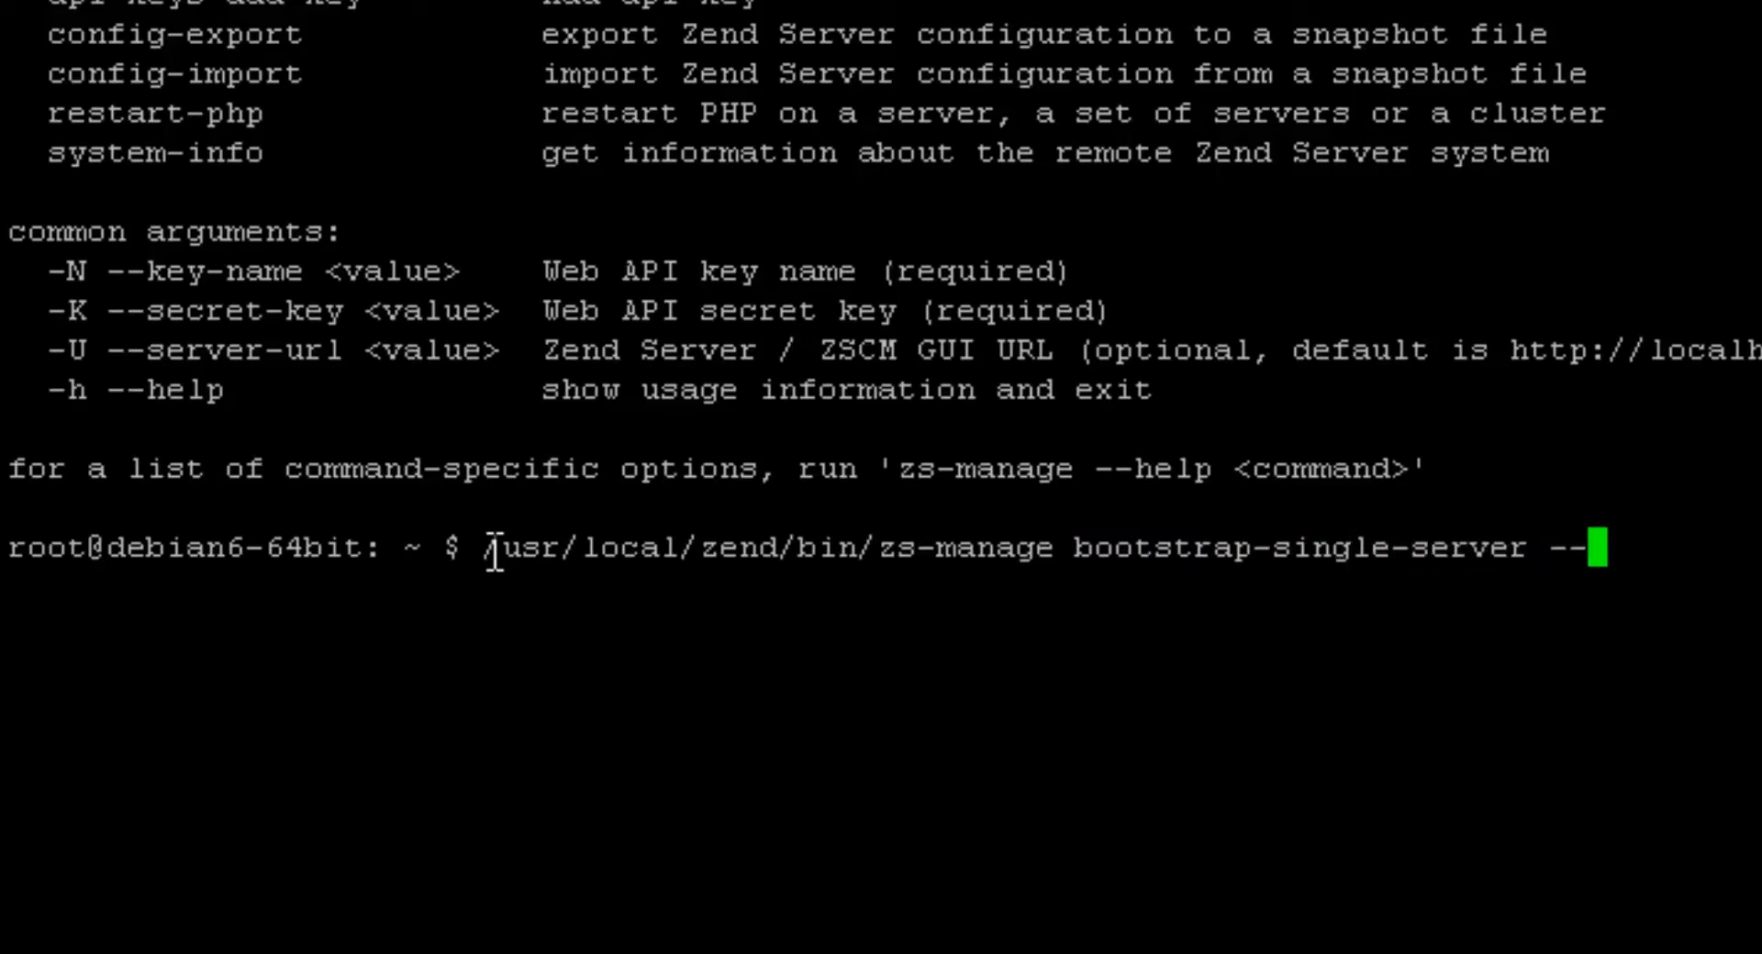
Run /usr/local/zend/bin/zs-manage bootstrap-single-server --help to list its options.
key(Return)
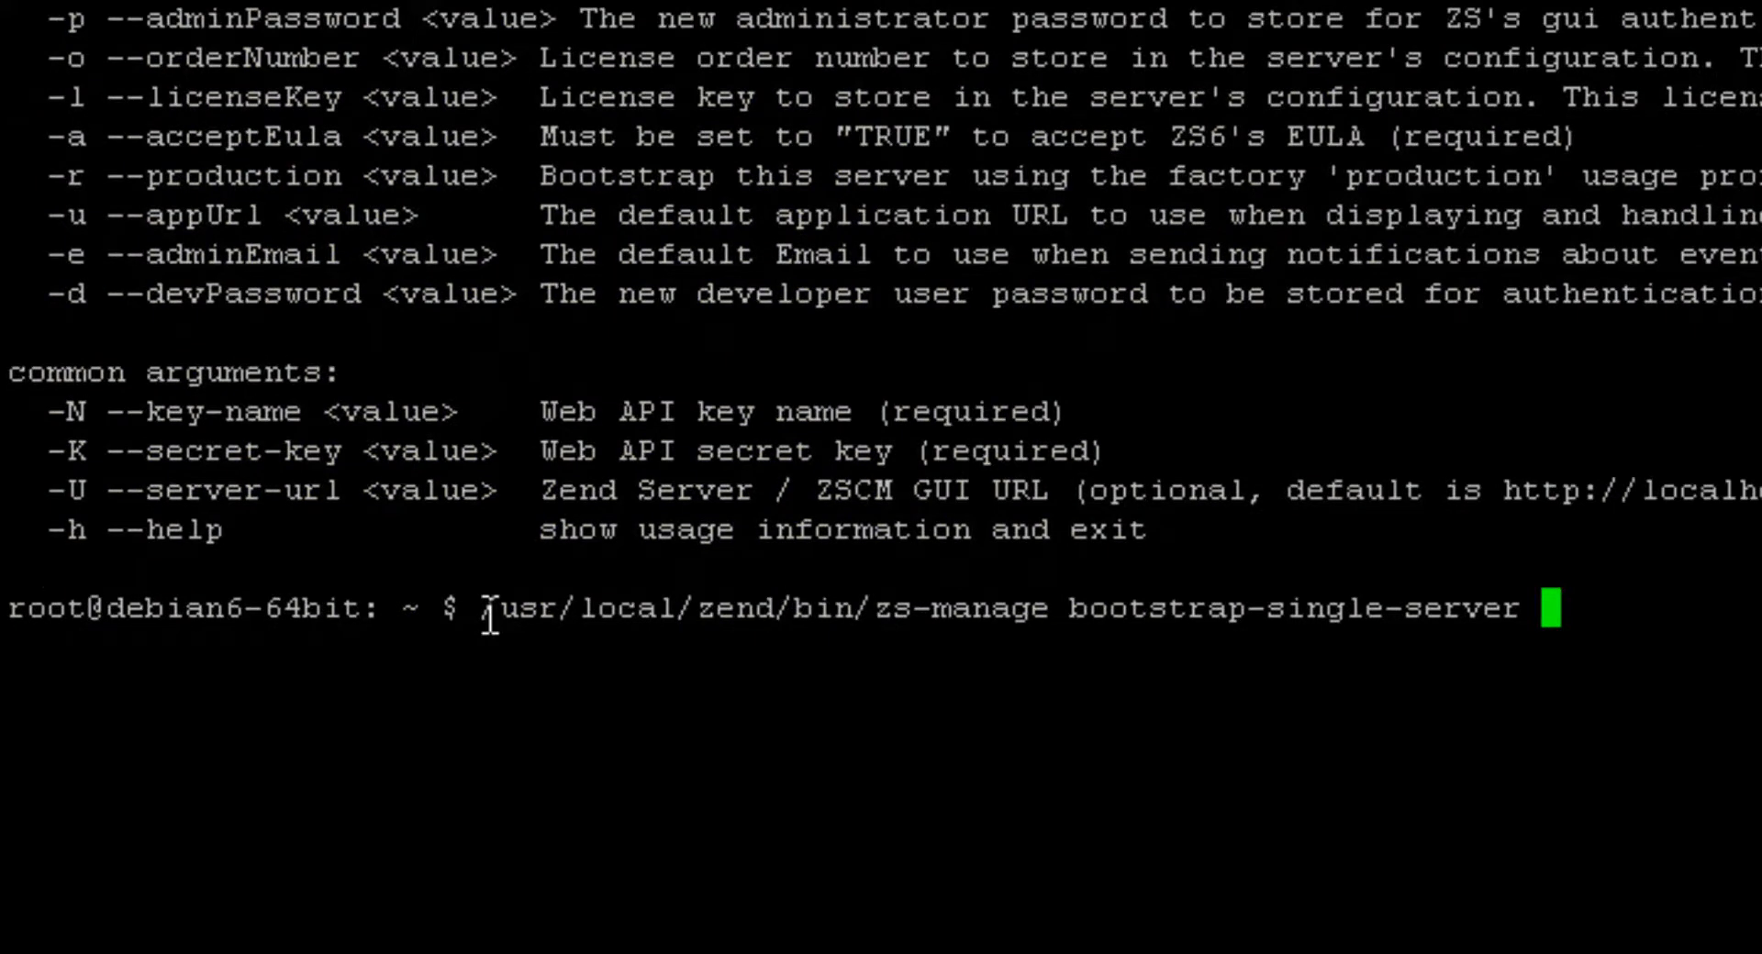
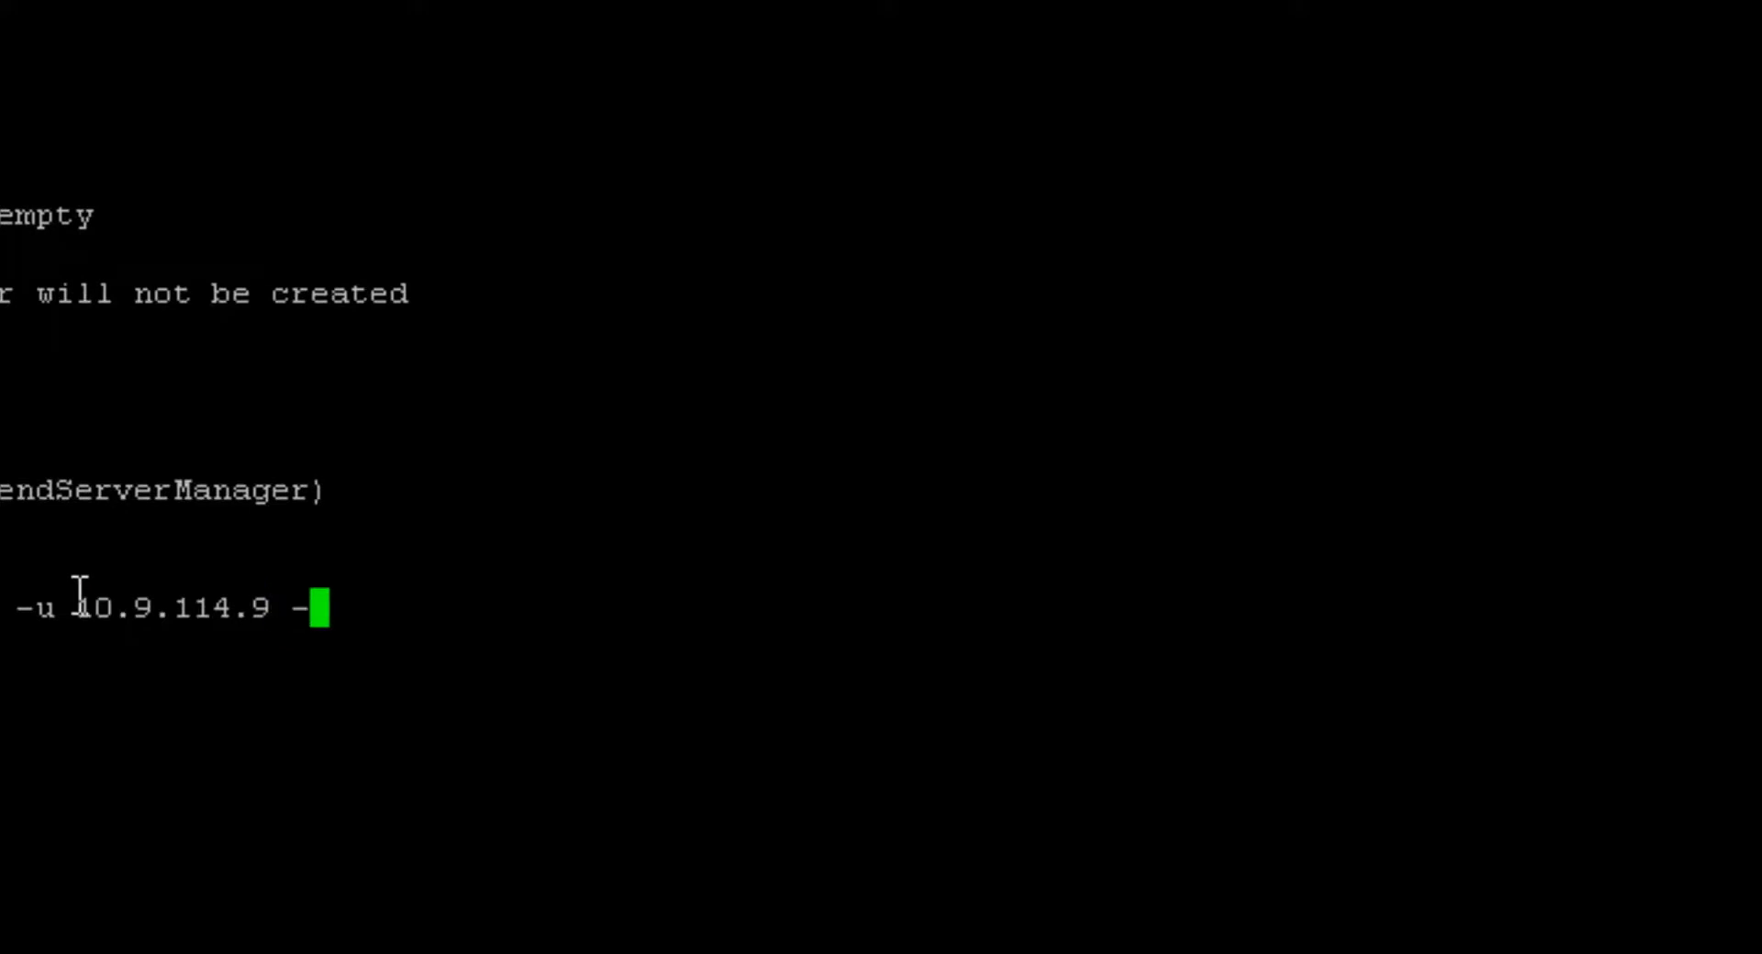
key(Return)
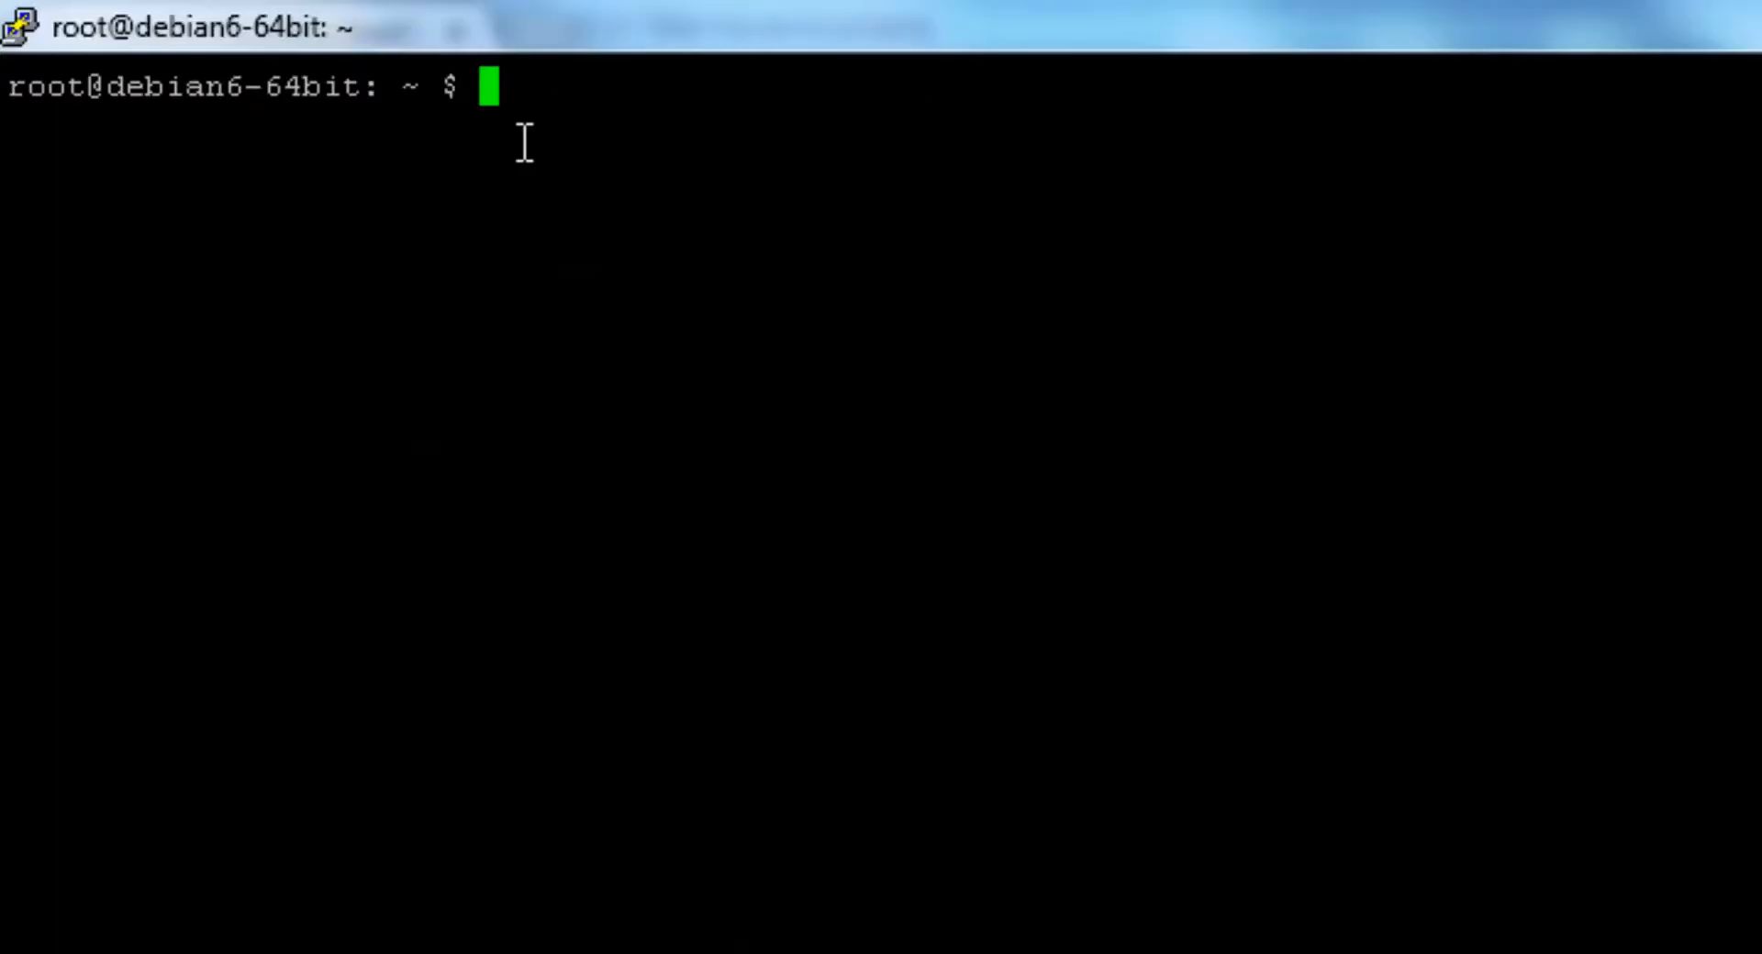
Run /usr/local/zend/bin/zs-manage system-info without a key, getting an authentication error.
text(/usr/)
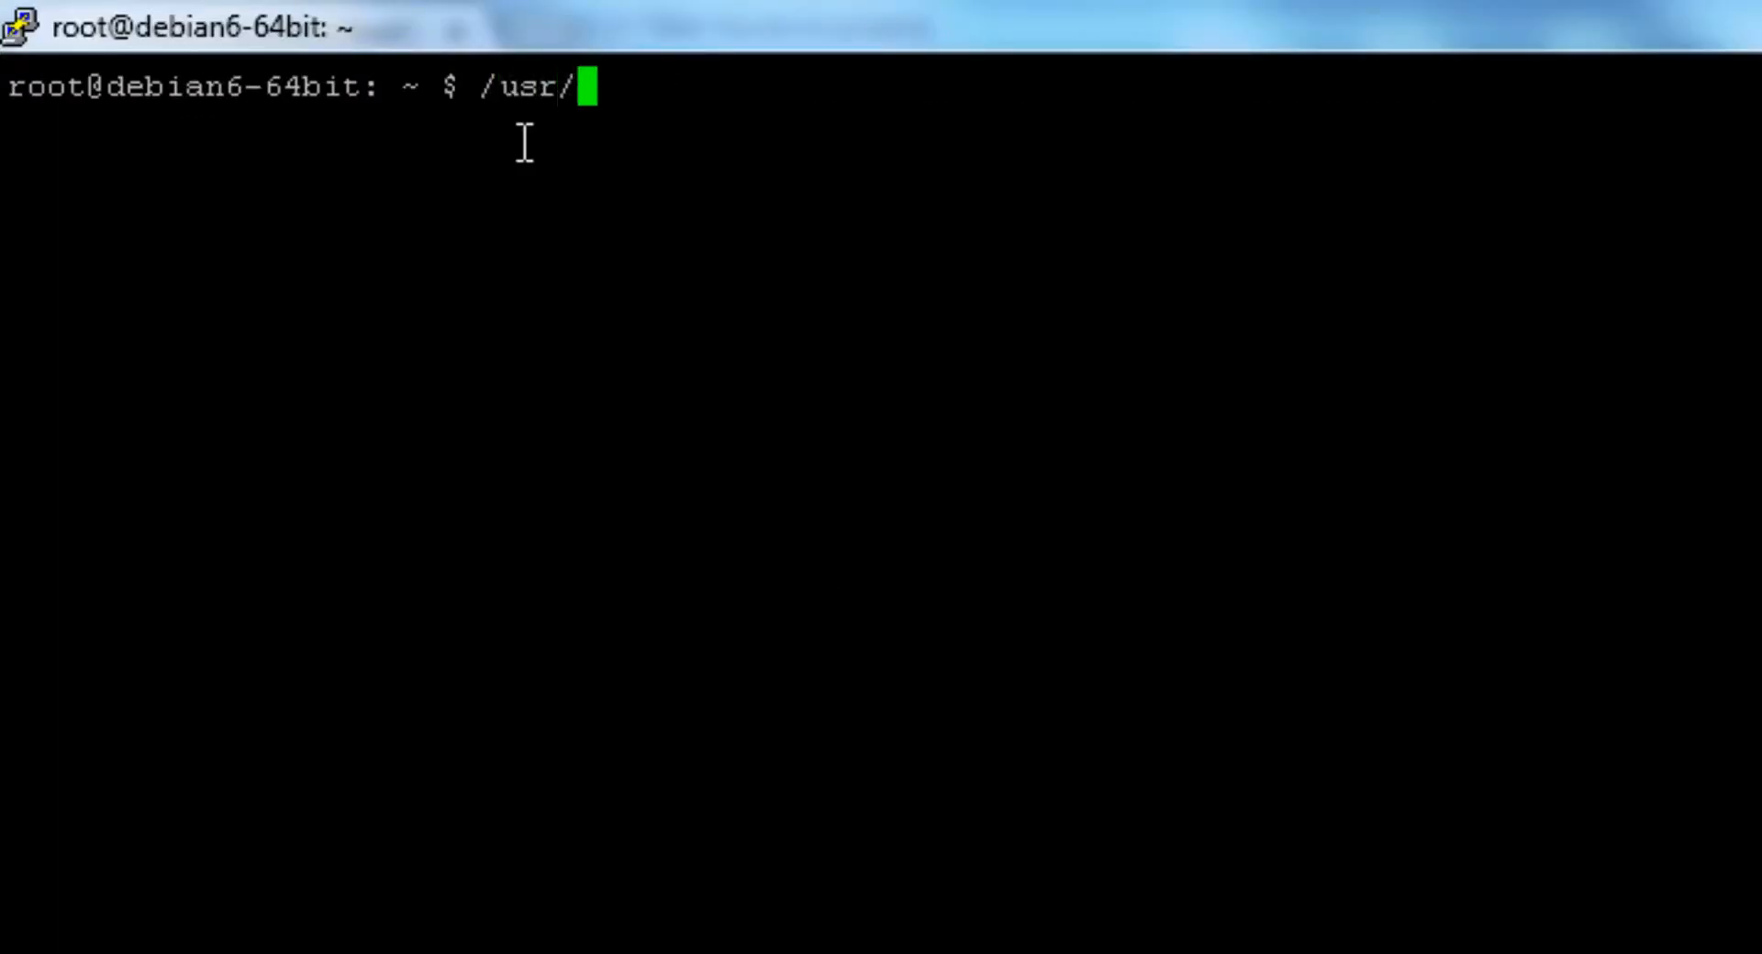
text(local/z)
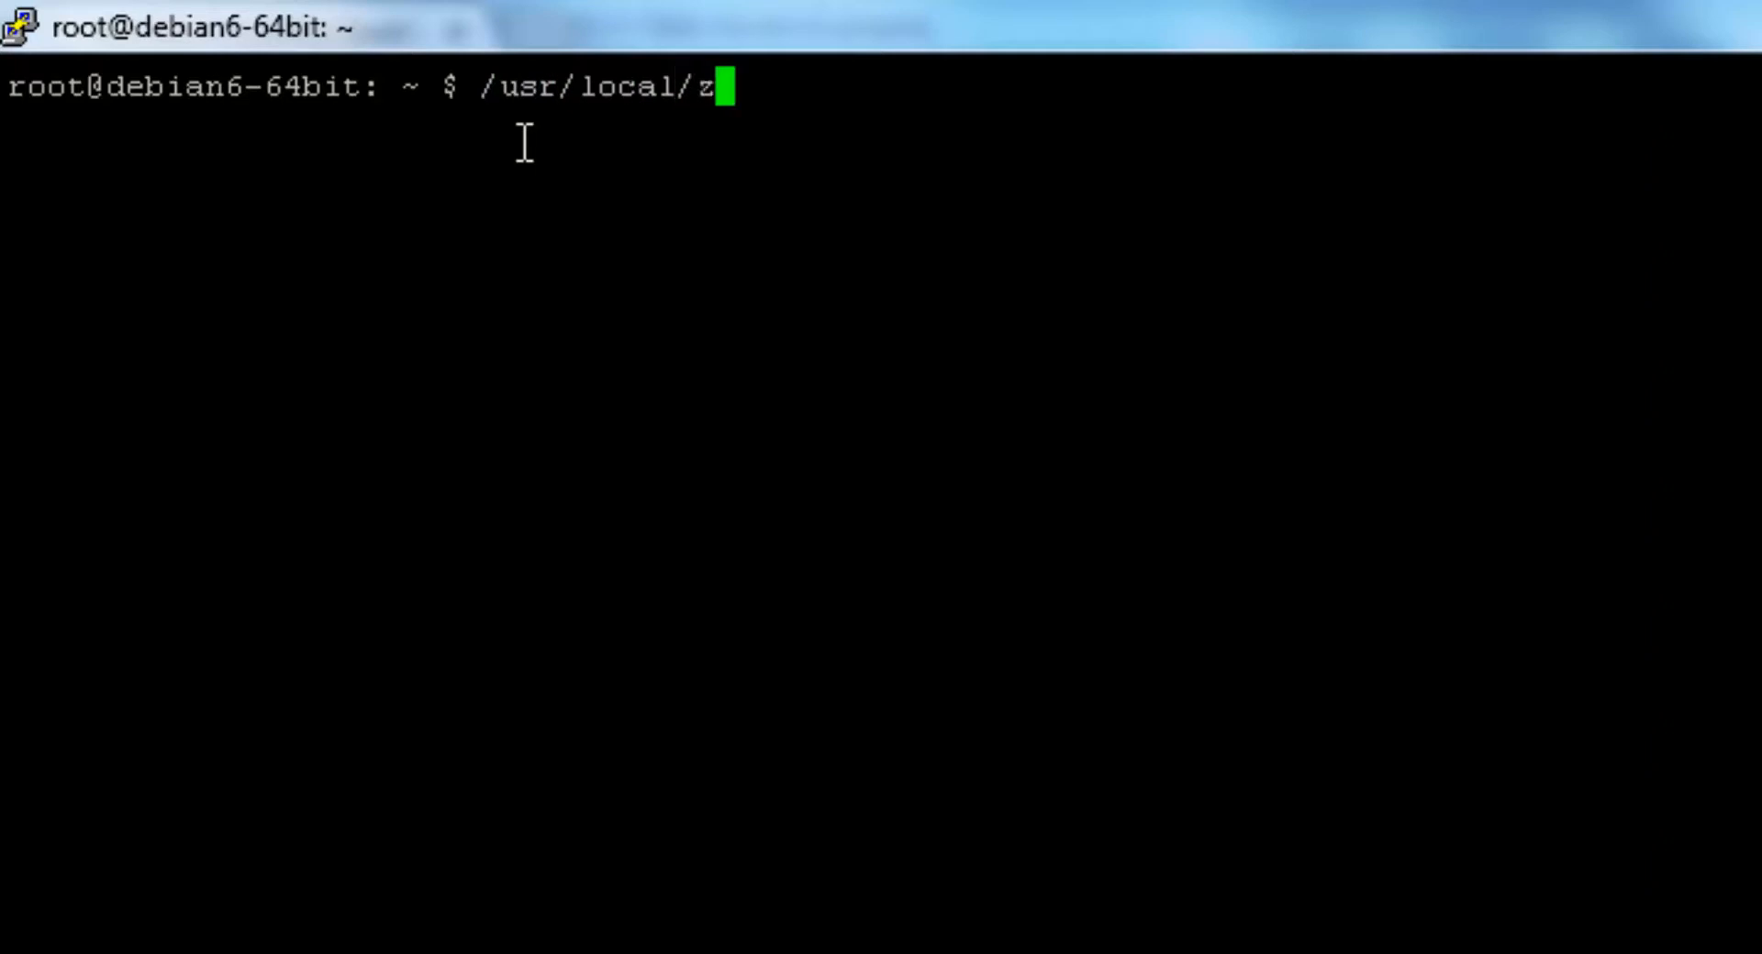
text(end/bin)
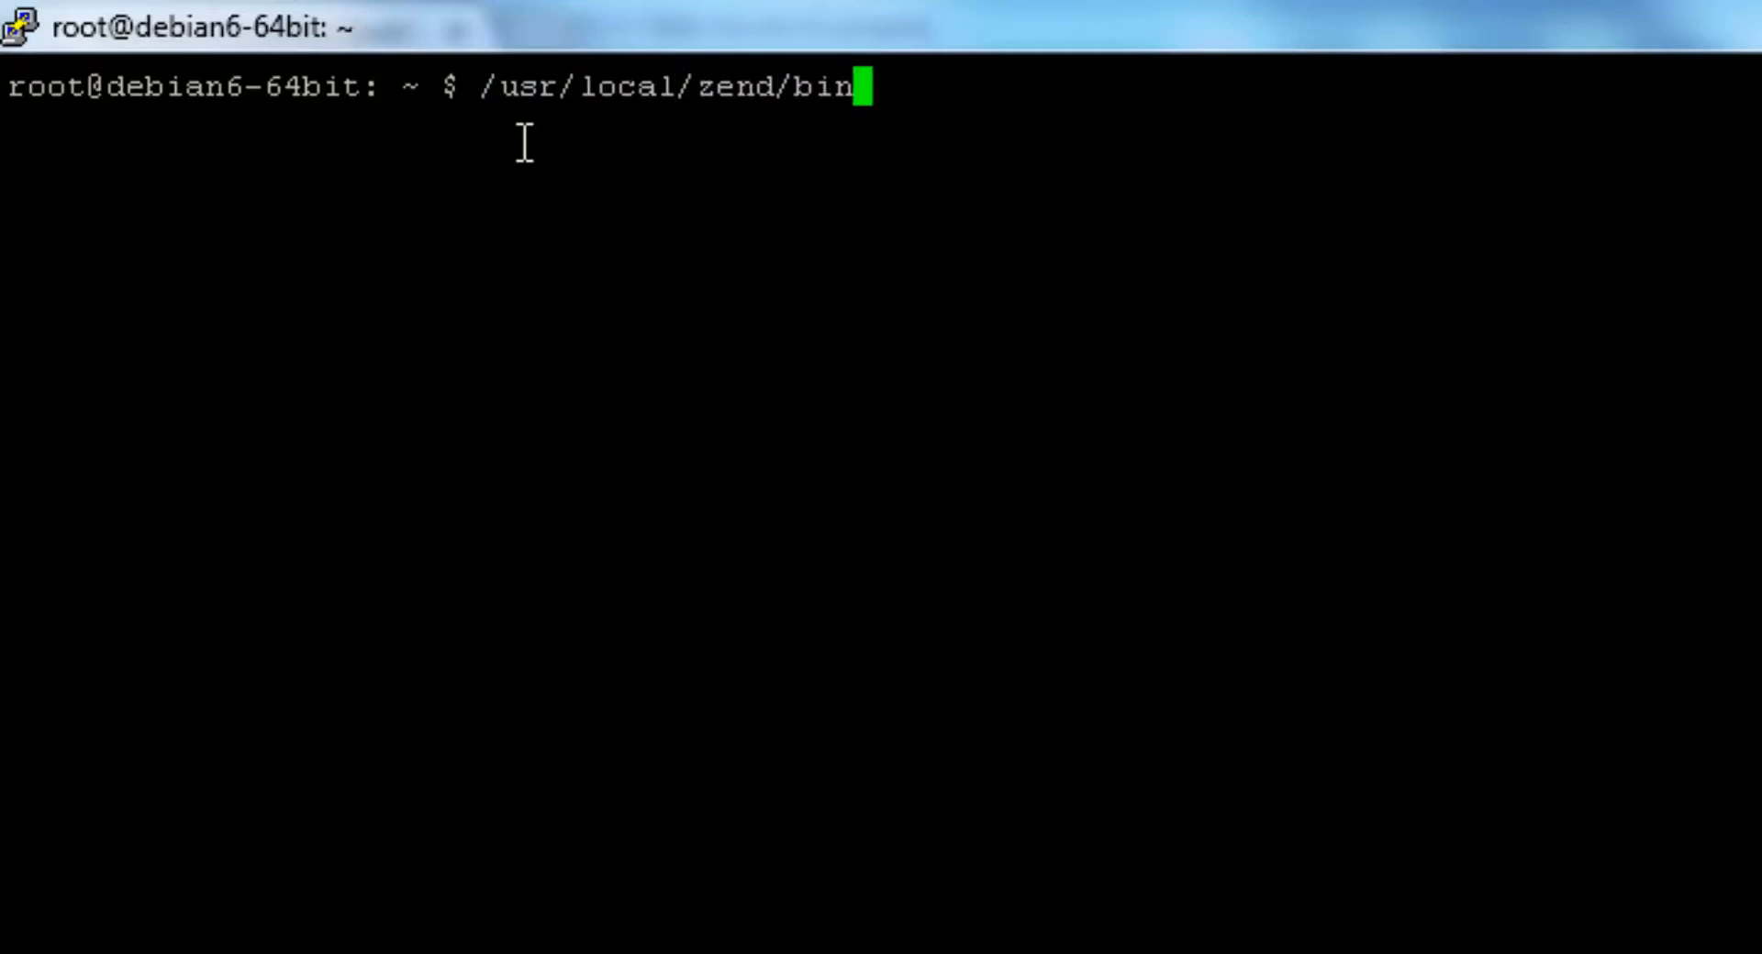
text(/zs-manage)
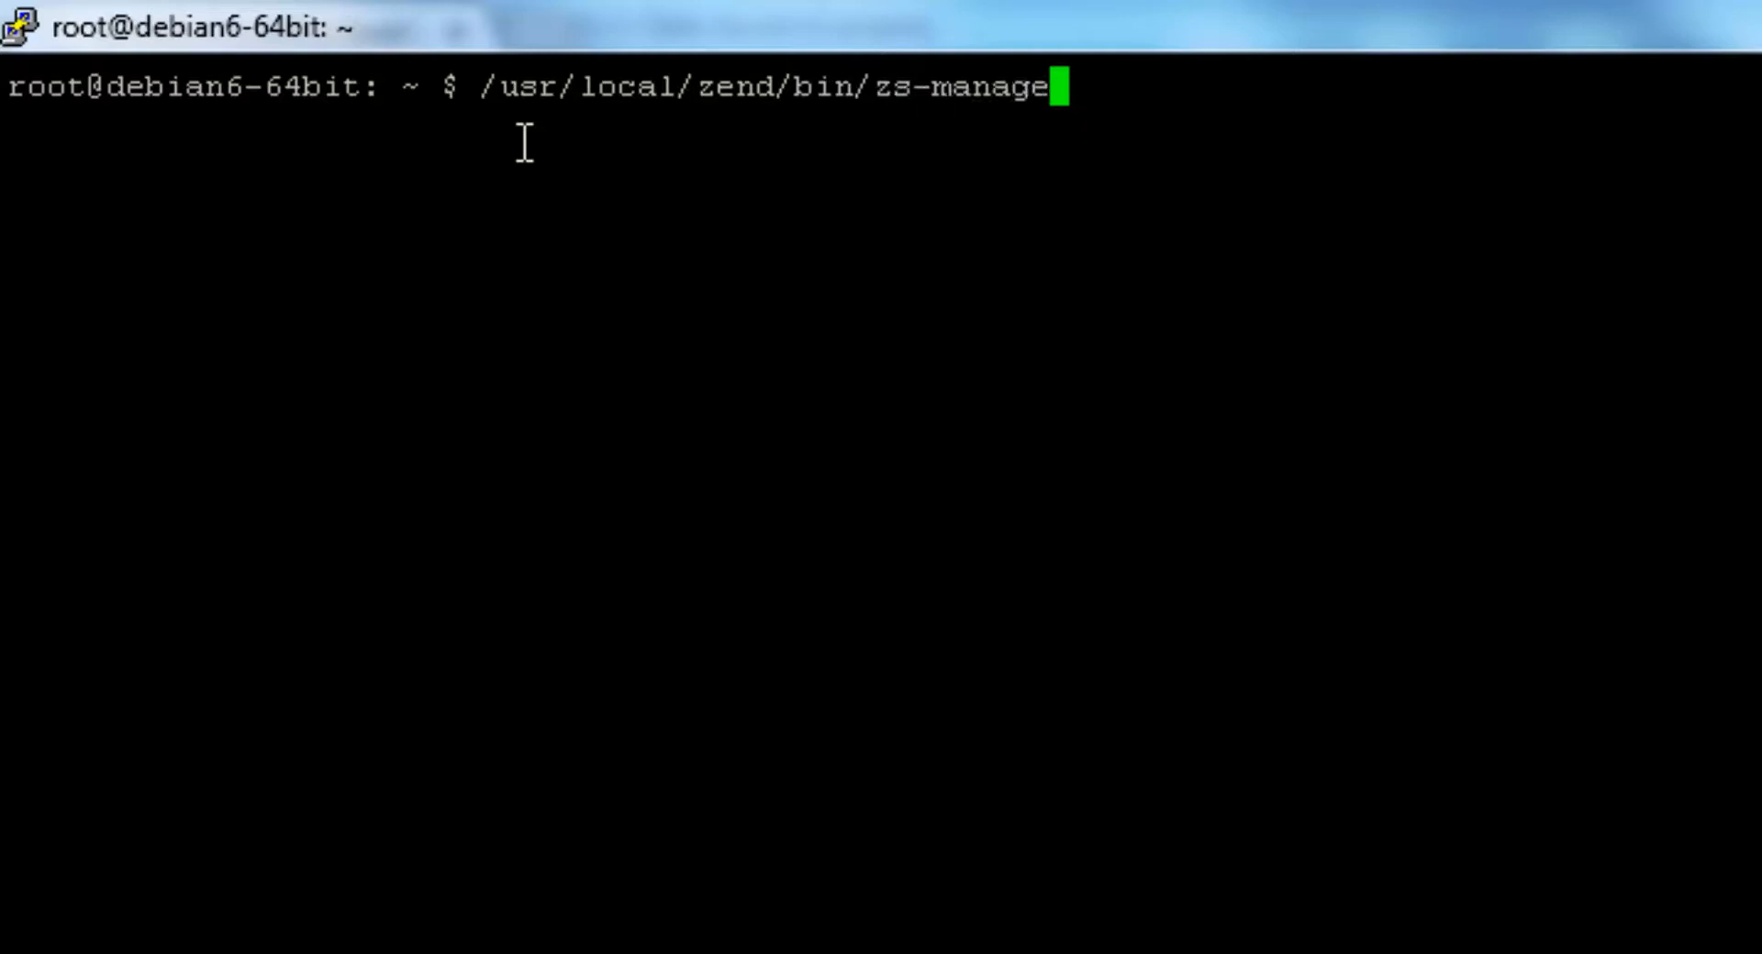
text(system-info)
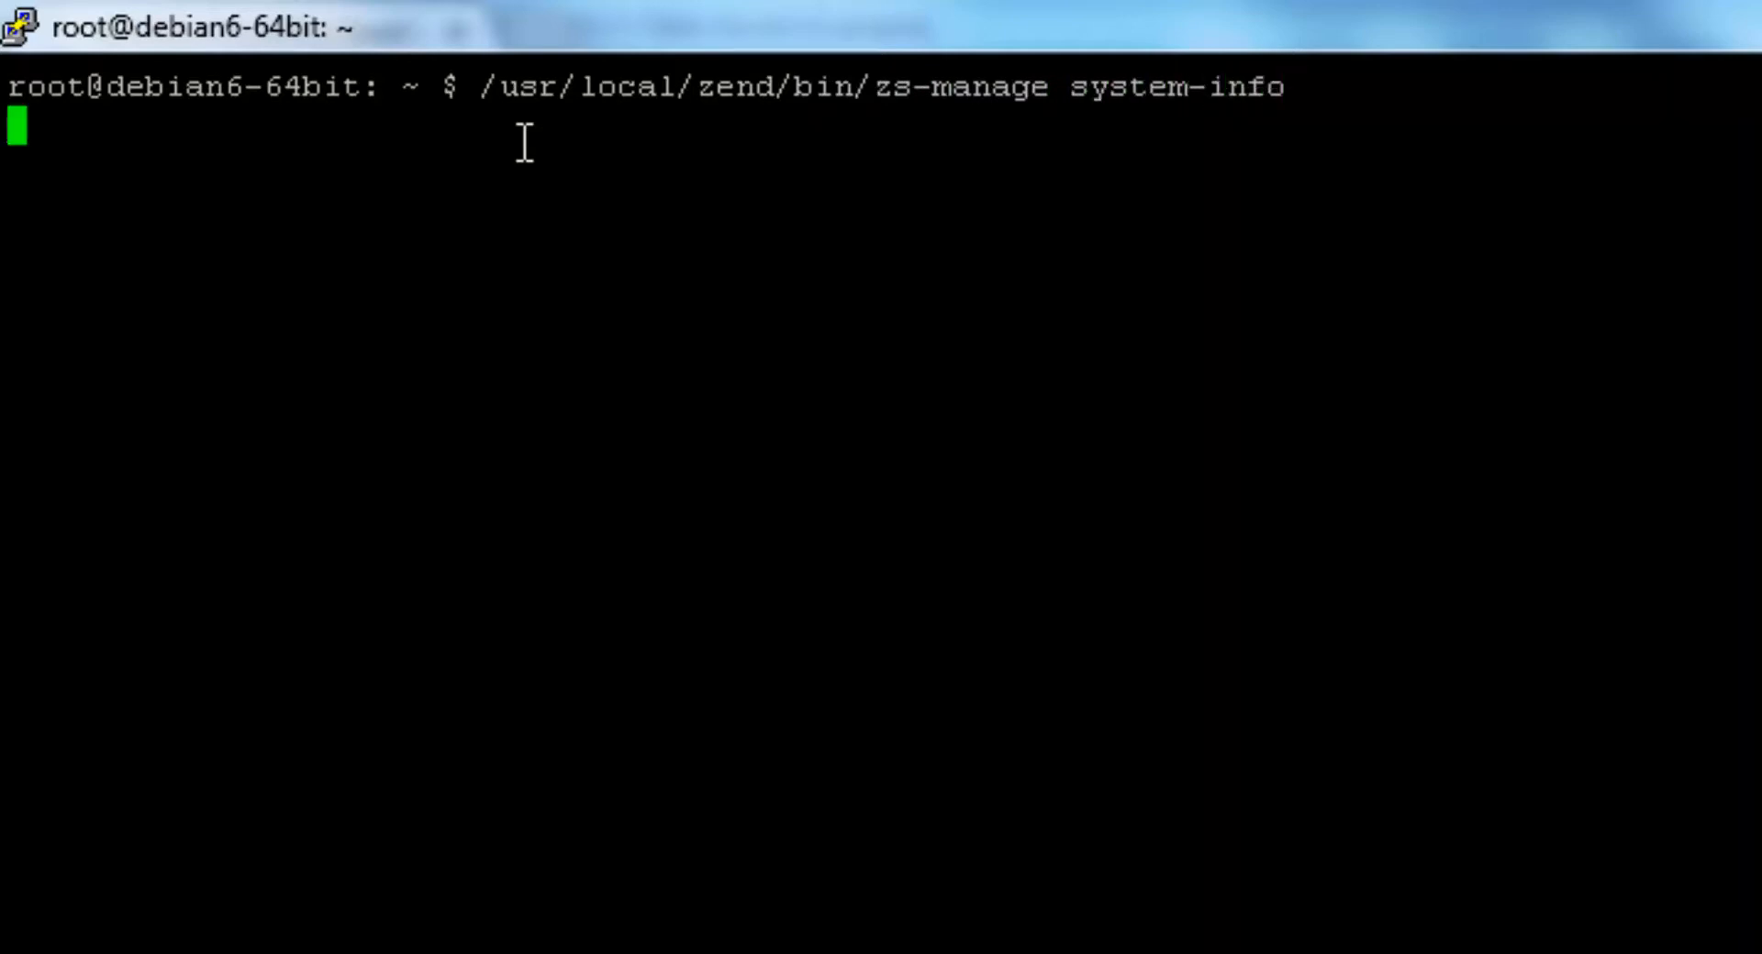
key(Return)
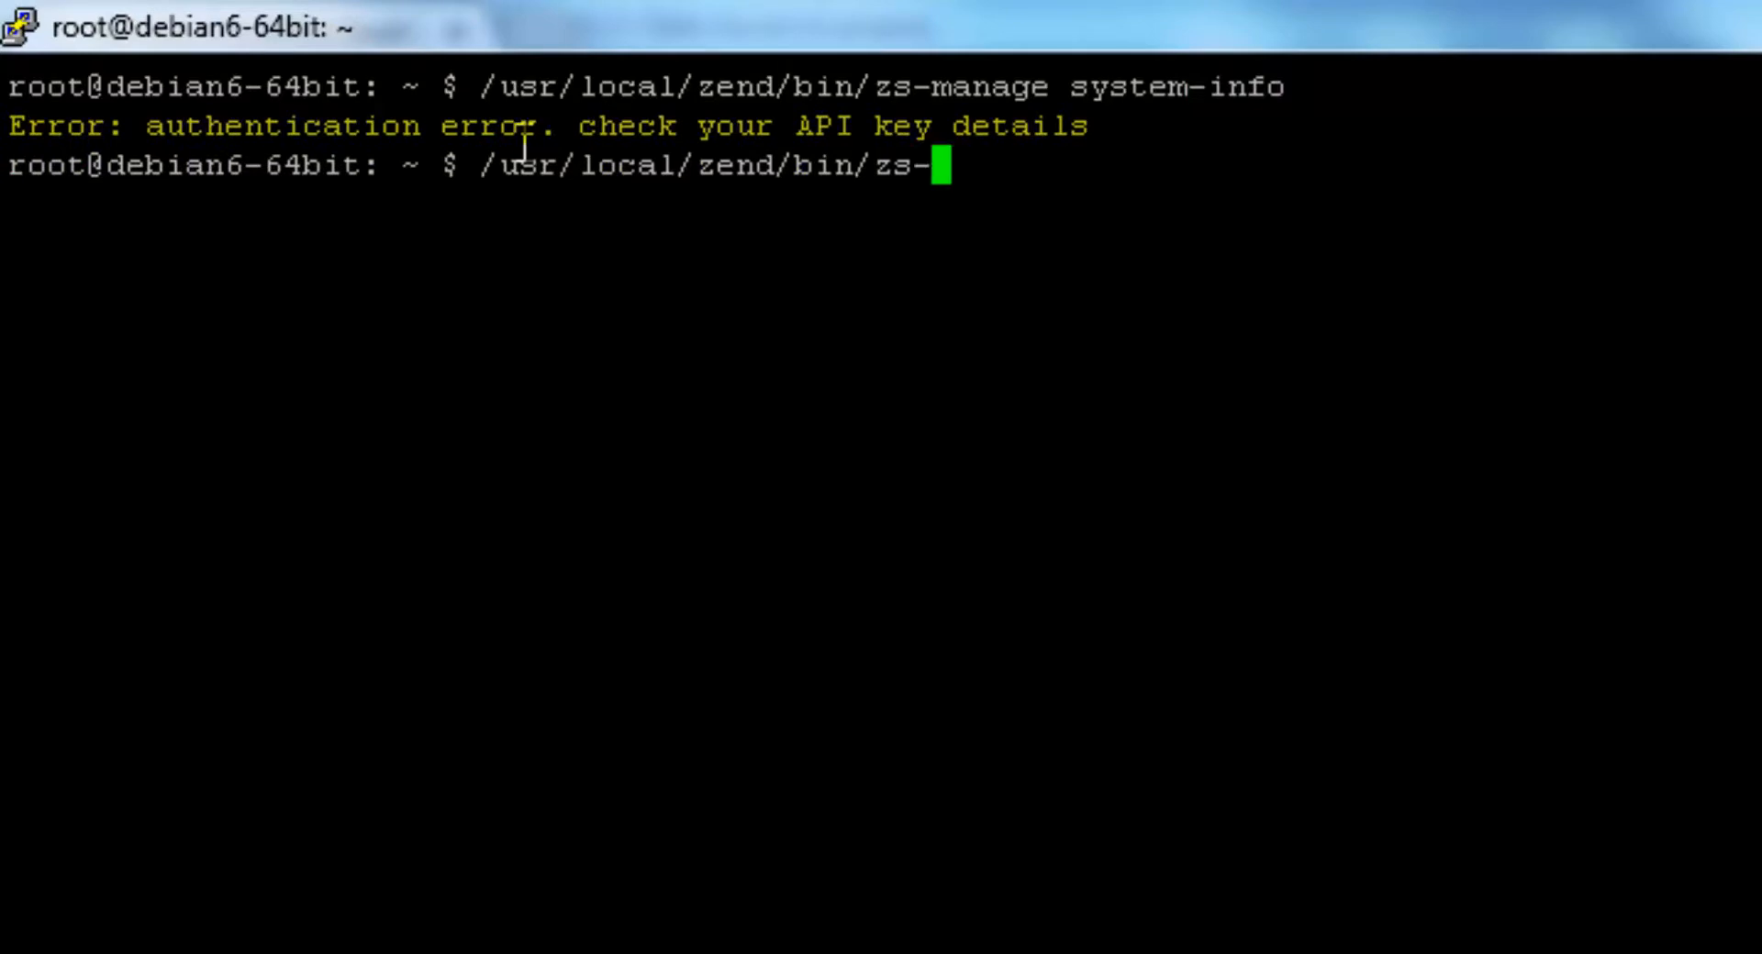
Rerun zs-manage system-info with -N admin -K <API key> to list Zend Server 6.0.1 details.
text(manage s)
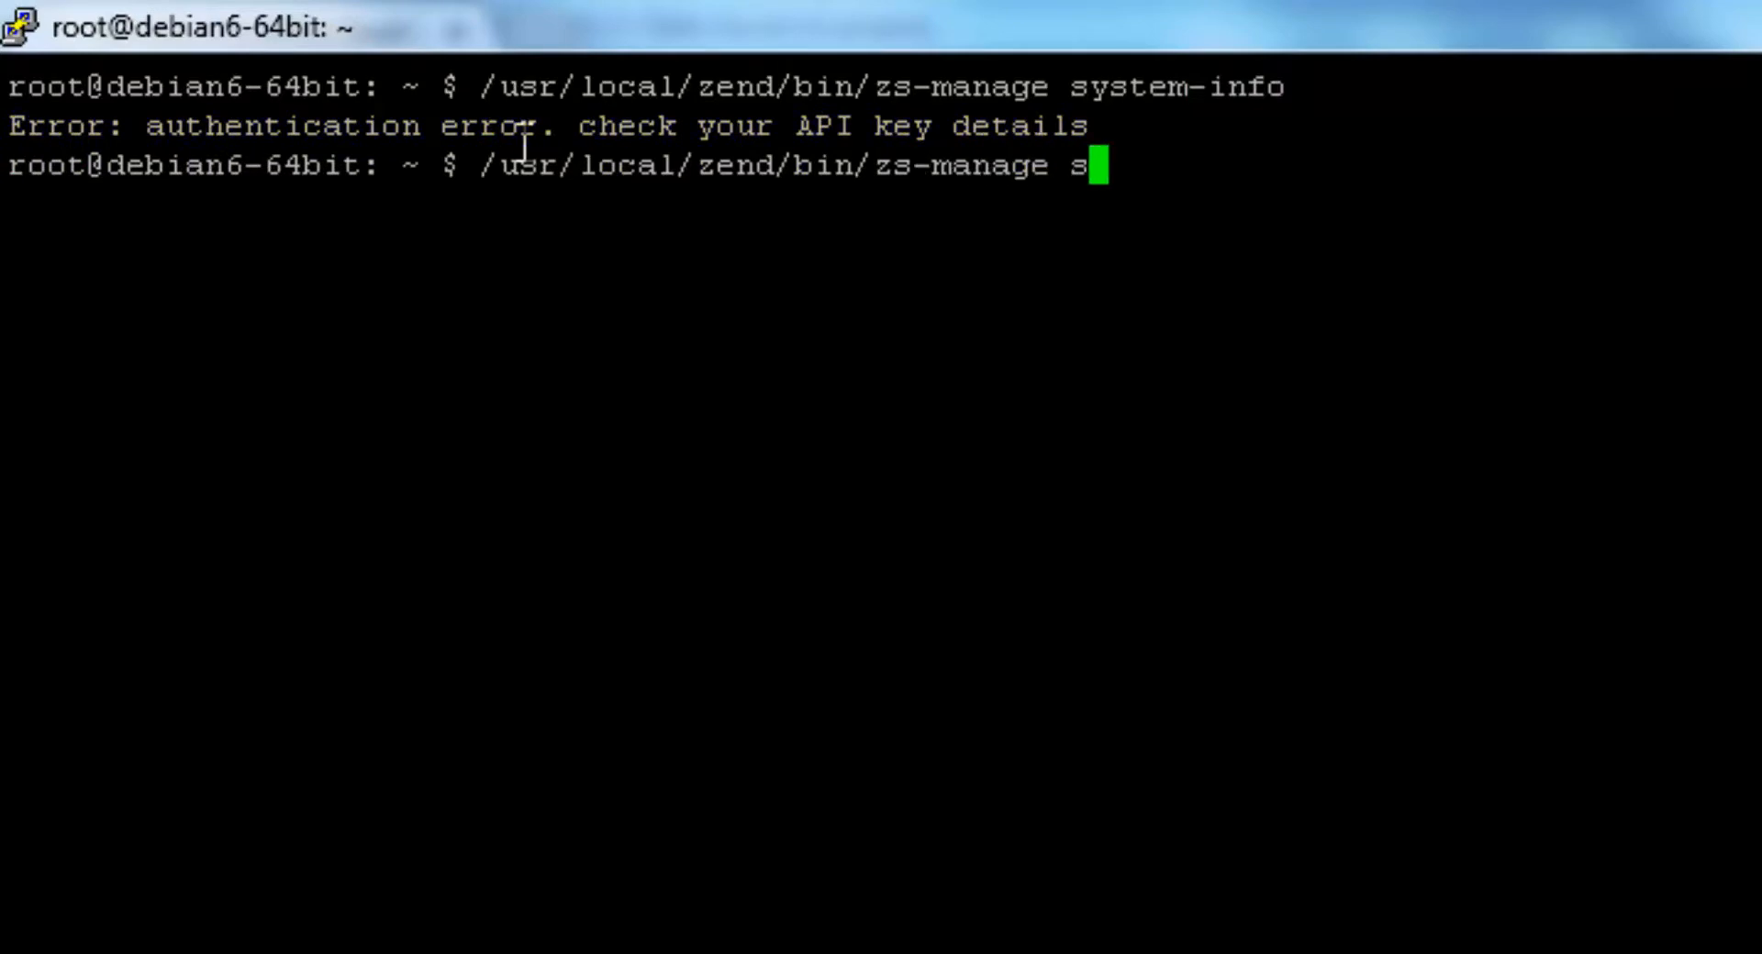
text(ystem-)
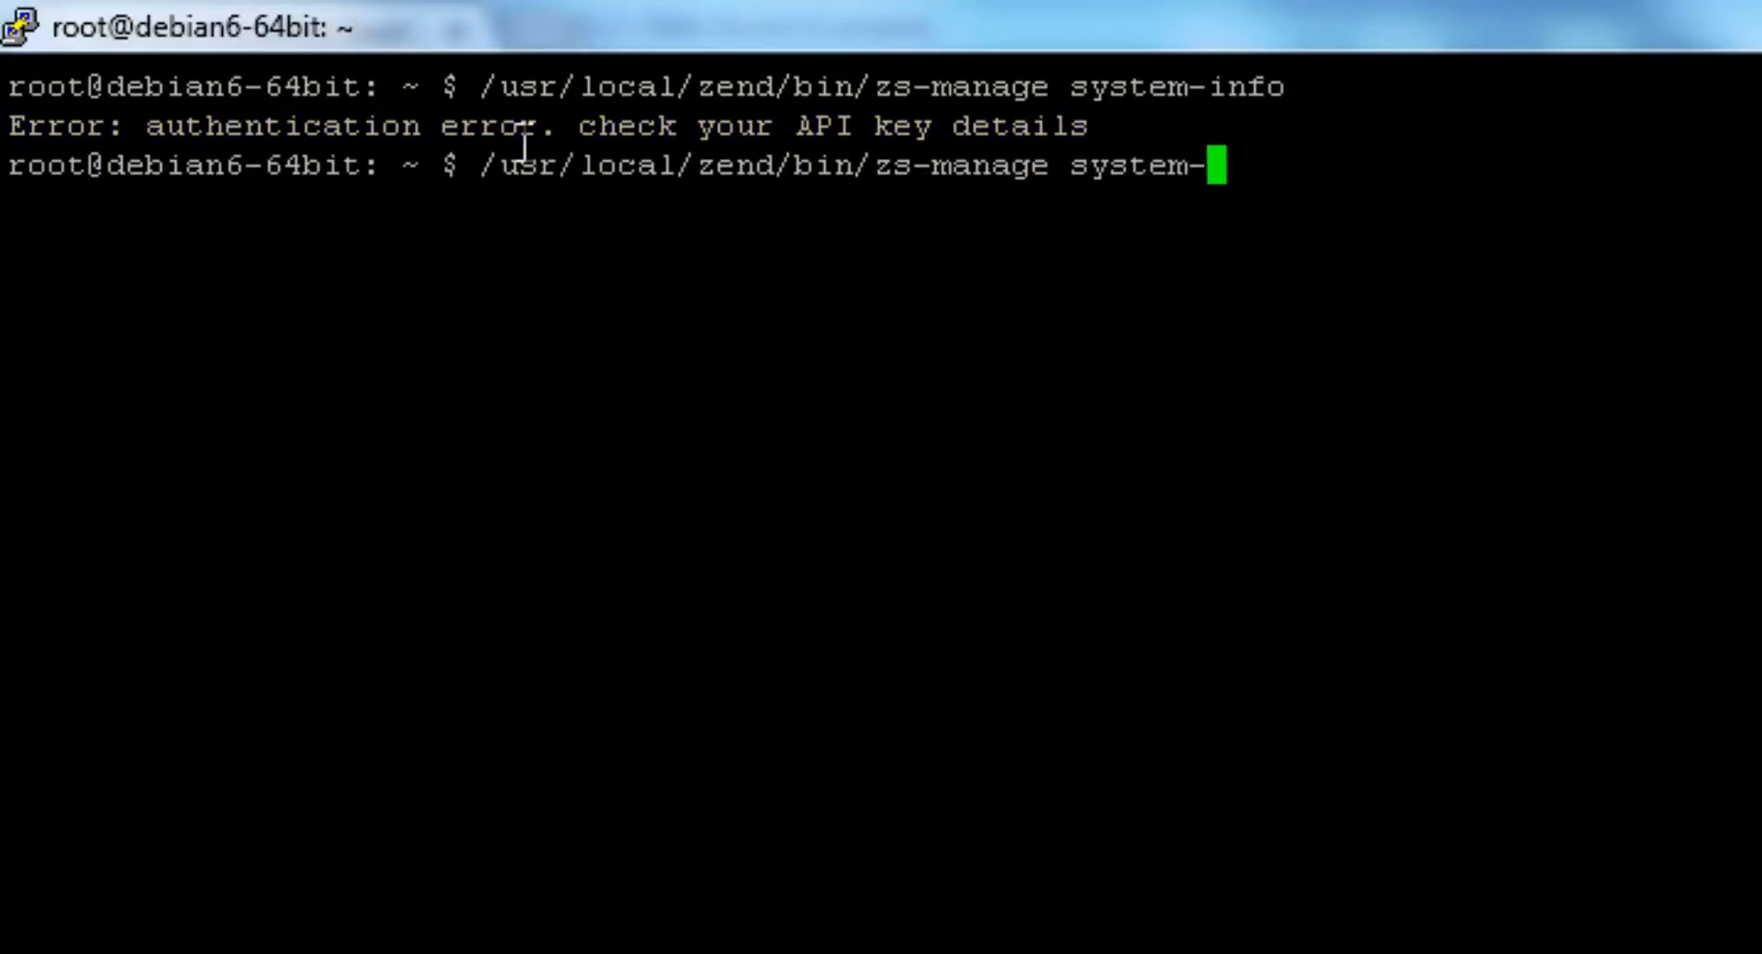
text(info -)
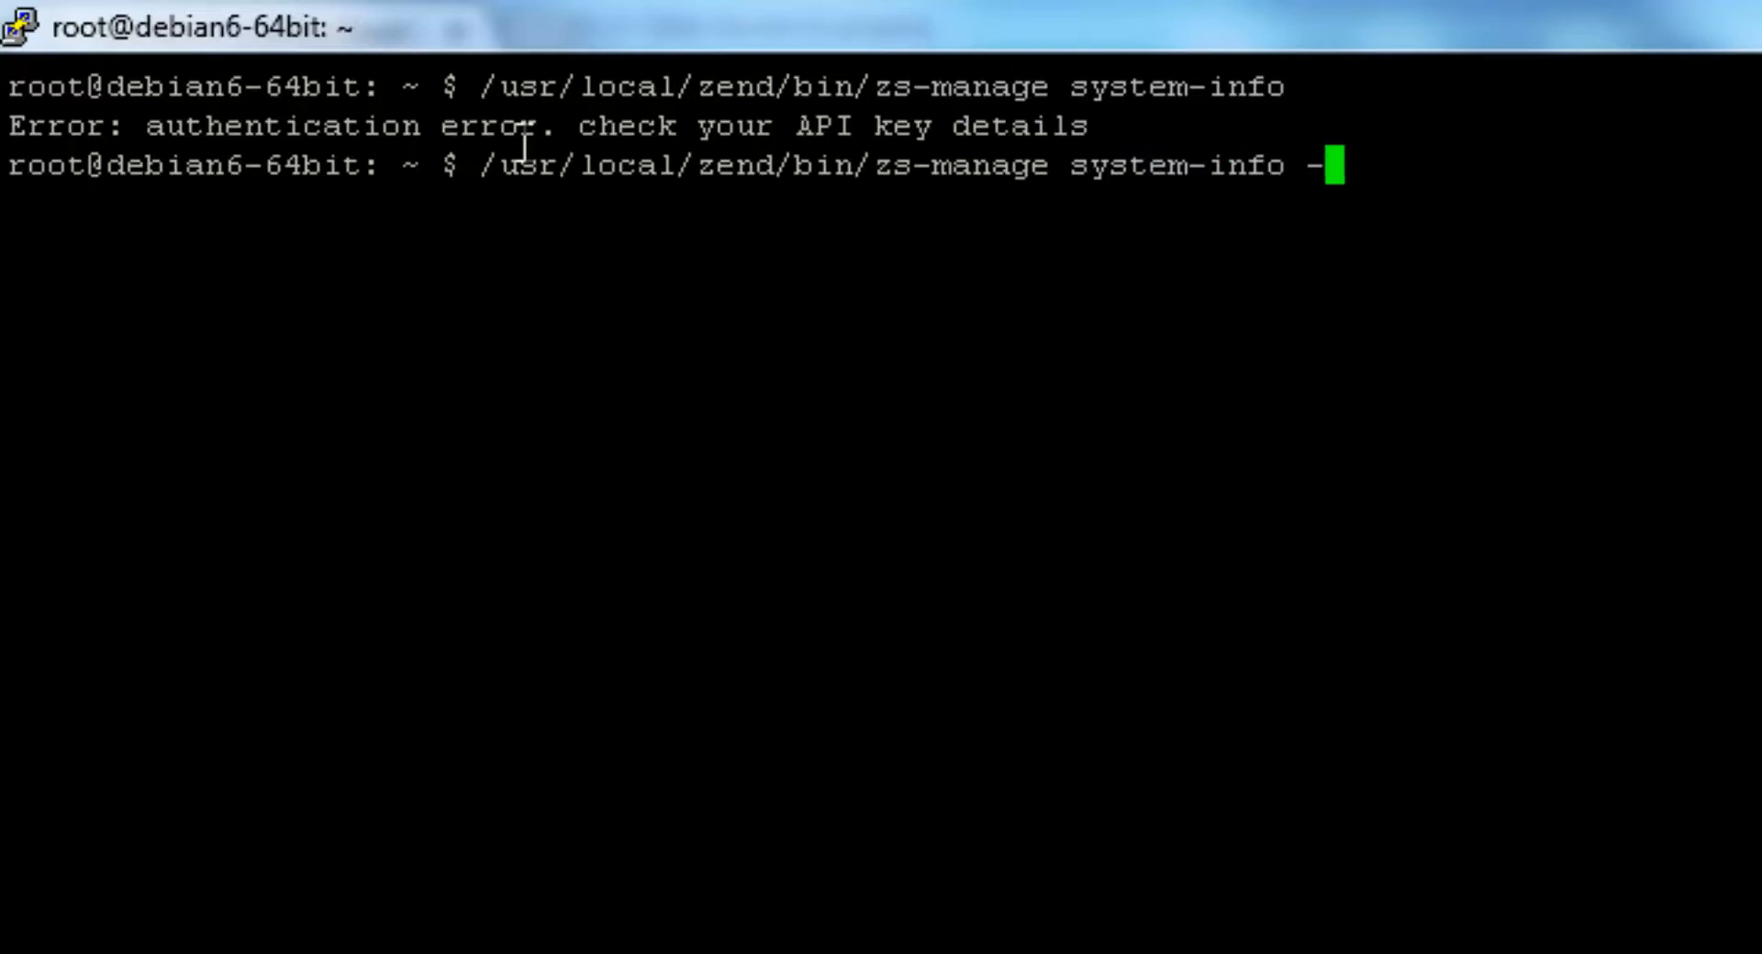
text(N admin)
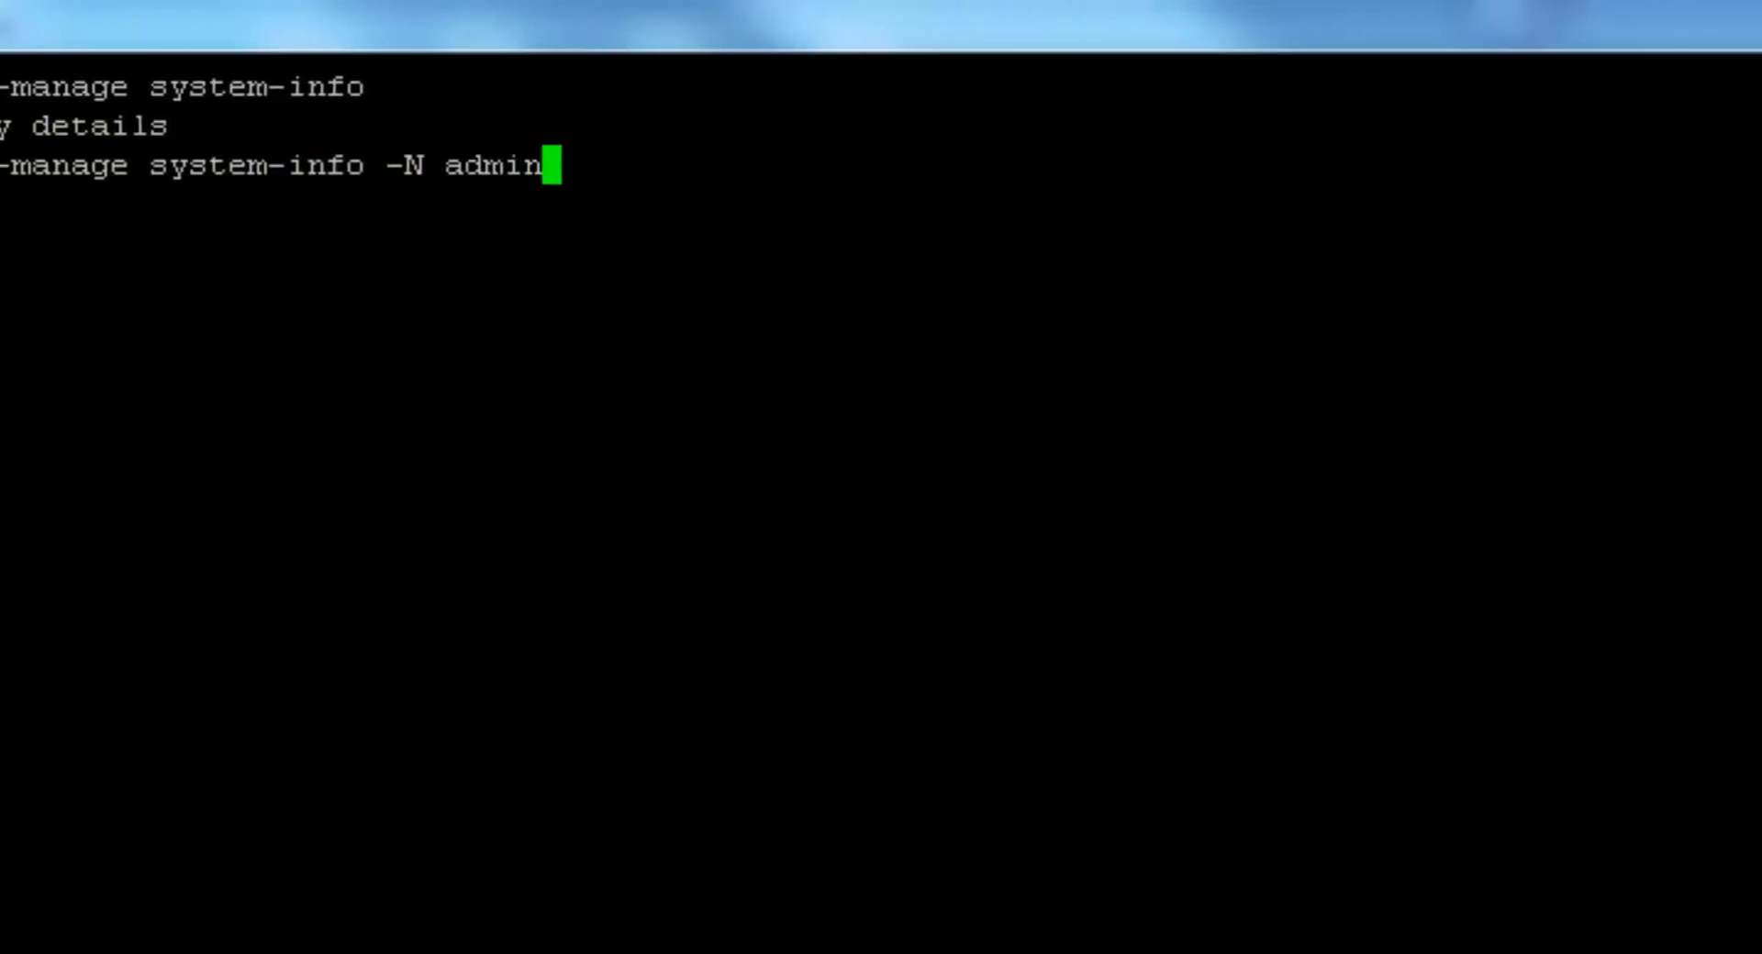
text(-N admin -)
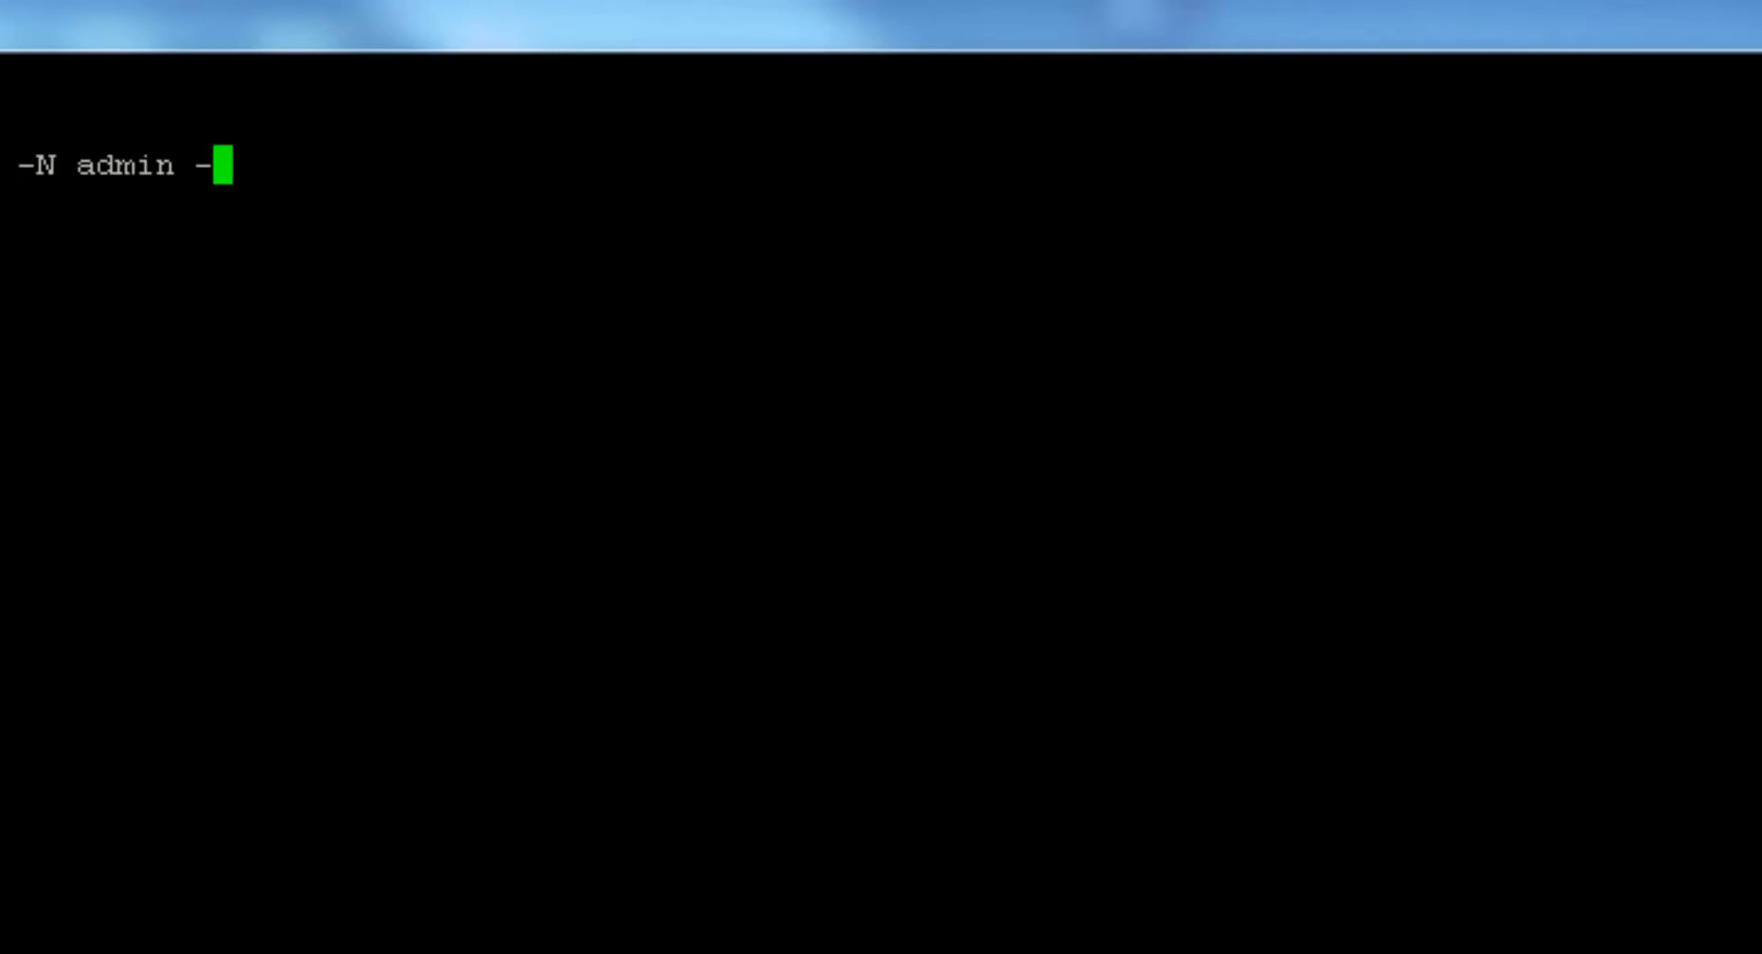
text(K)
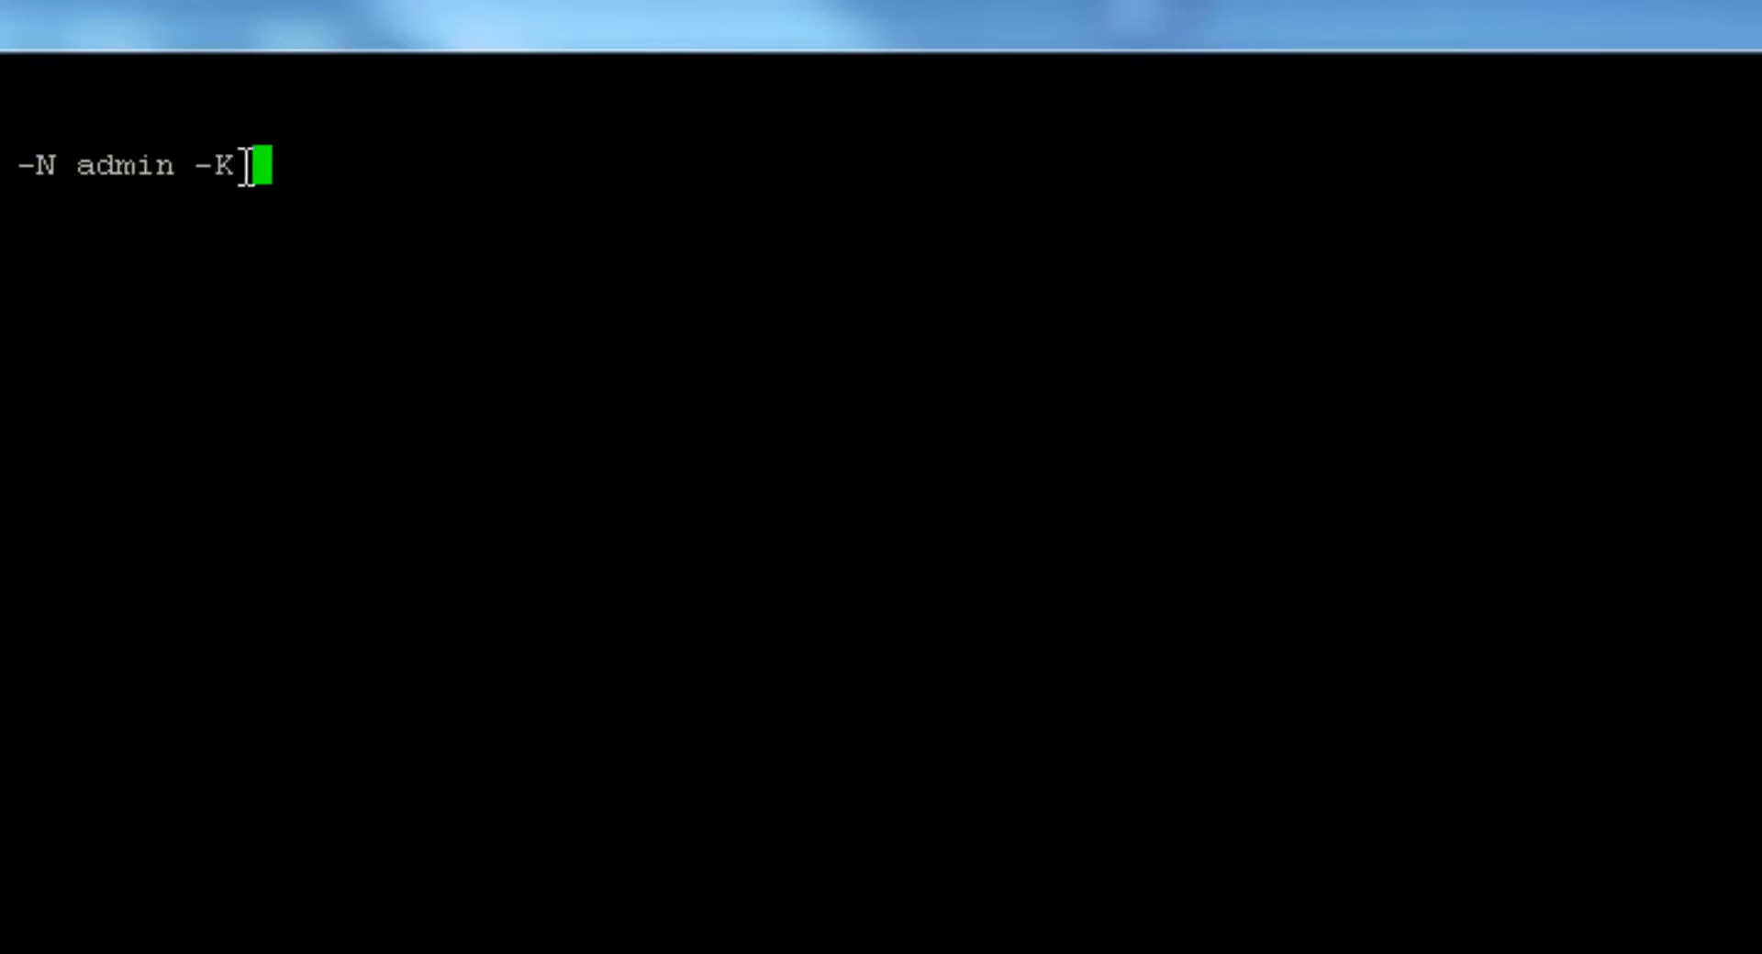
key(Return)
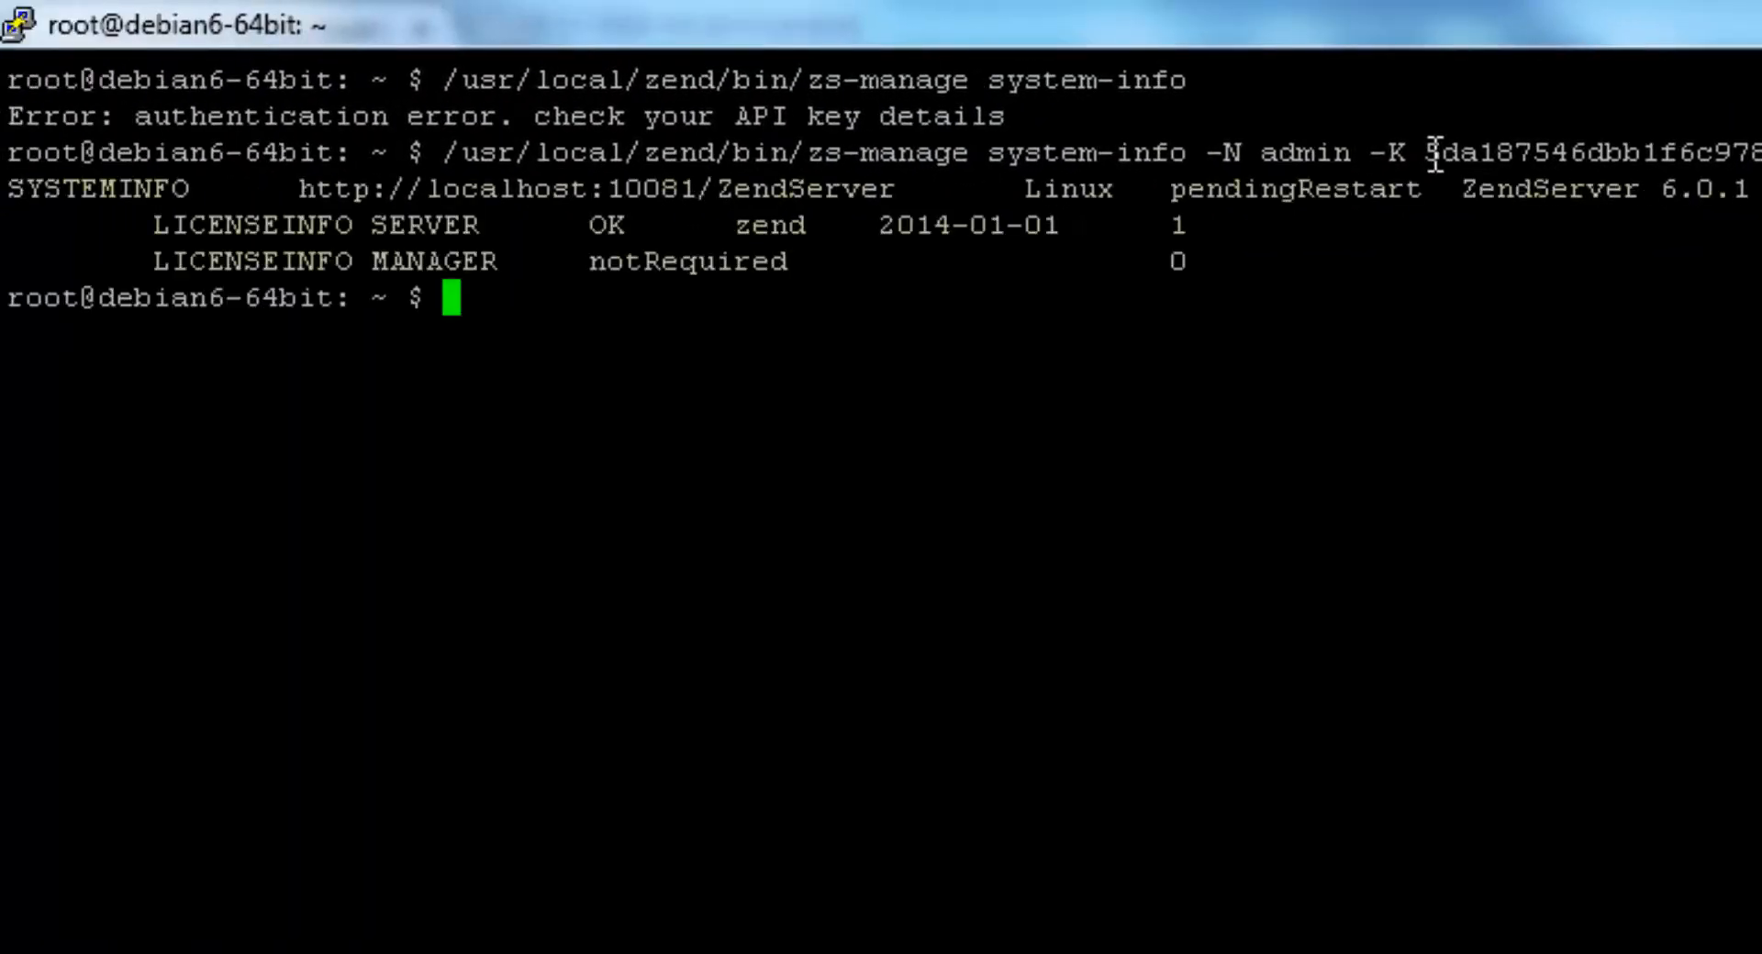
Compose zs-manage server-add-to-cluster -n server1 -i 10.9.114.9 -o 10.9.114.9.
text(/usr/local/zend/bin/zs-manage)
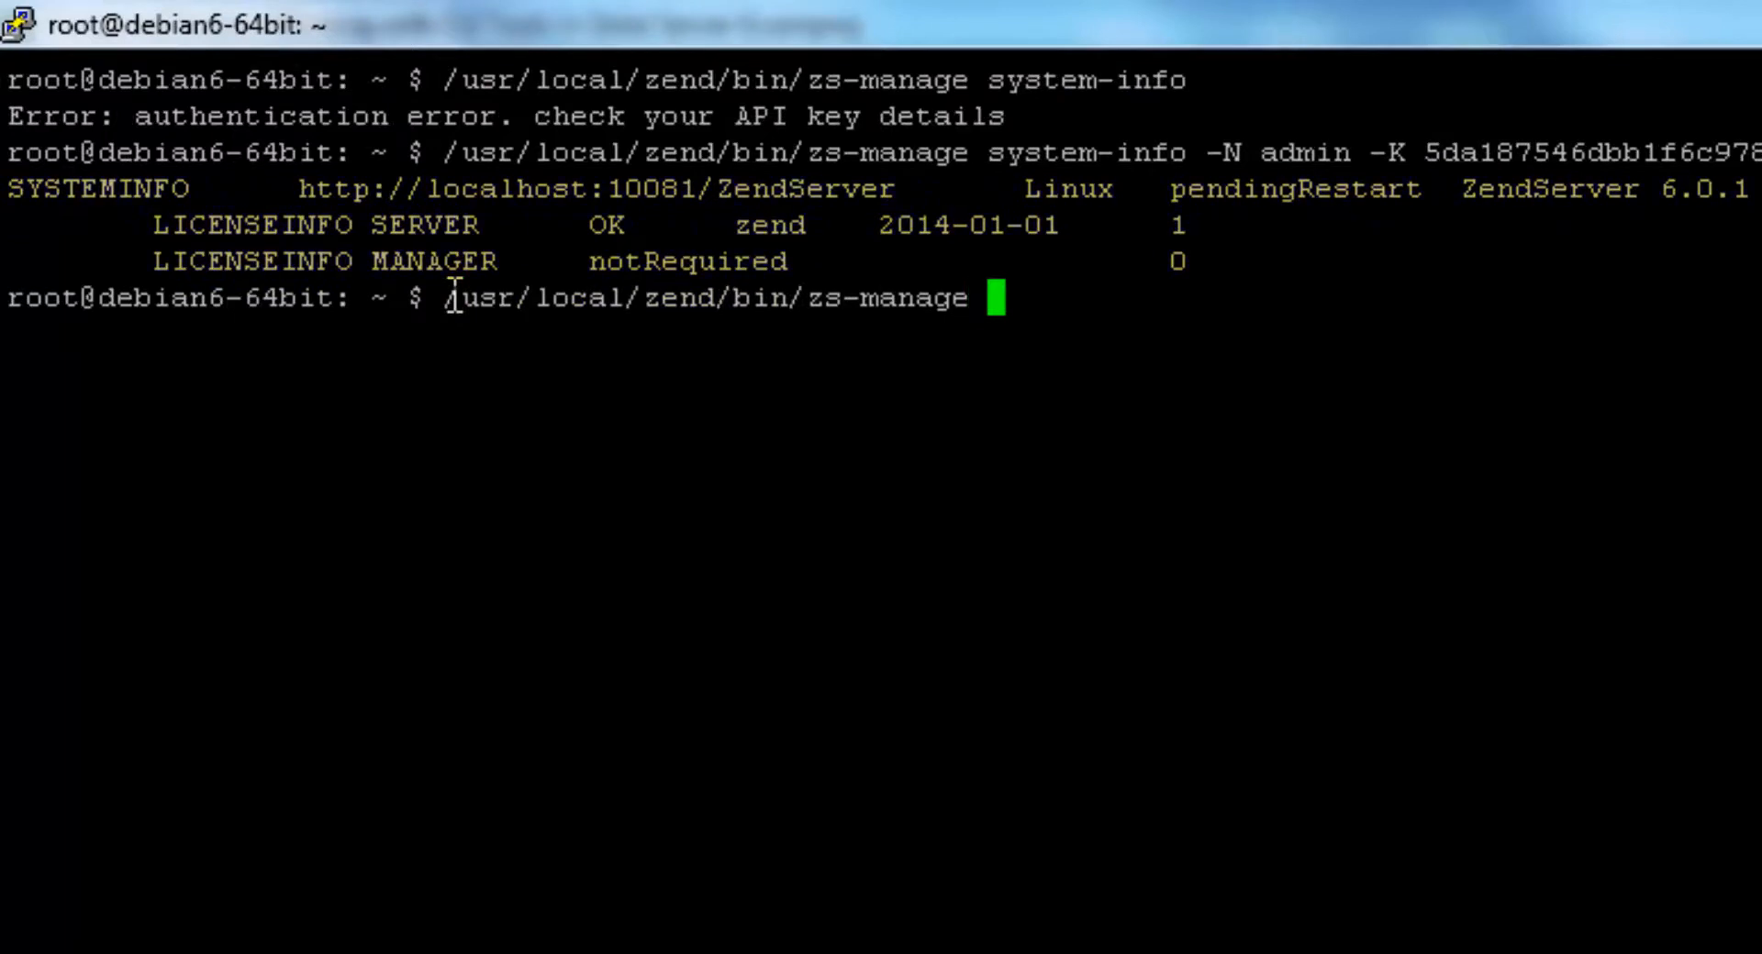
text(server-add)
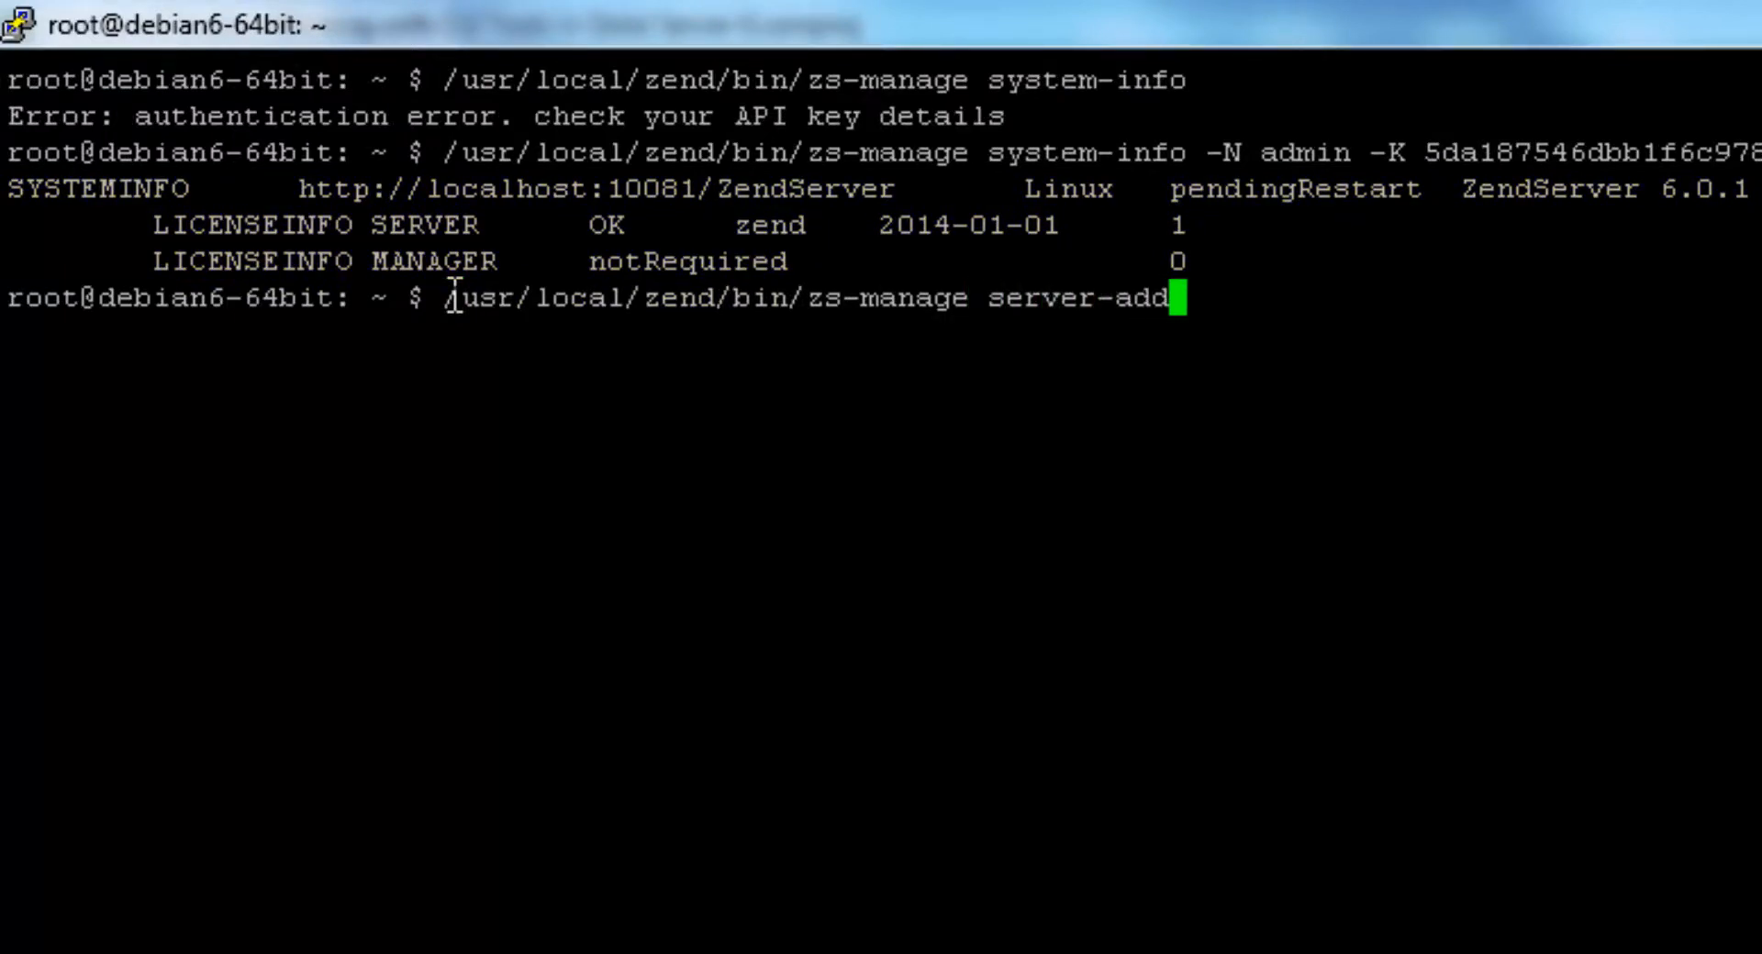
text(-to-cl)
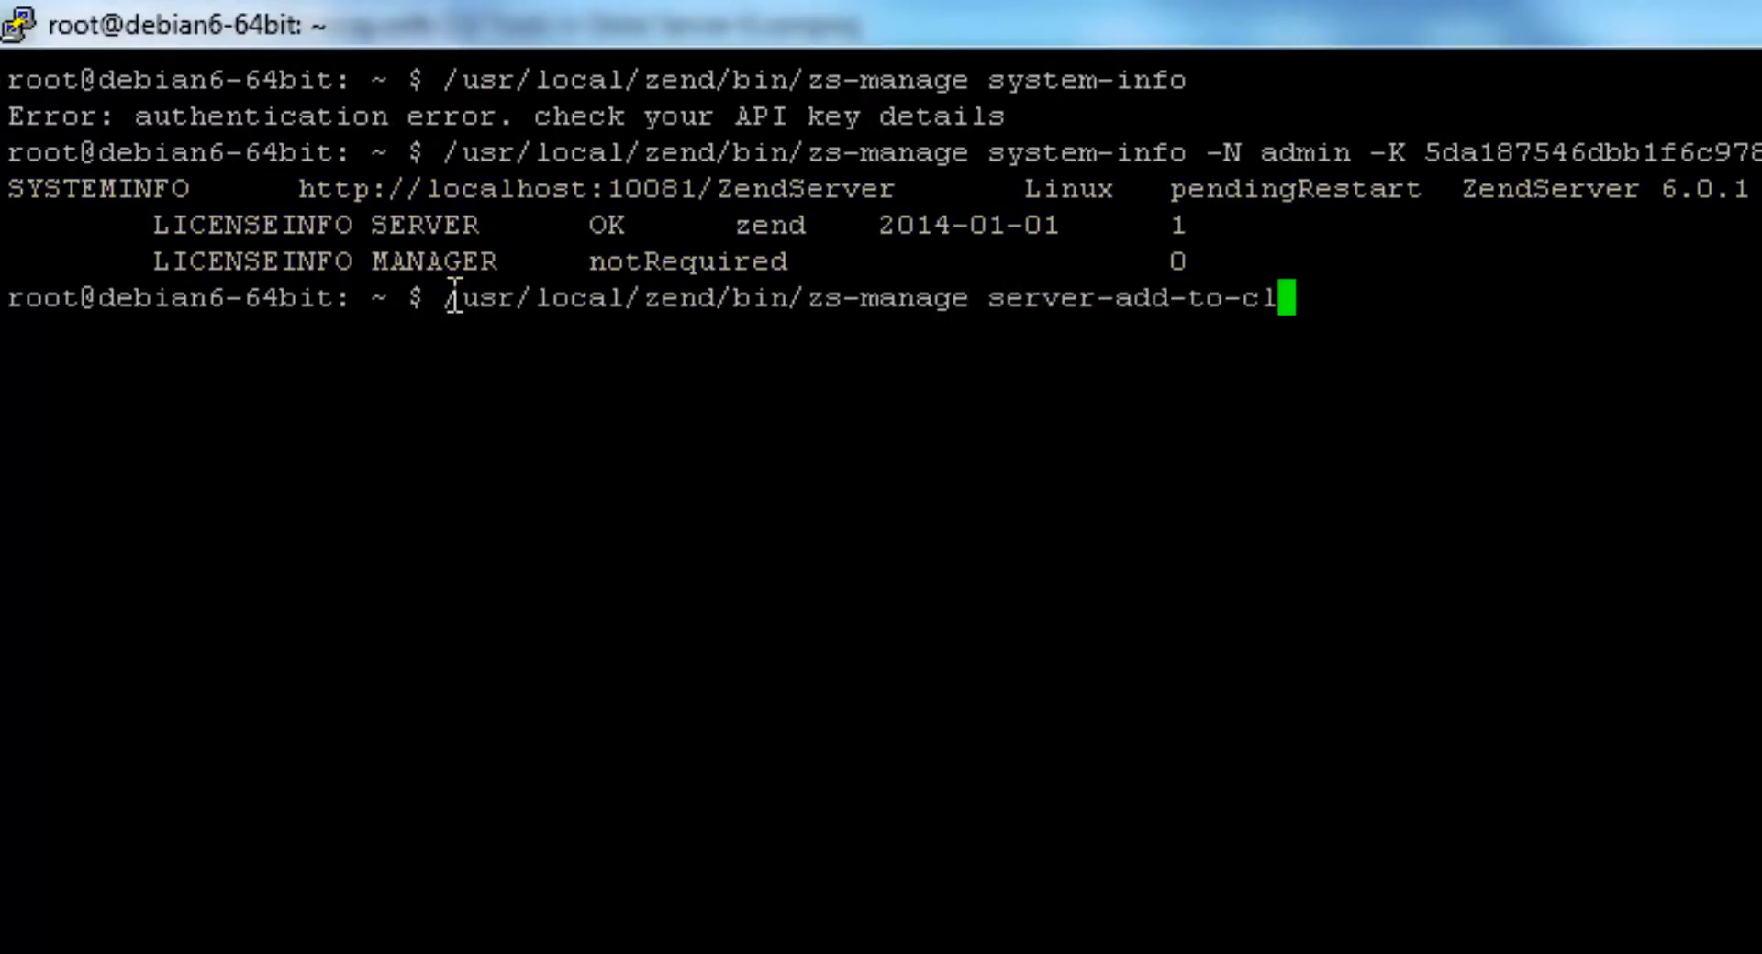
text(uster)
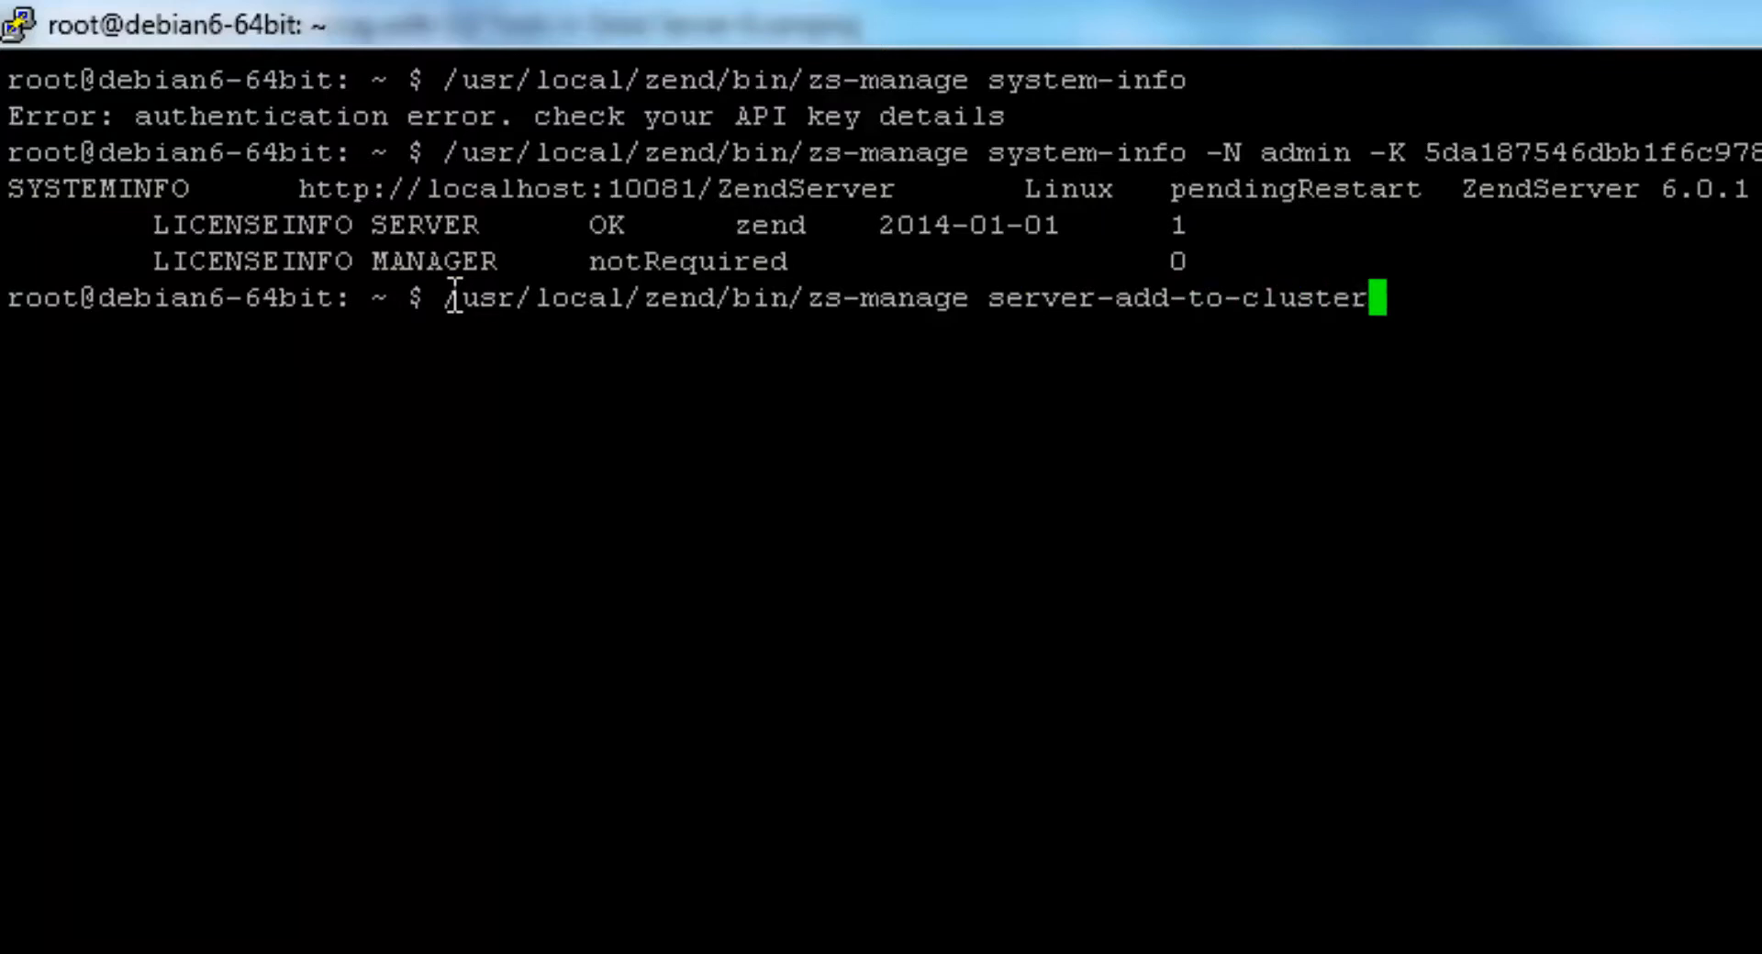
text(-n ser)
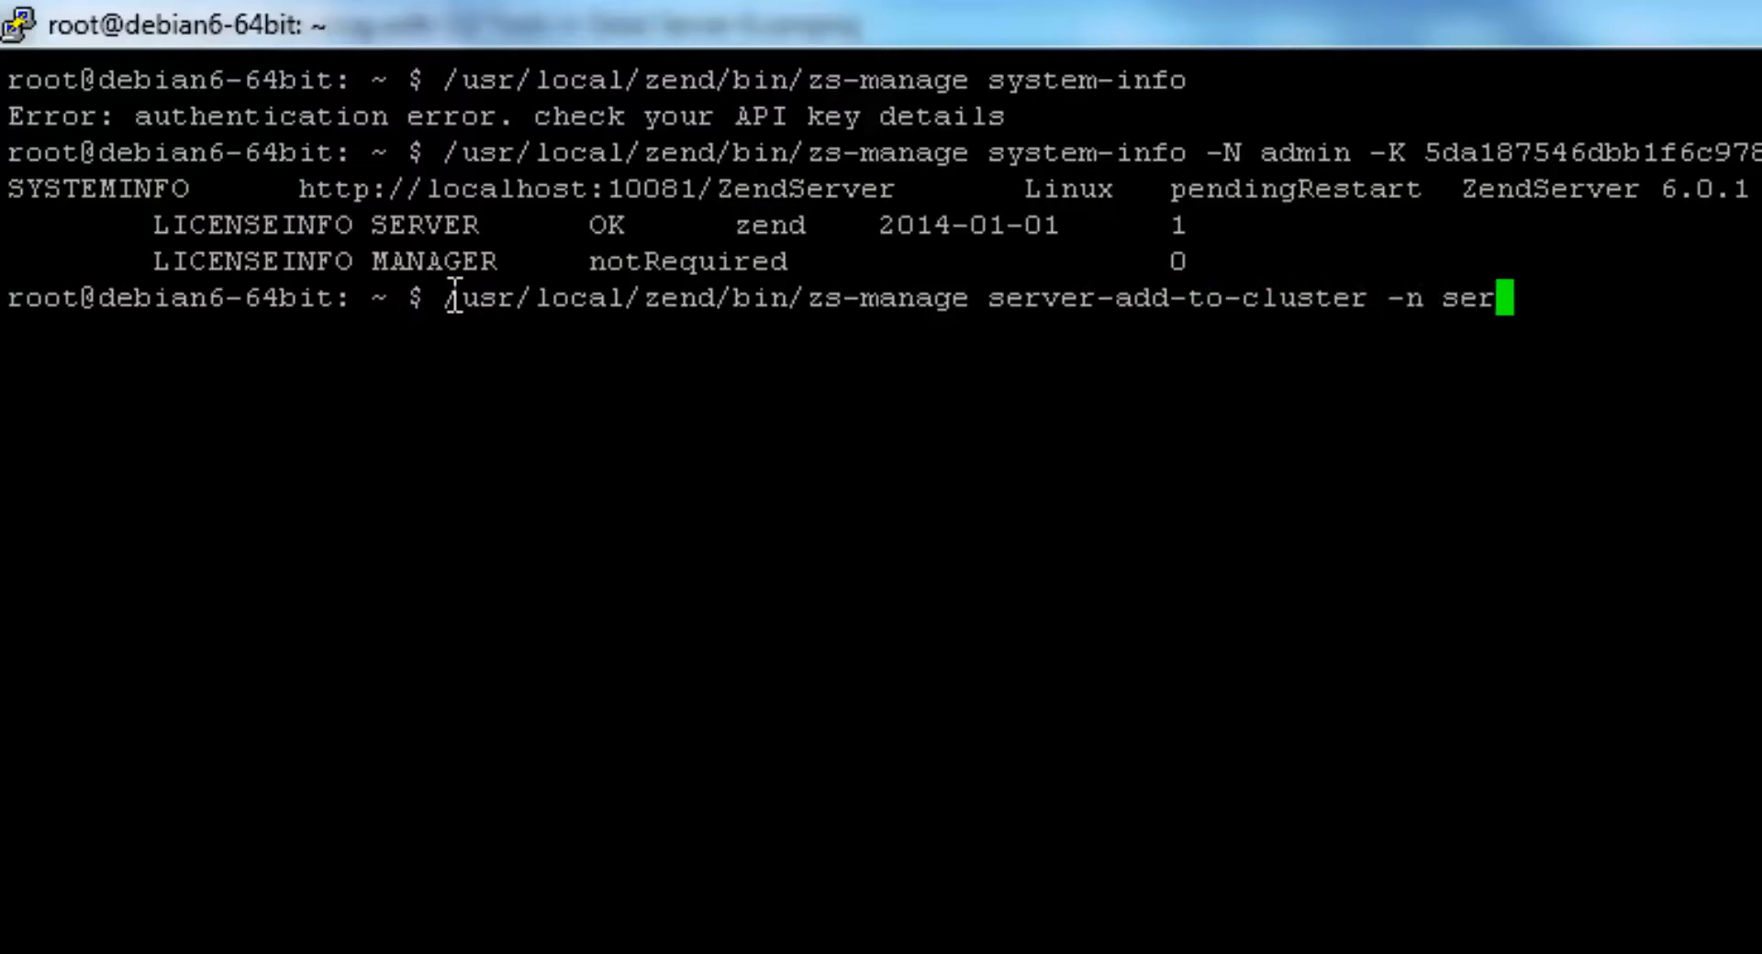
text(ver1 -)
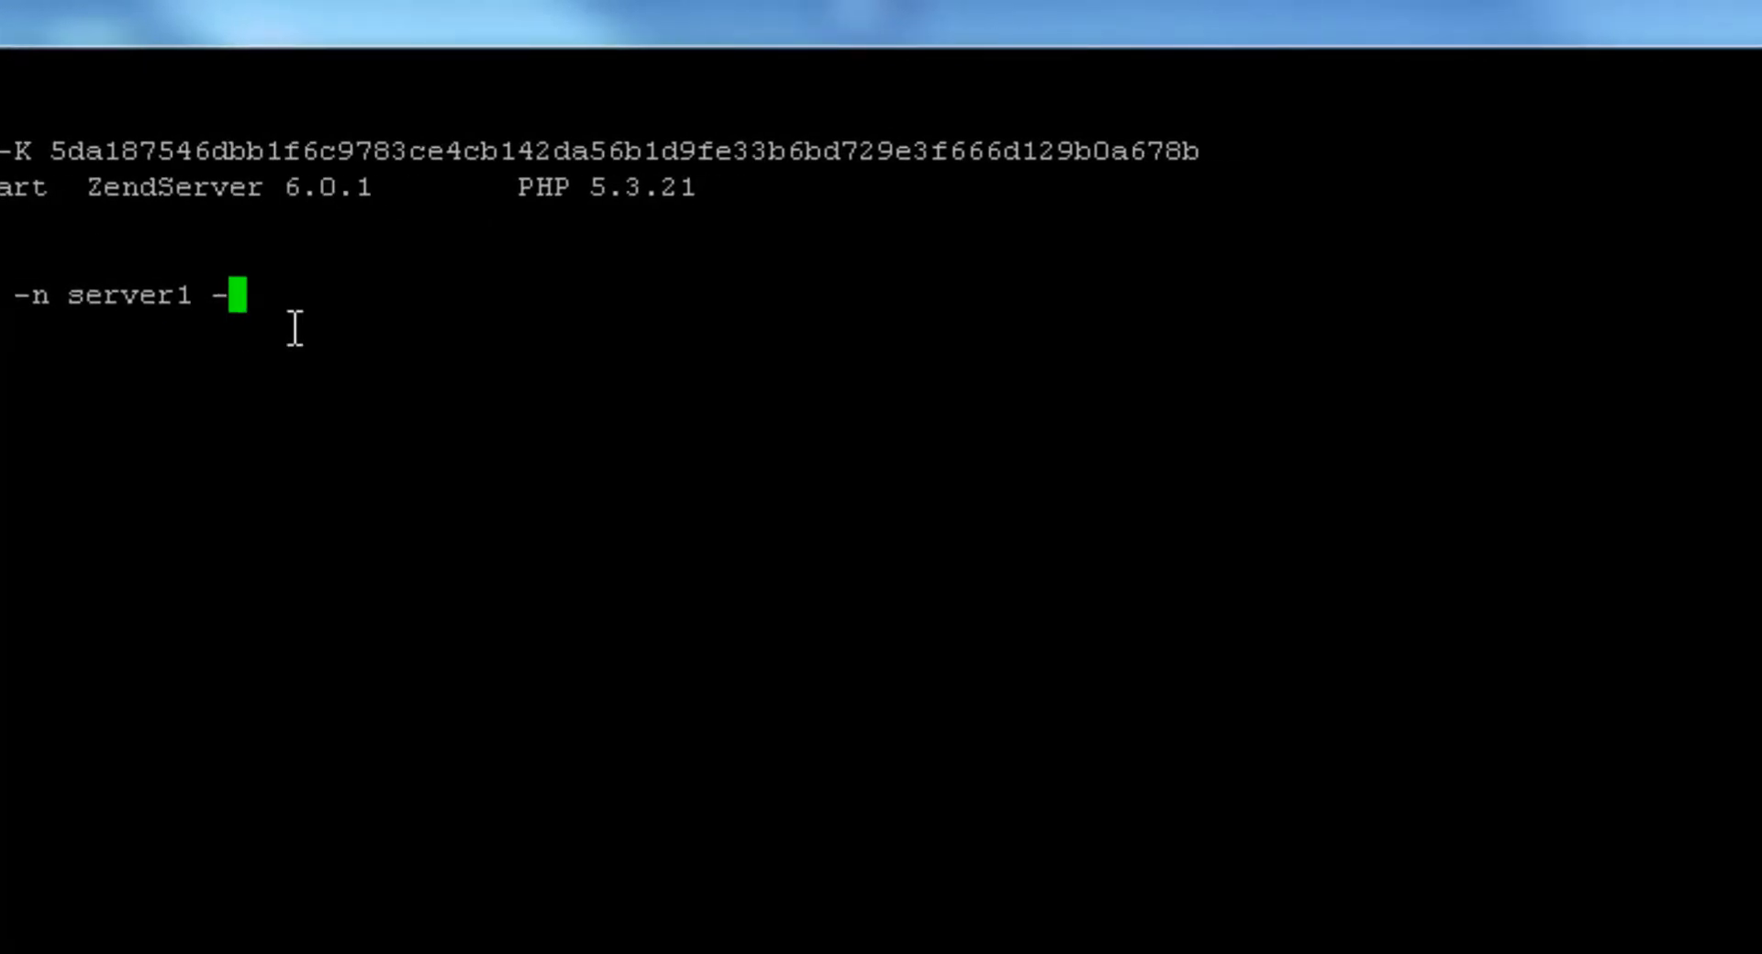
text(i 10.9.114.9)
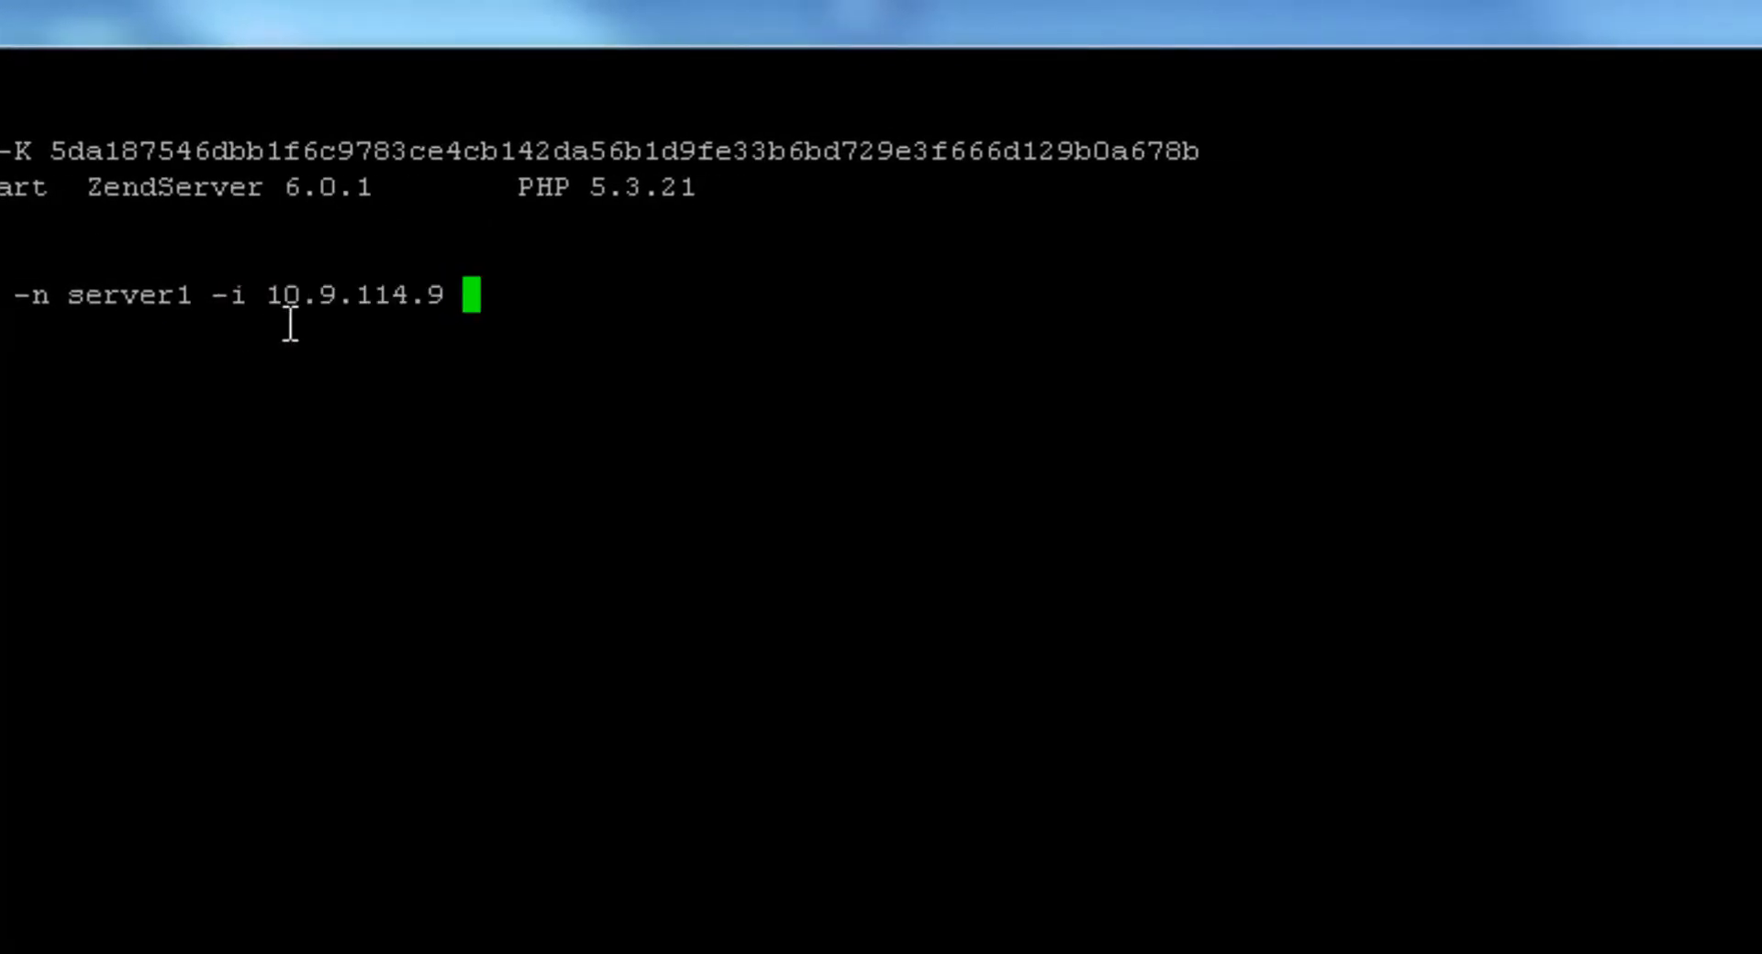
text(-o)
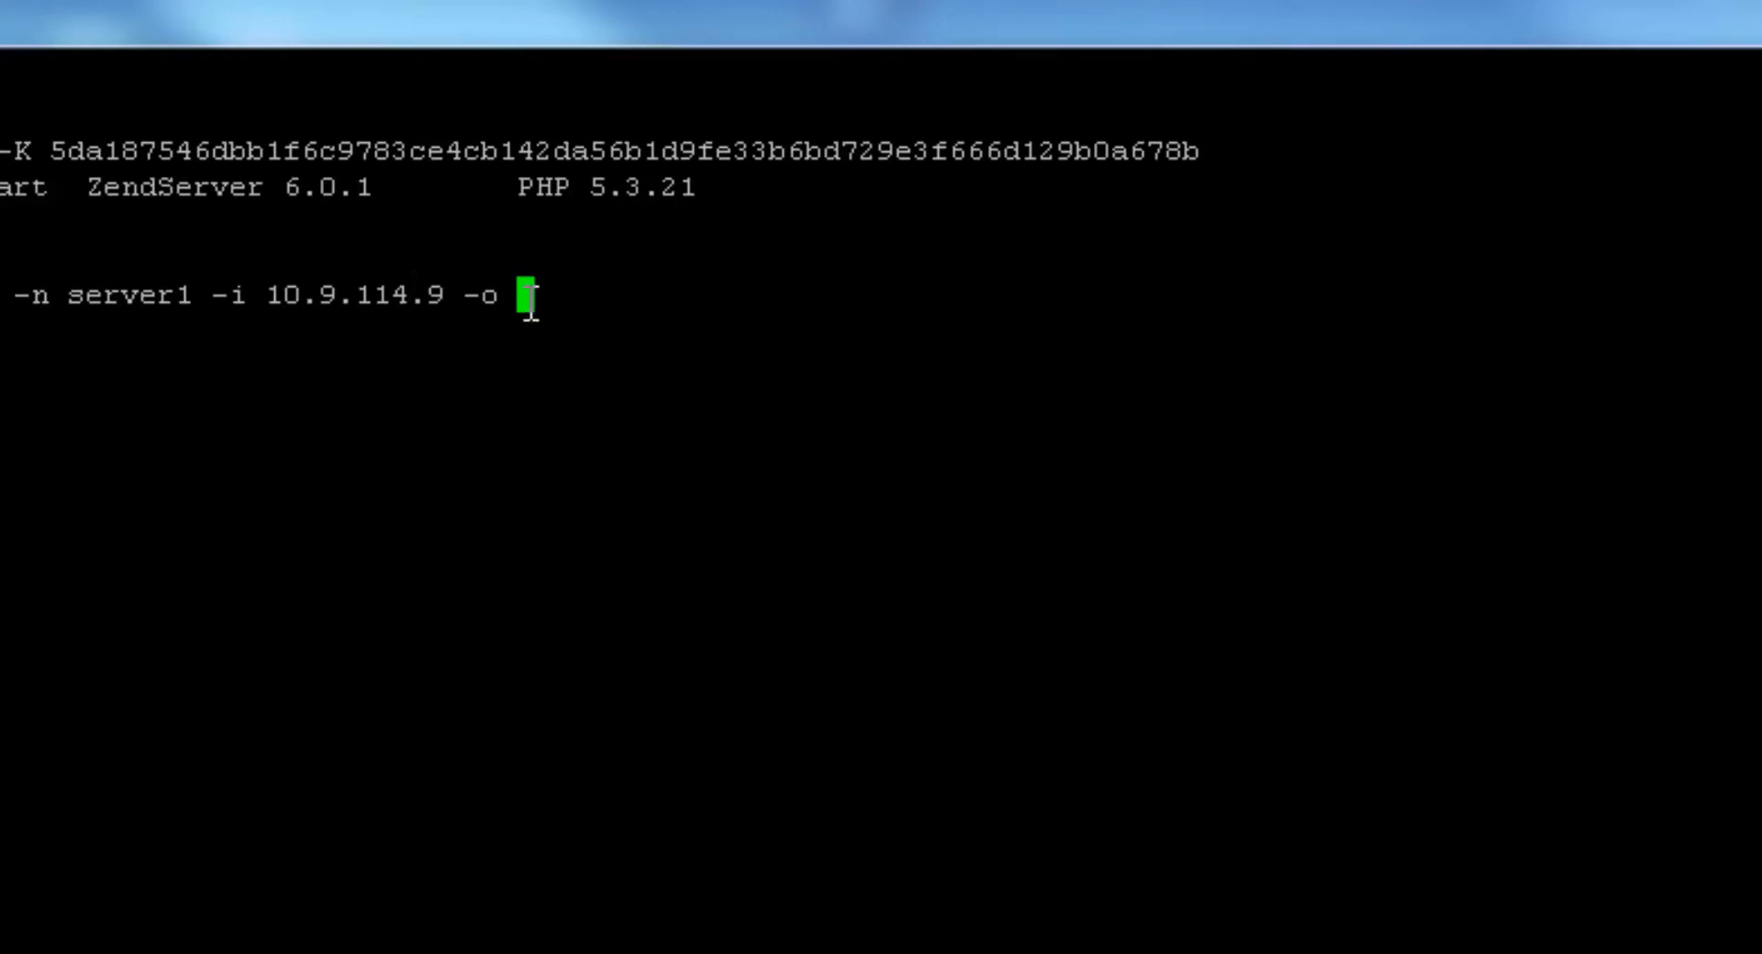
text(10.9.114.9 -)
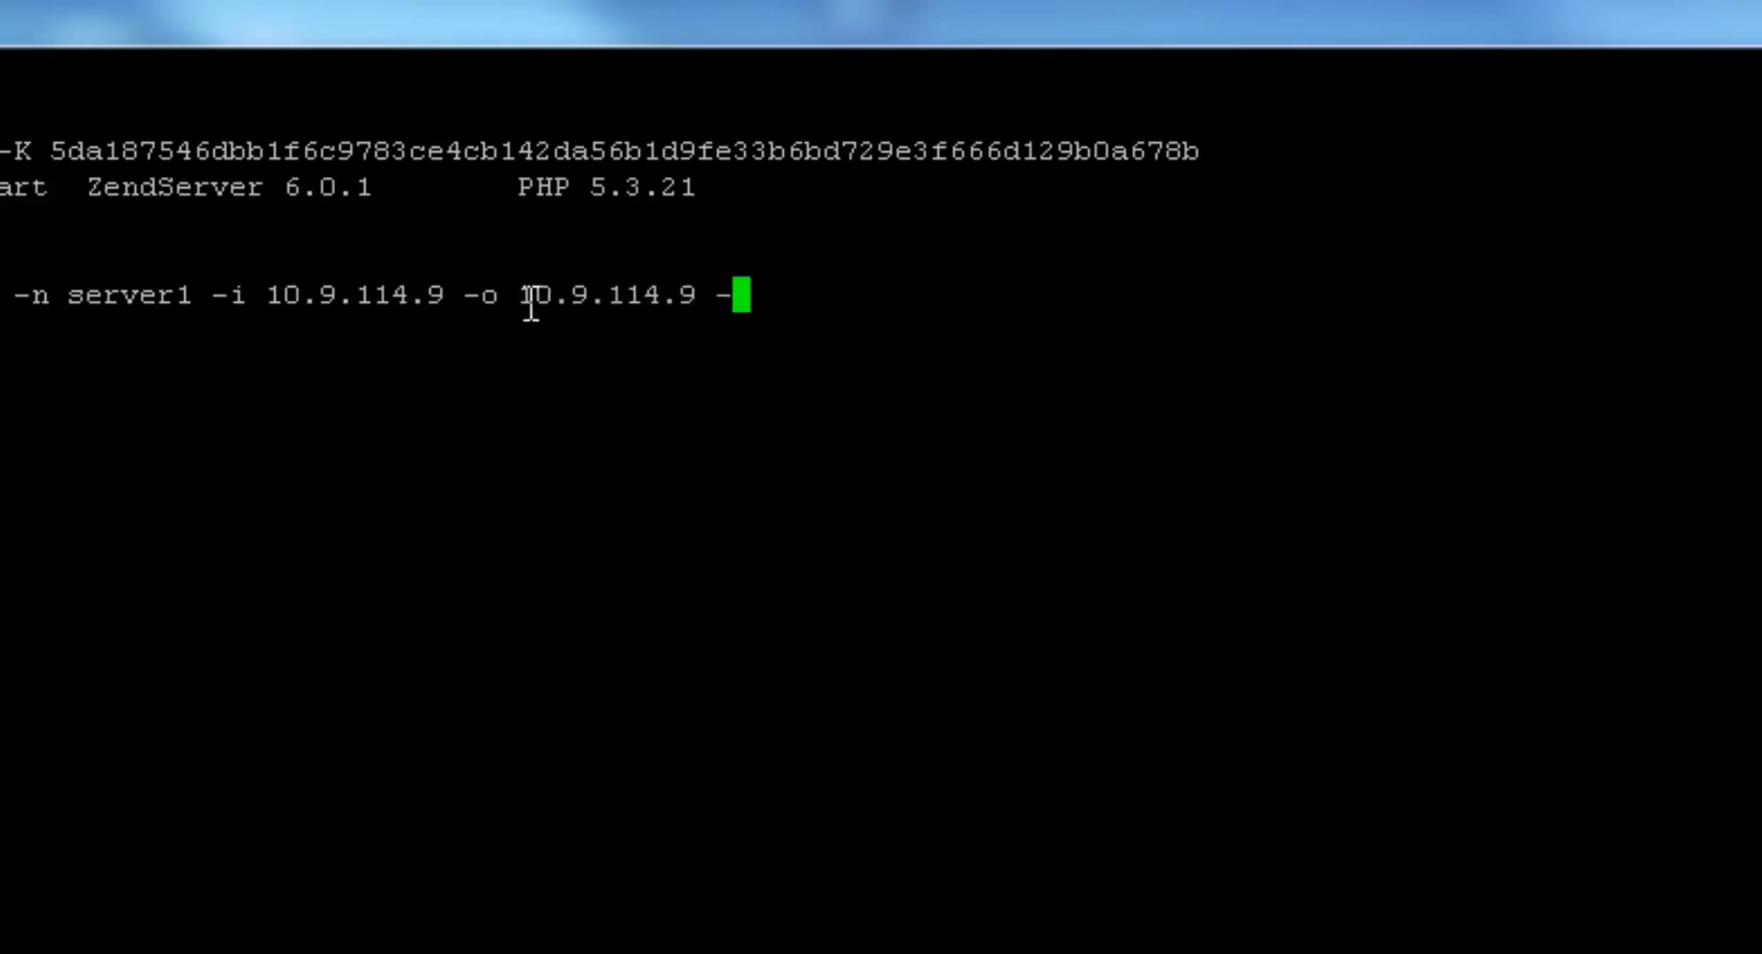
text(u root)
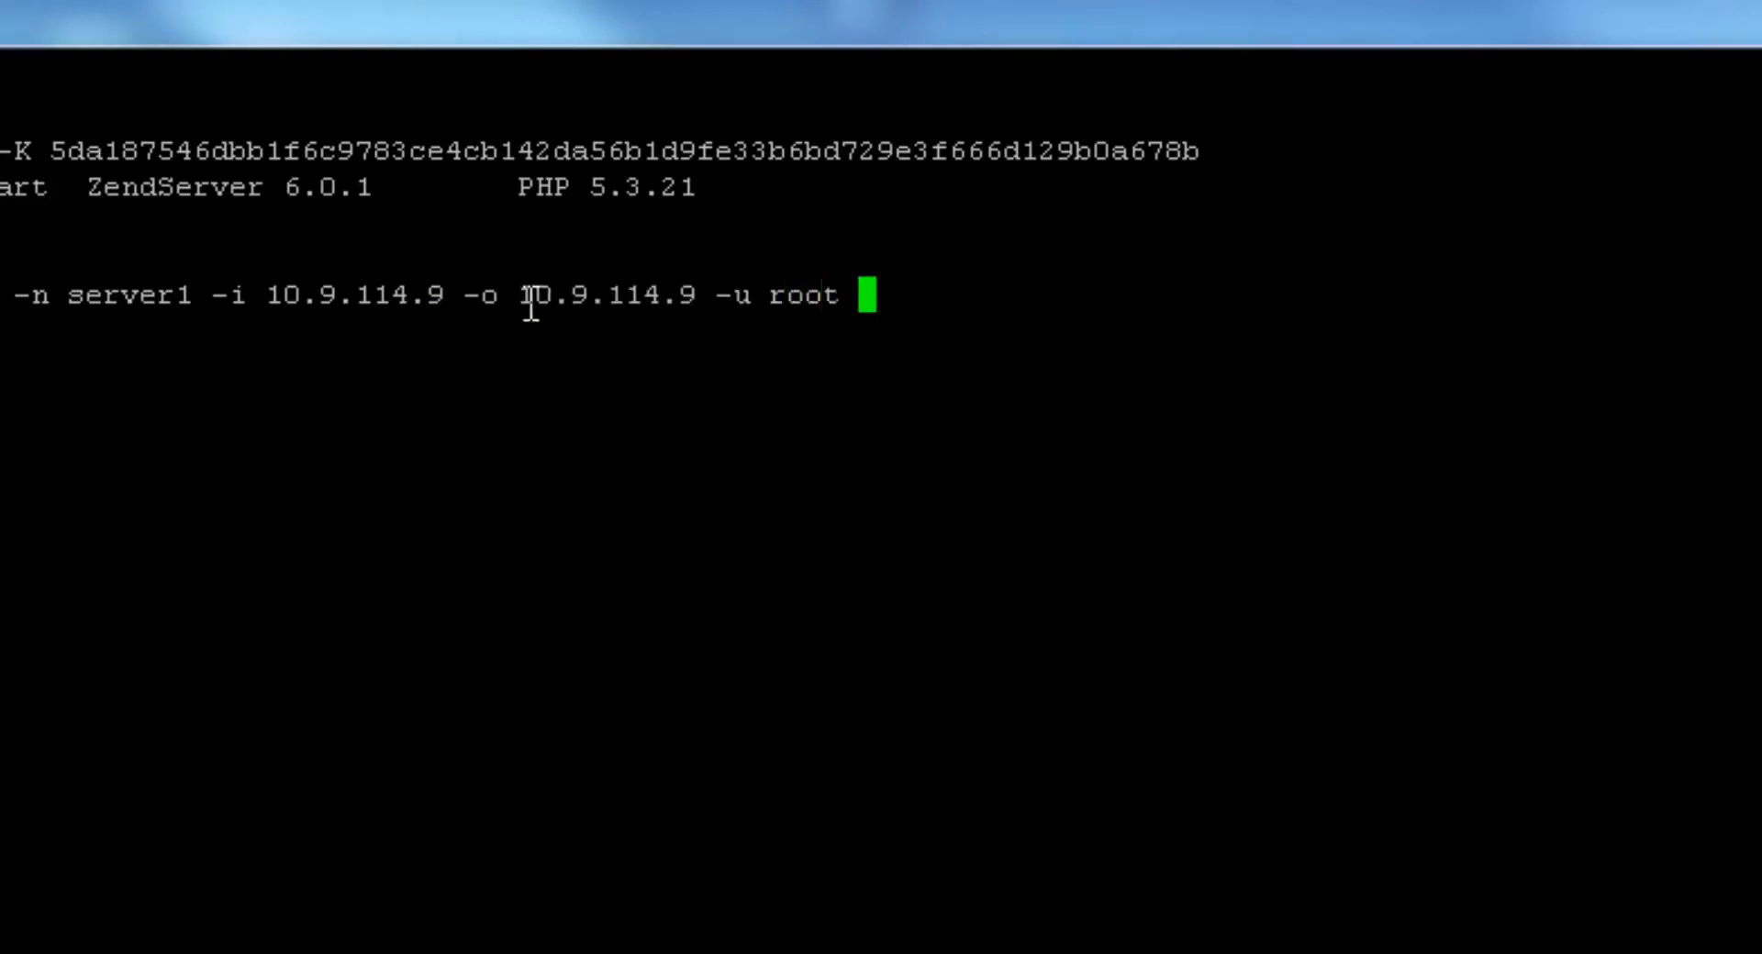
text(-)
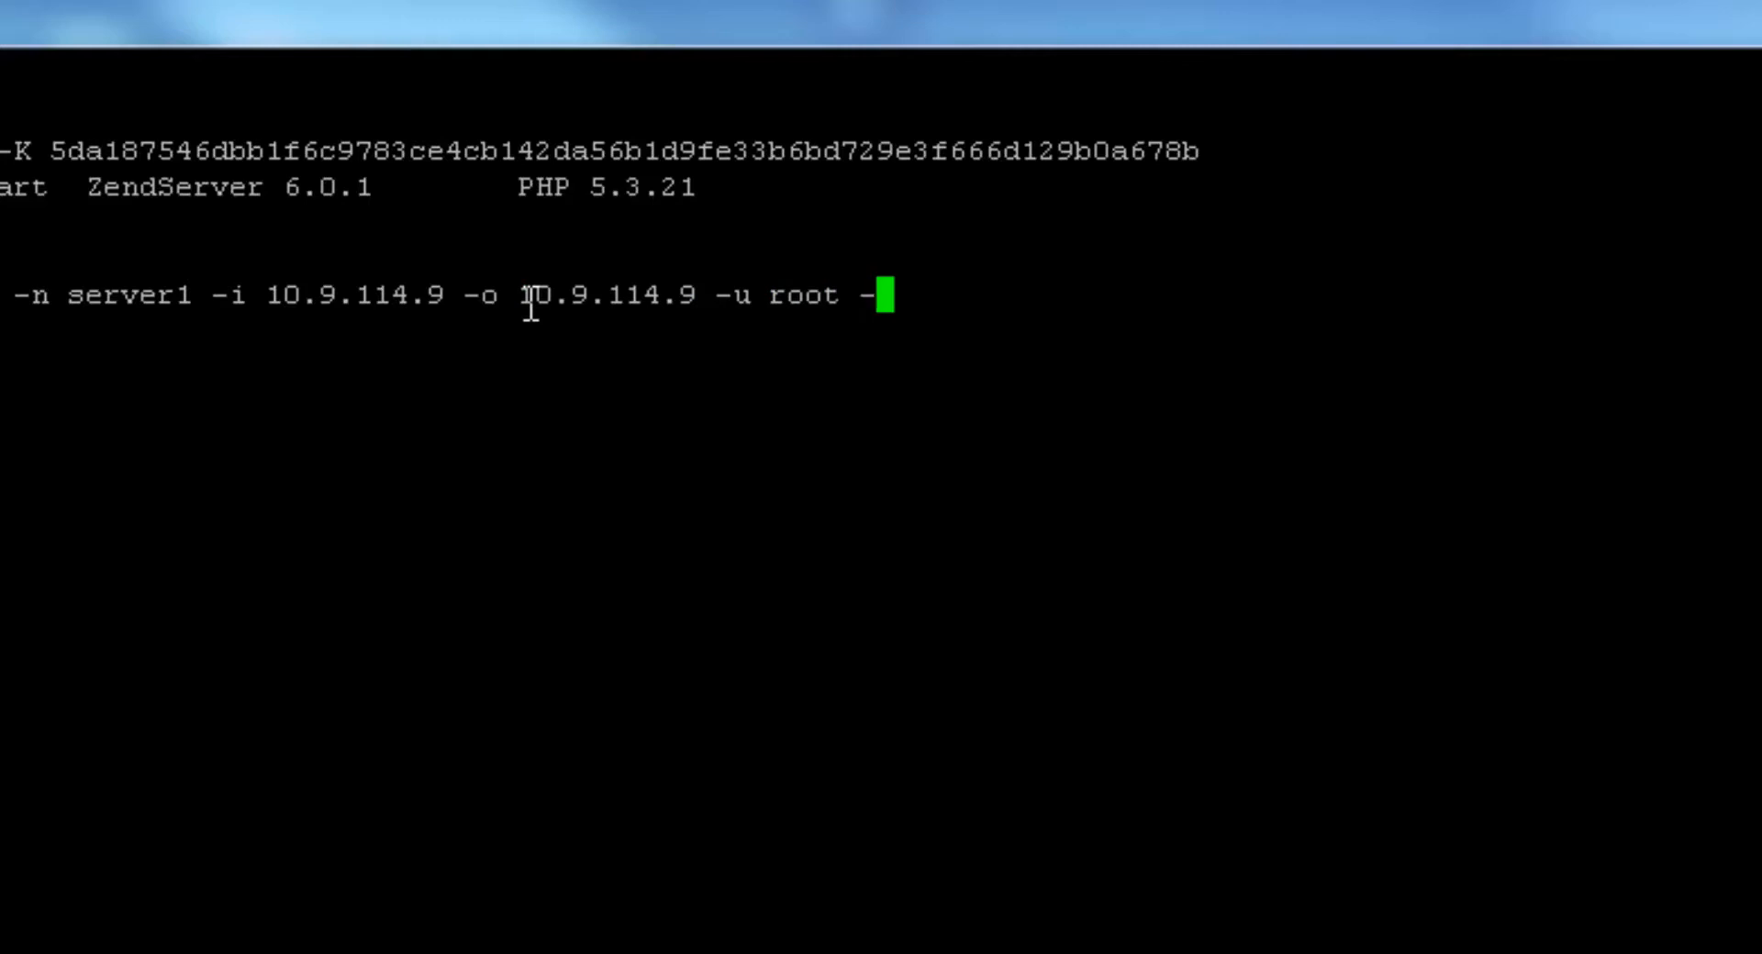
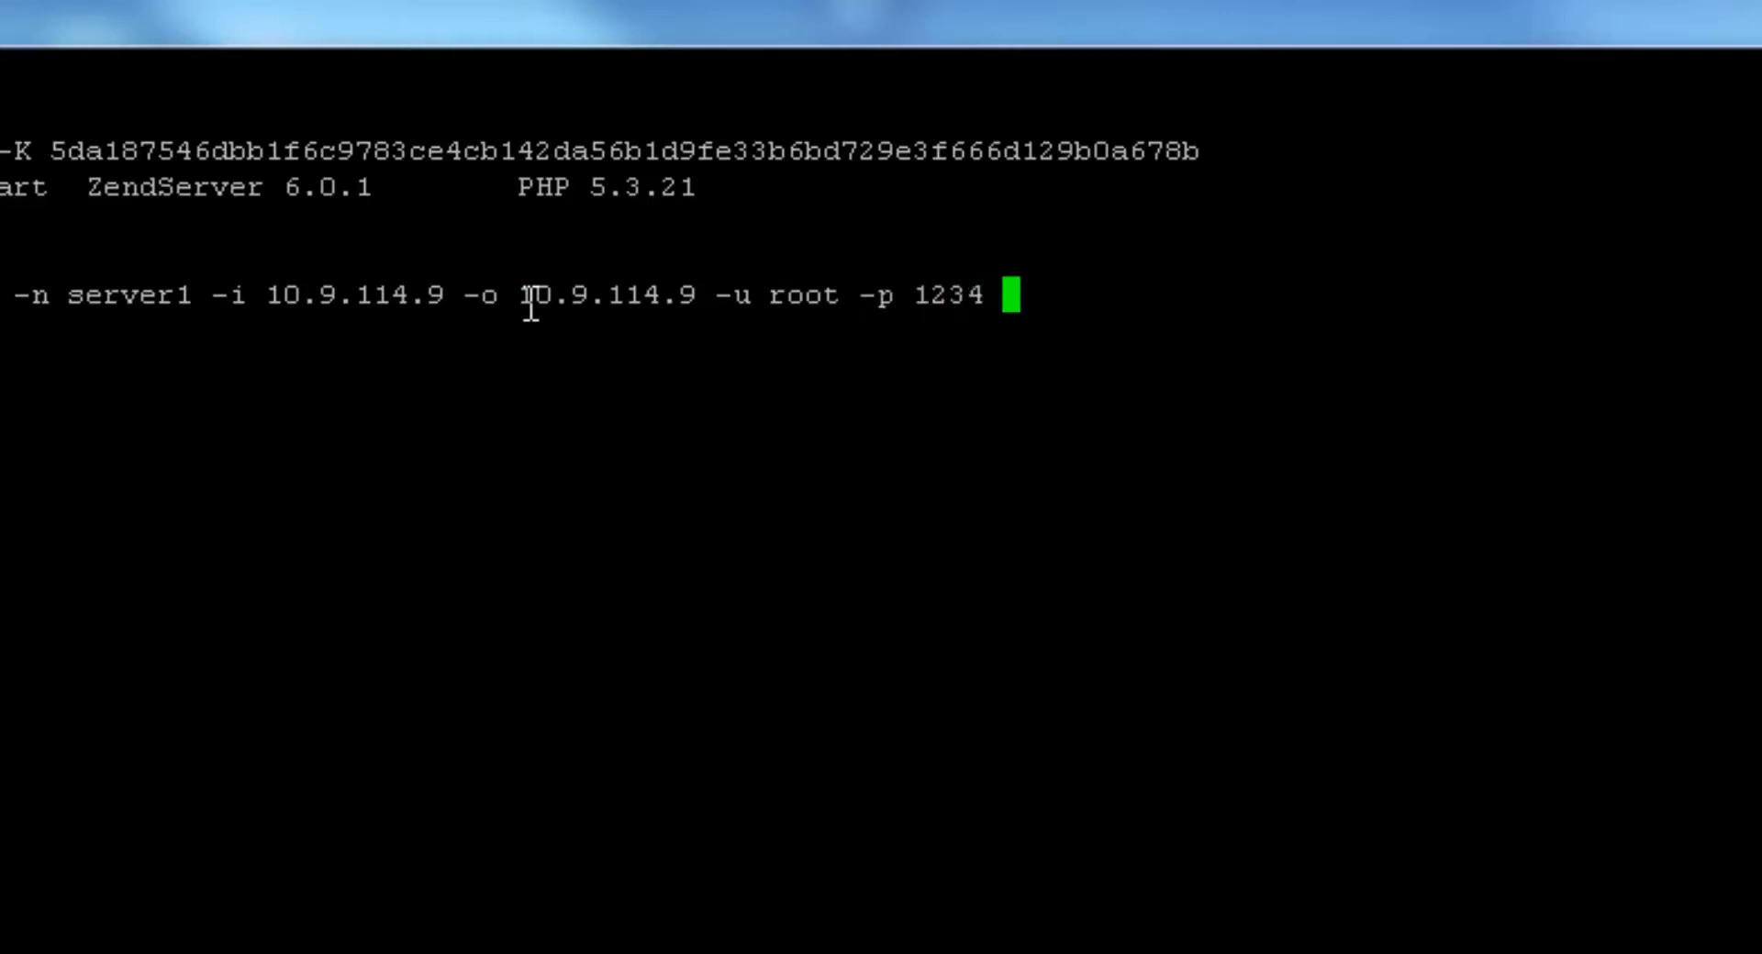
text(-d)
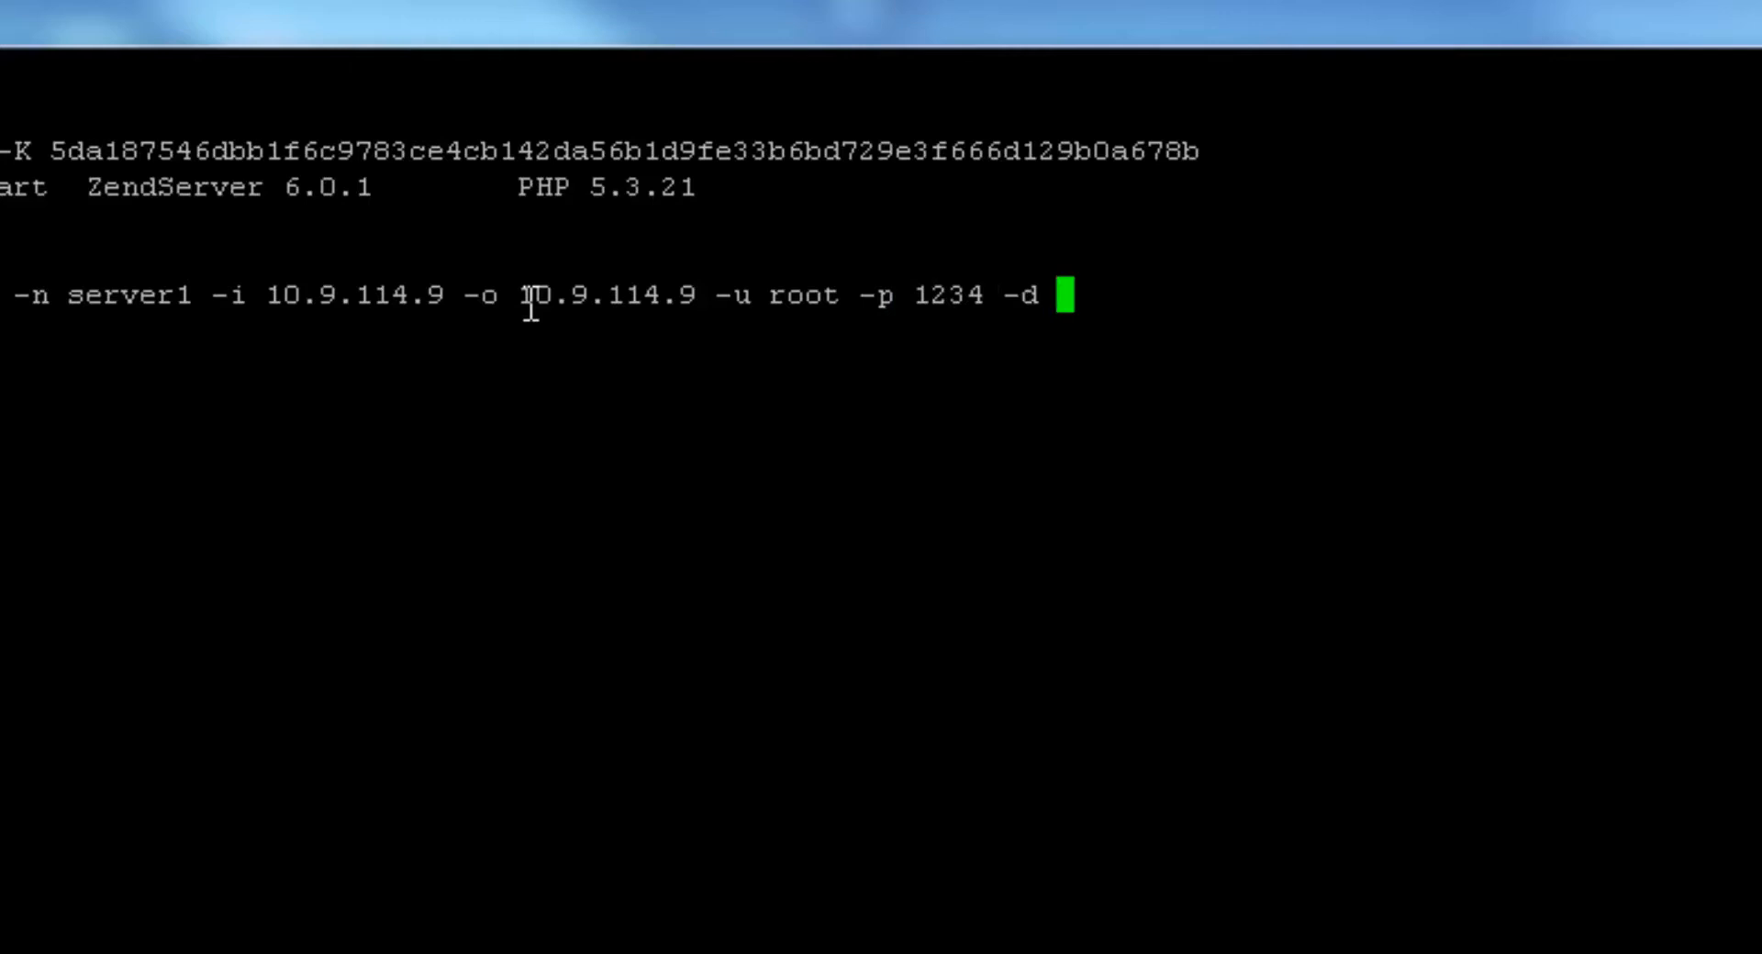
text(ZendSer)
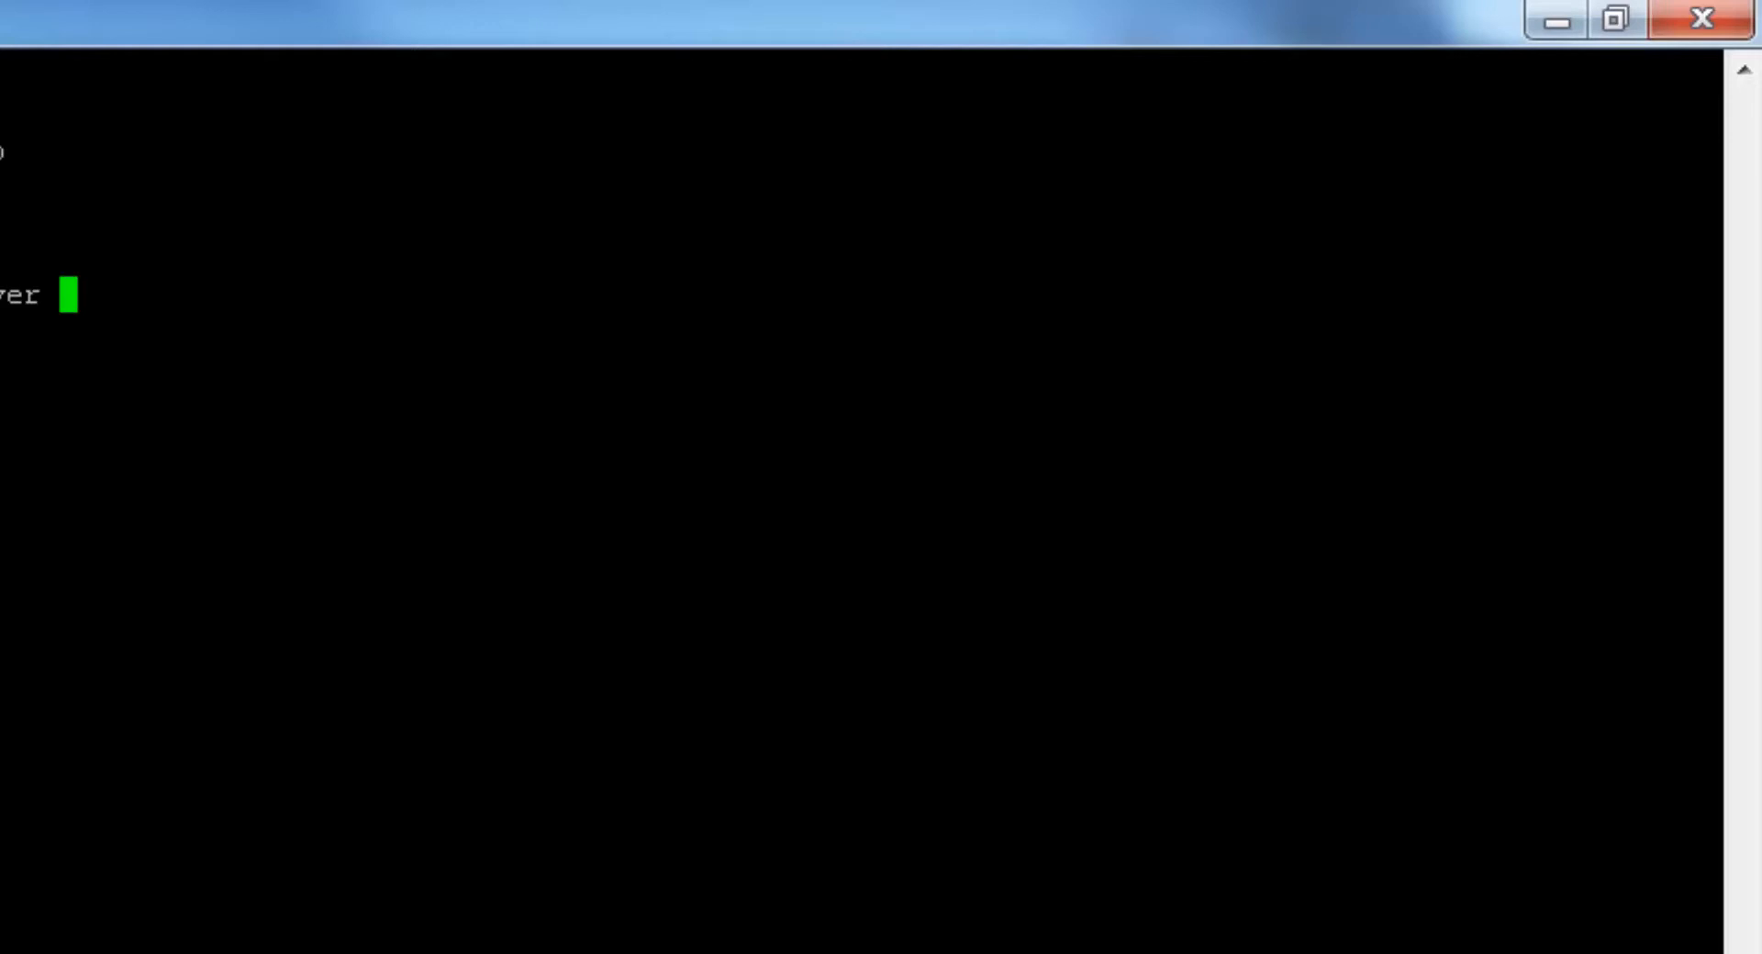
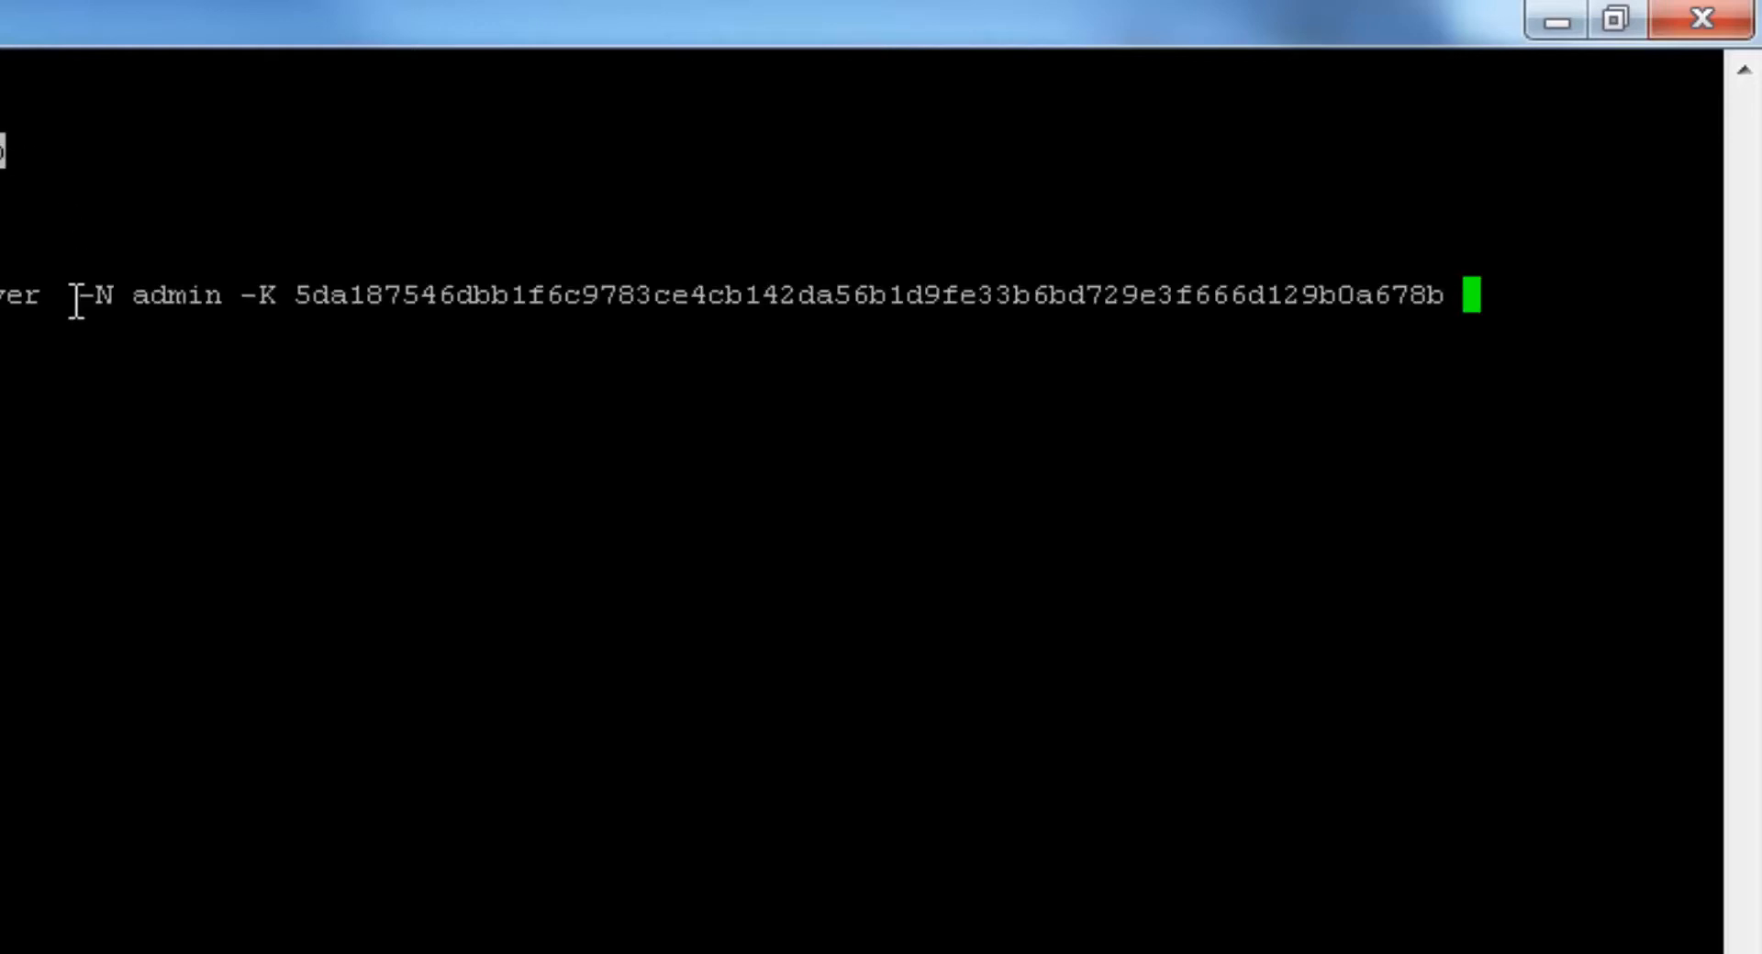
text(-U)
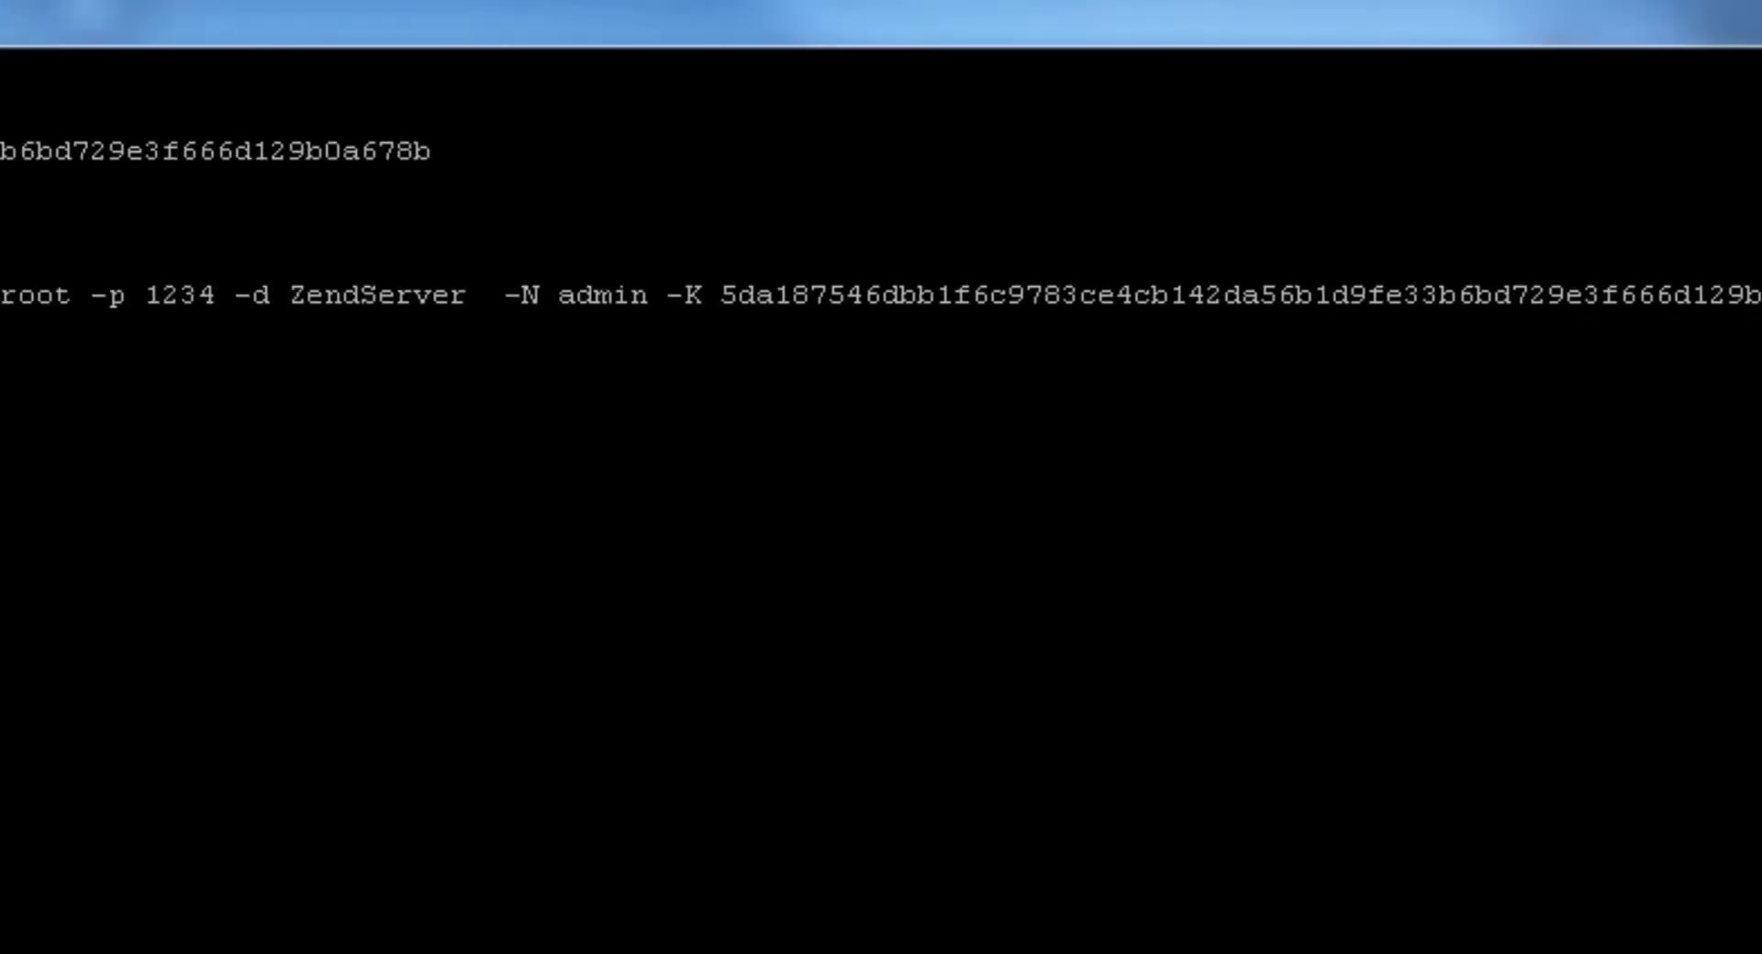
key(Return)
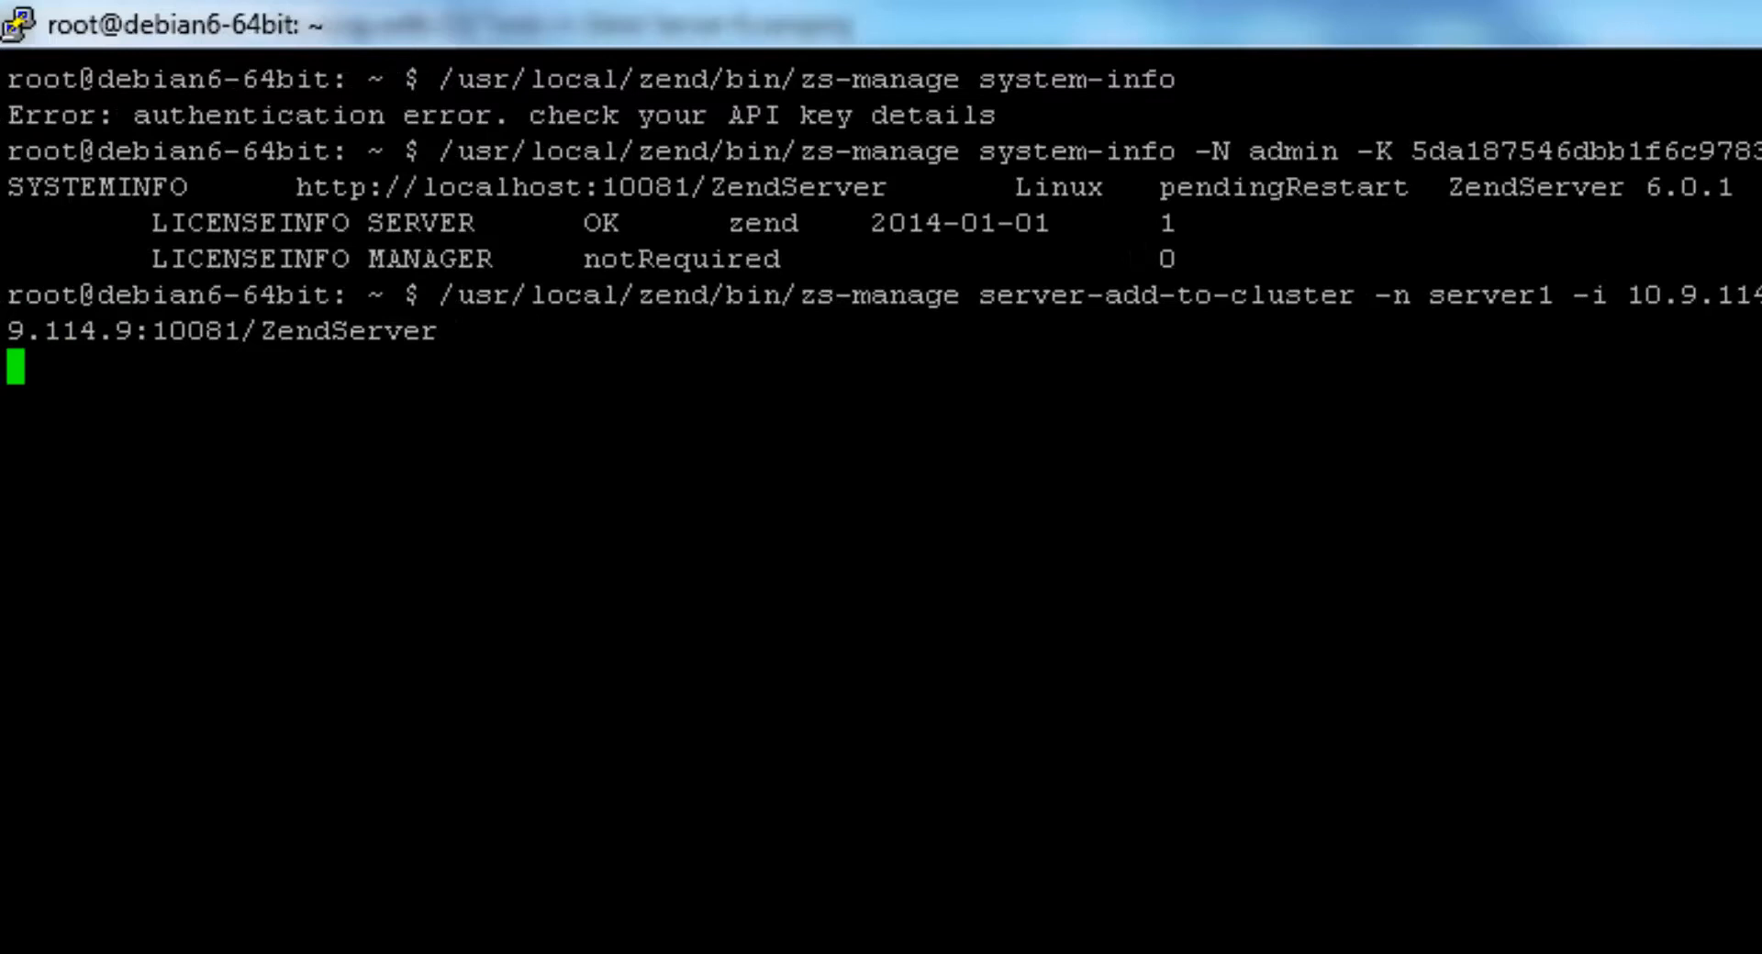
key(Return)
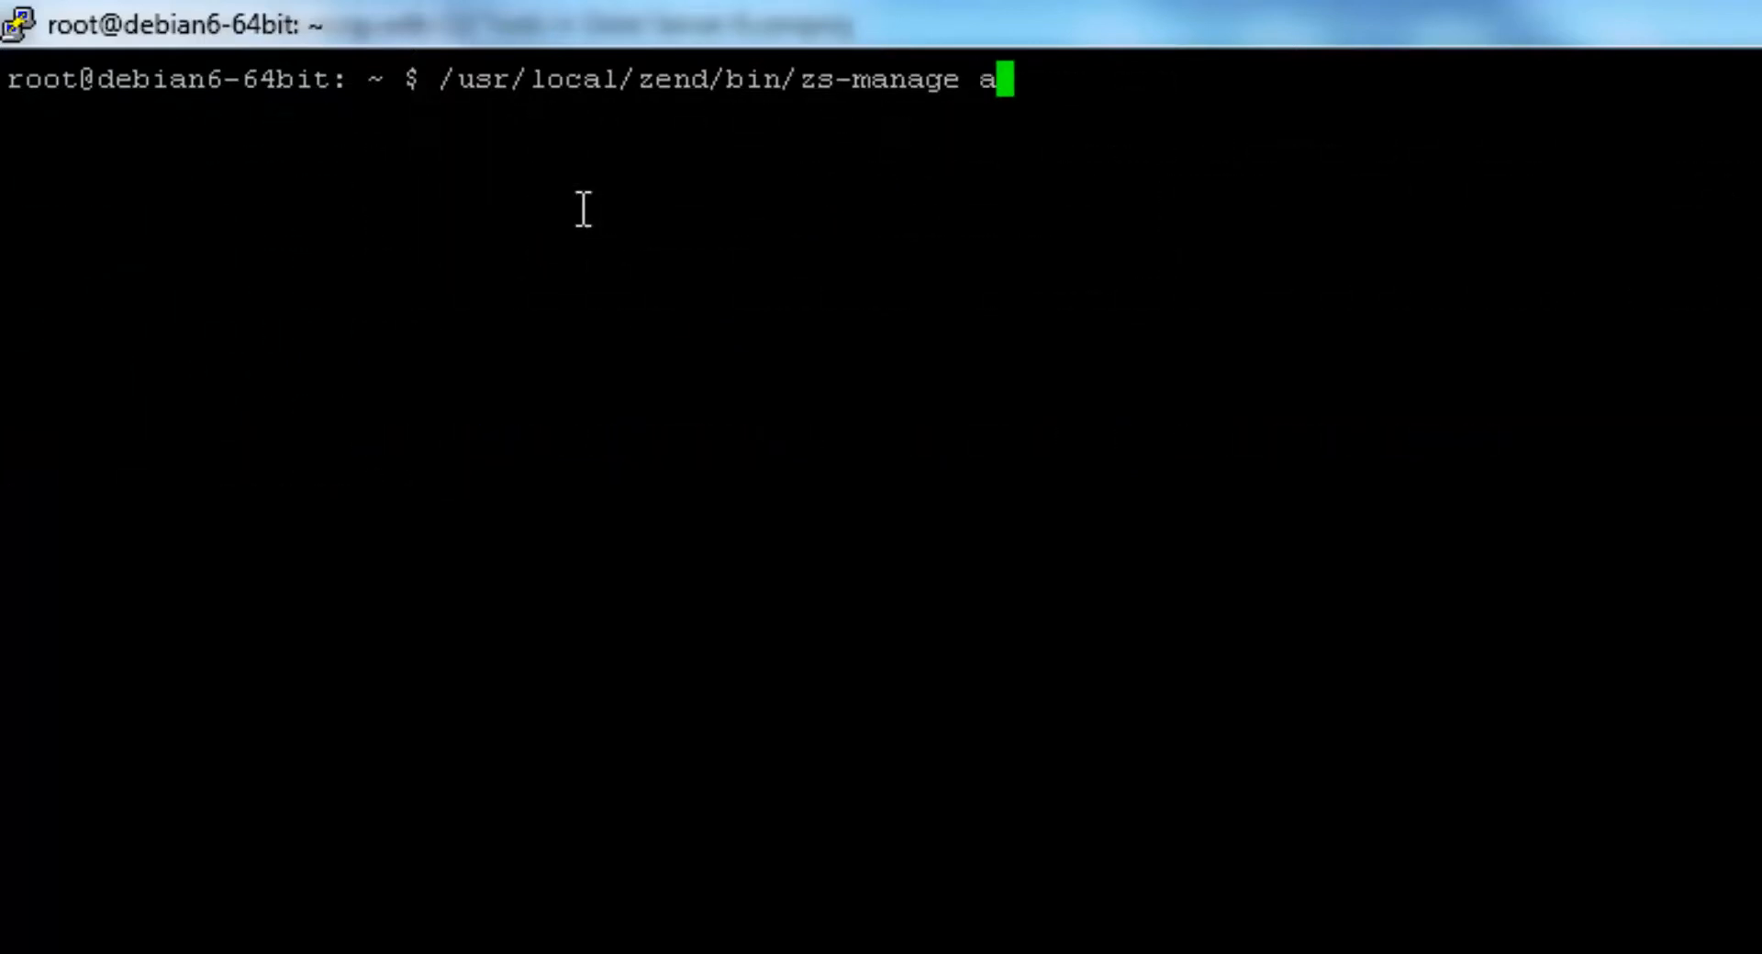
Run zs-manage app-deploy --help to list its usage.
text(pp-deploy)
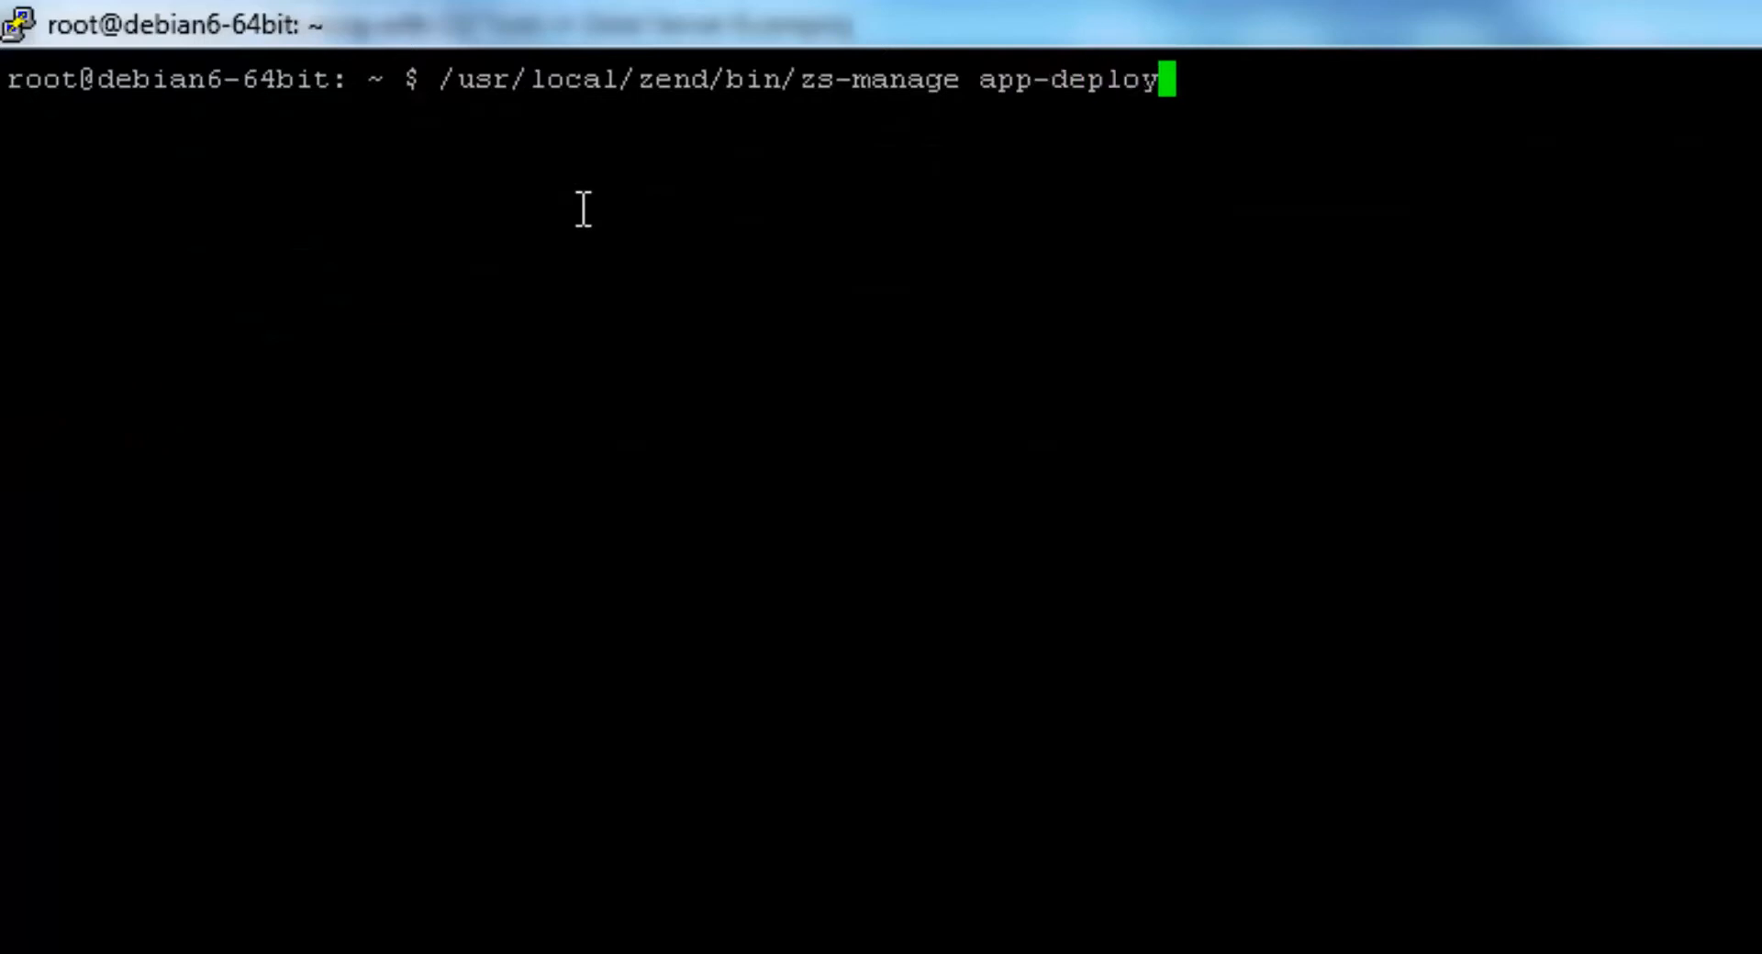
text(--help)
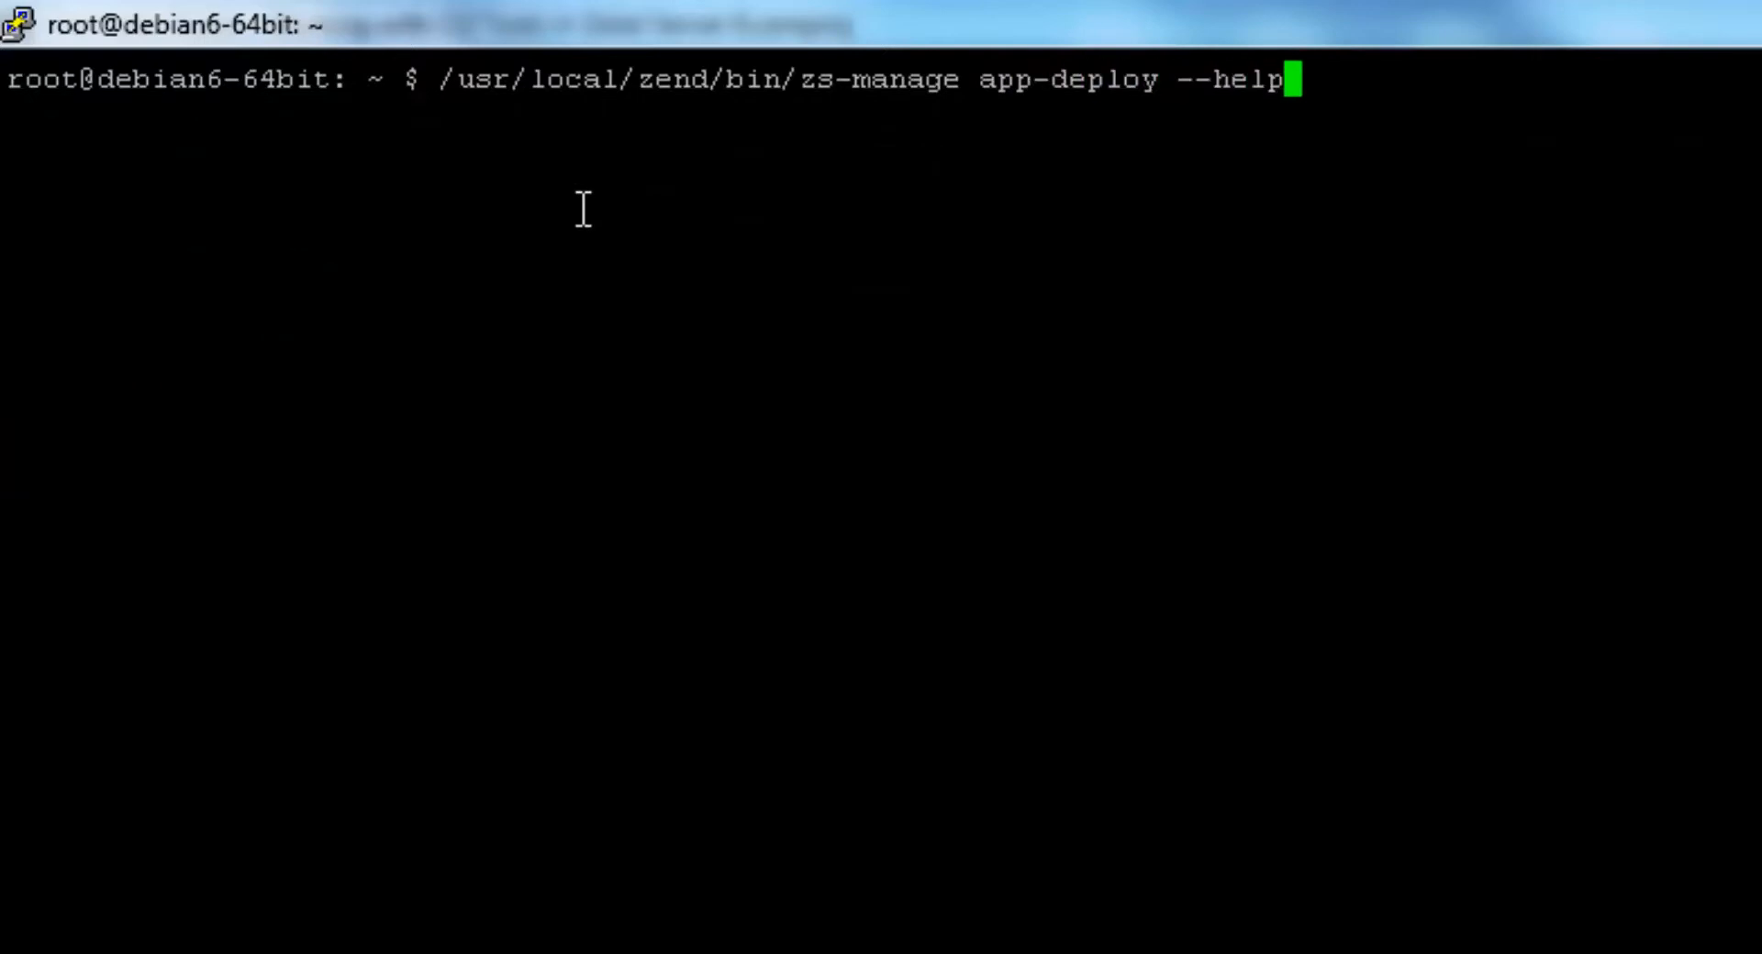
key(Return)
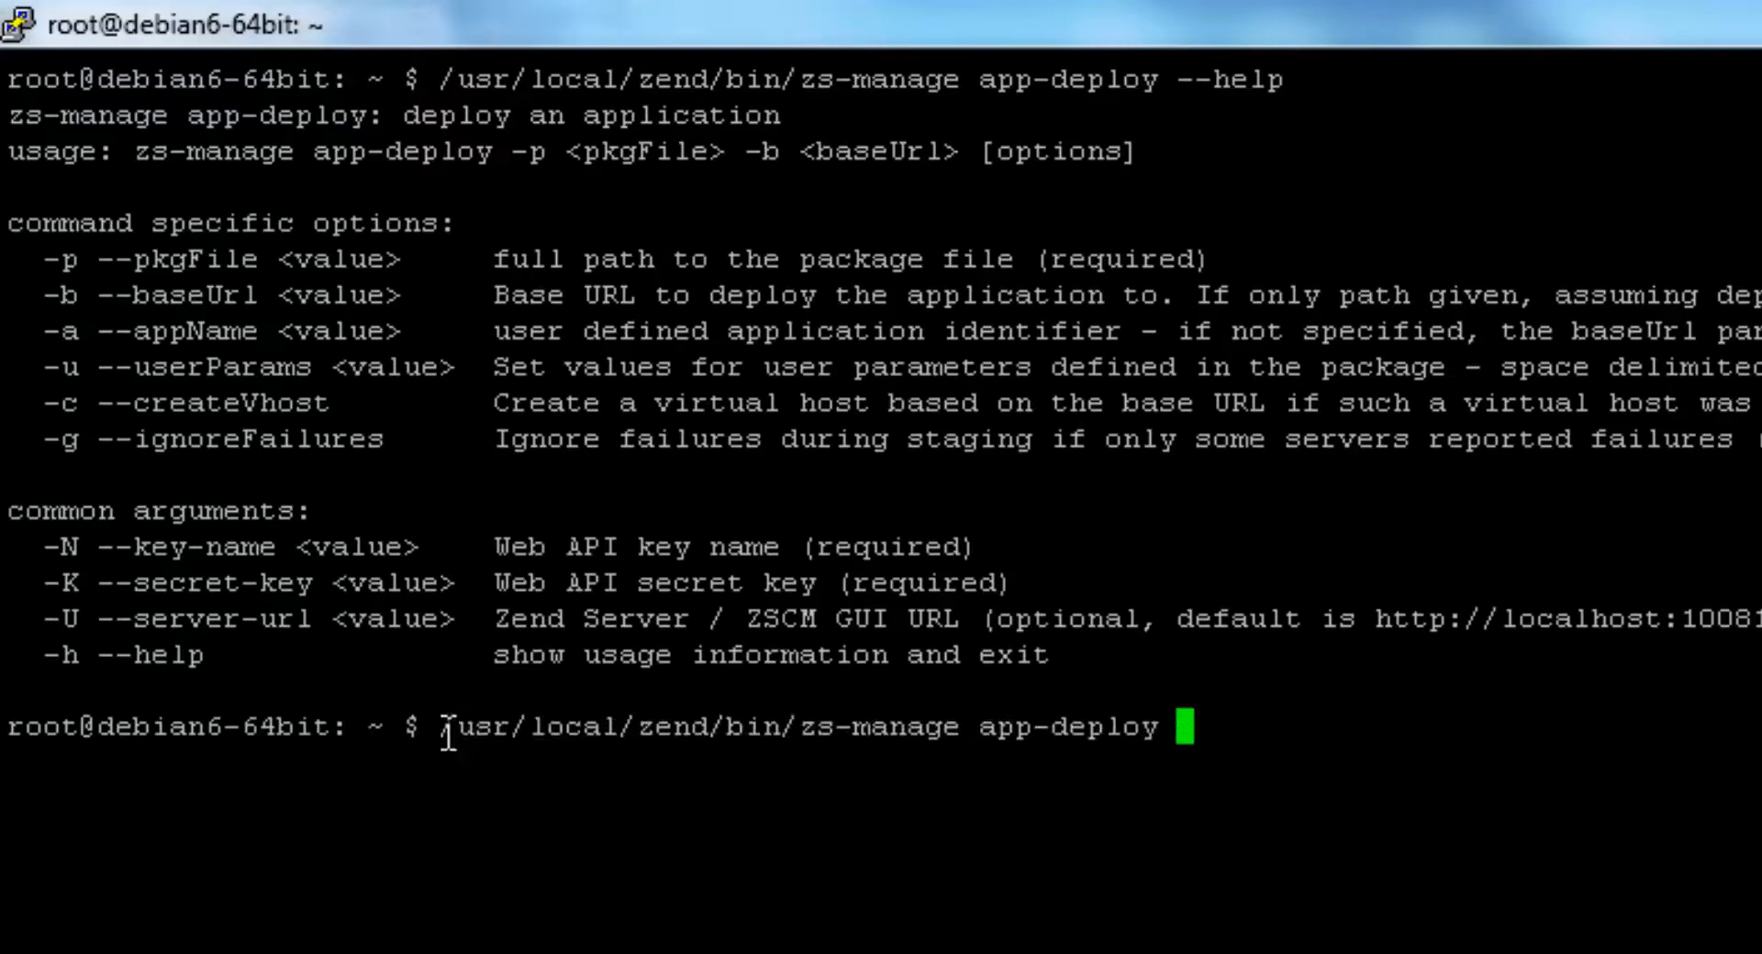
Enter app-deploy -p /usr/zlocal/packaging/qa-stuff/apps/sanity/mtrig.zpk -b mtrig1 -N admin -K <secret key>.
text(-p)
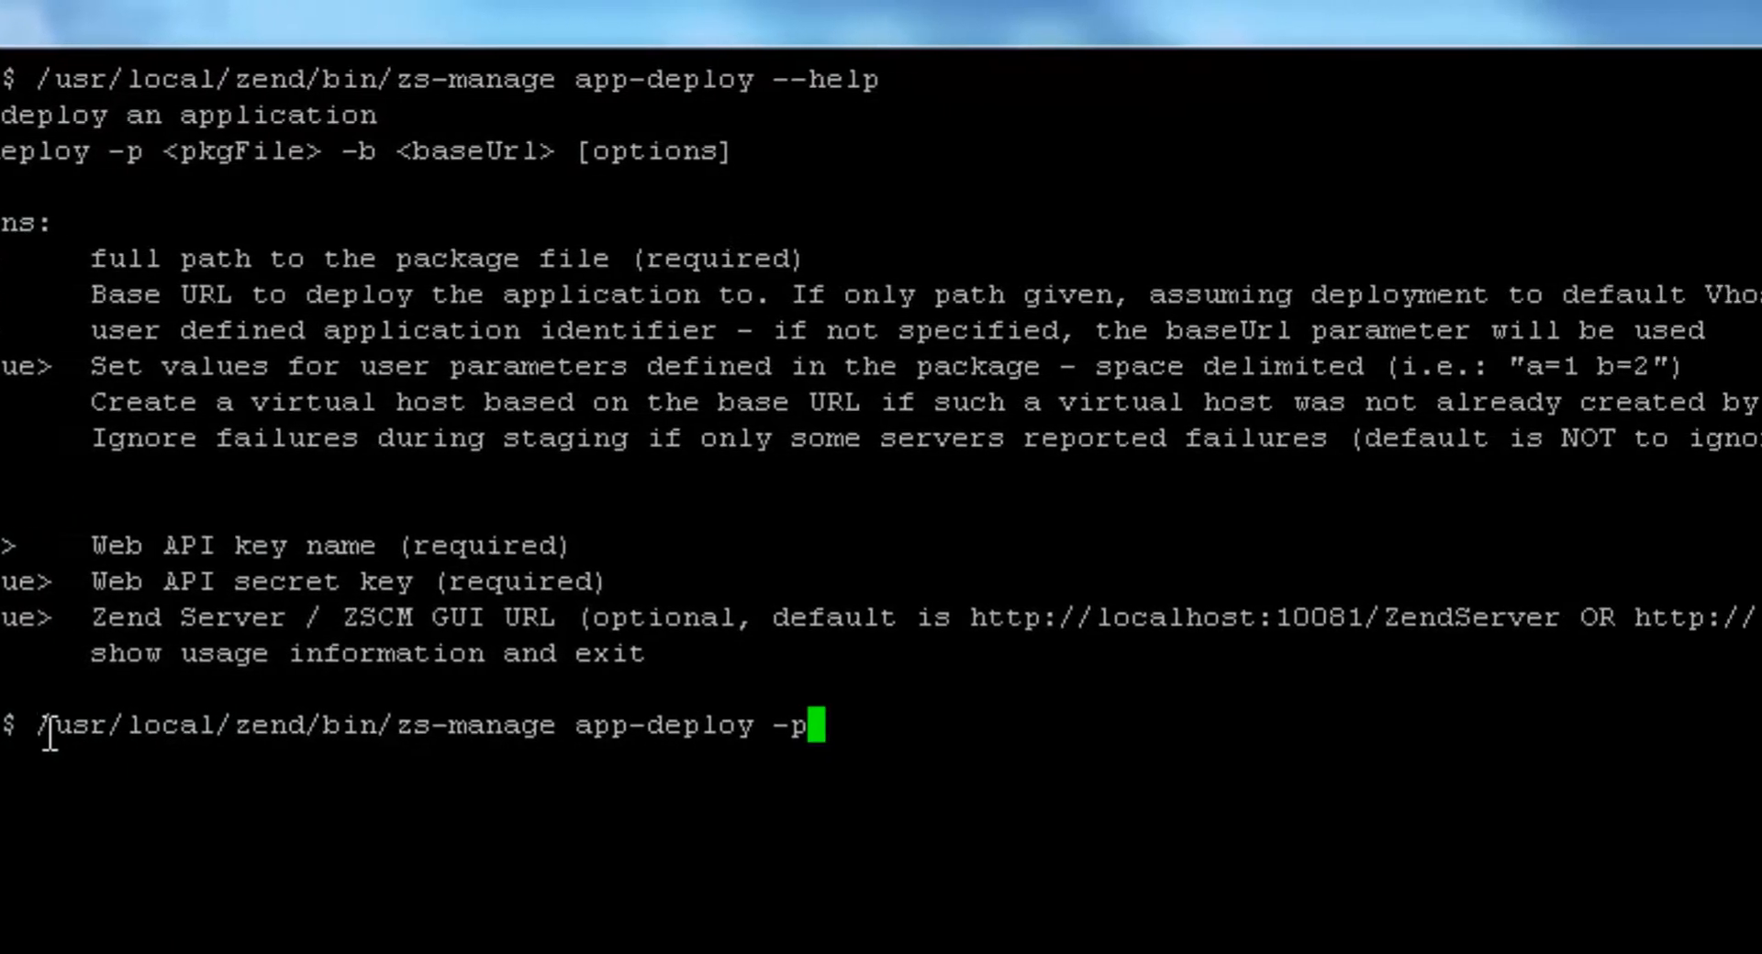
text(/usr/zlocal/packaging/qa-stuff/apps/sanity/mtrig.zpk -)
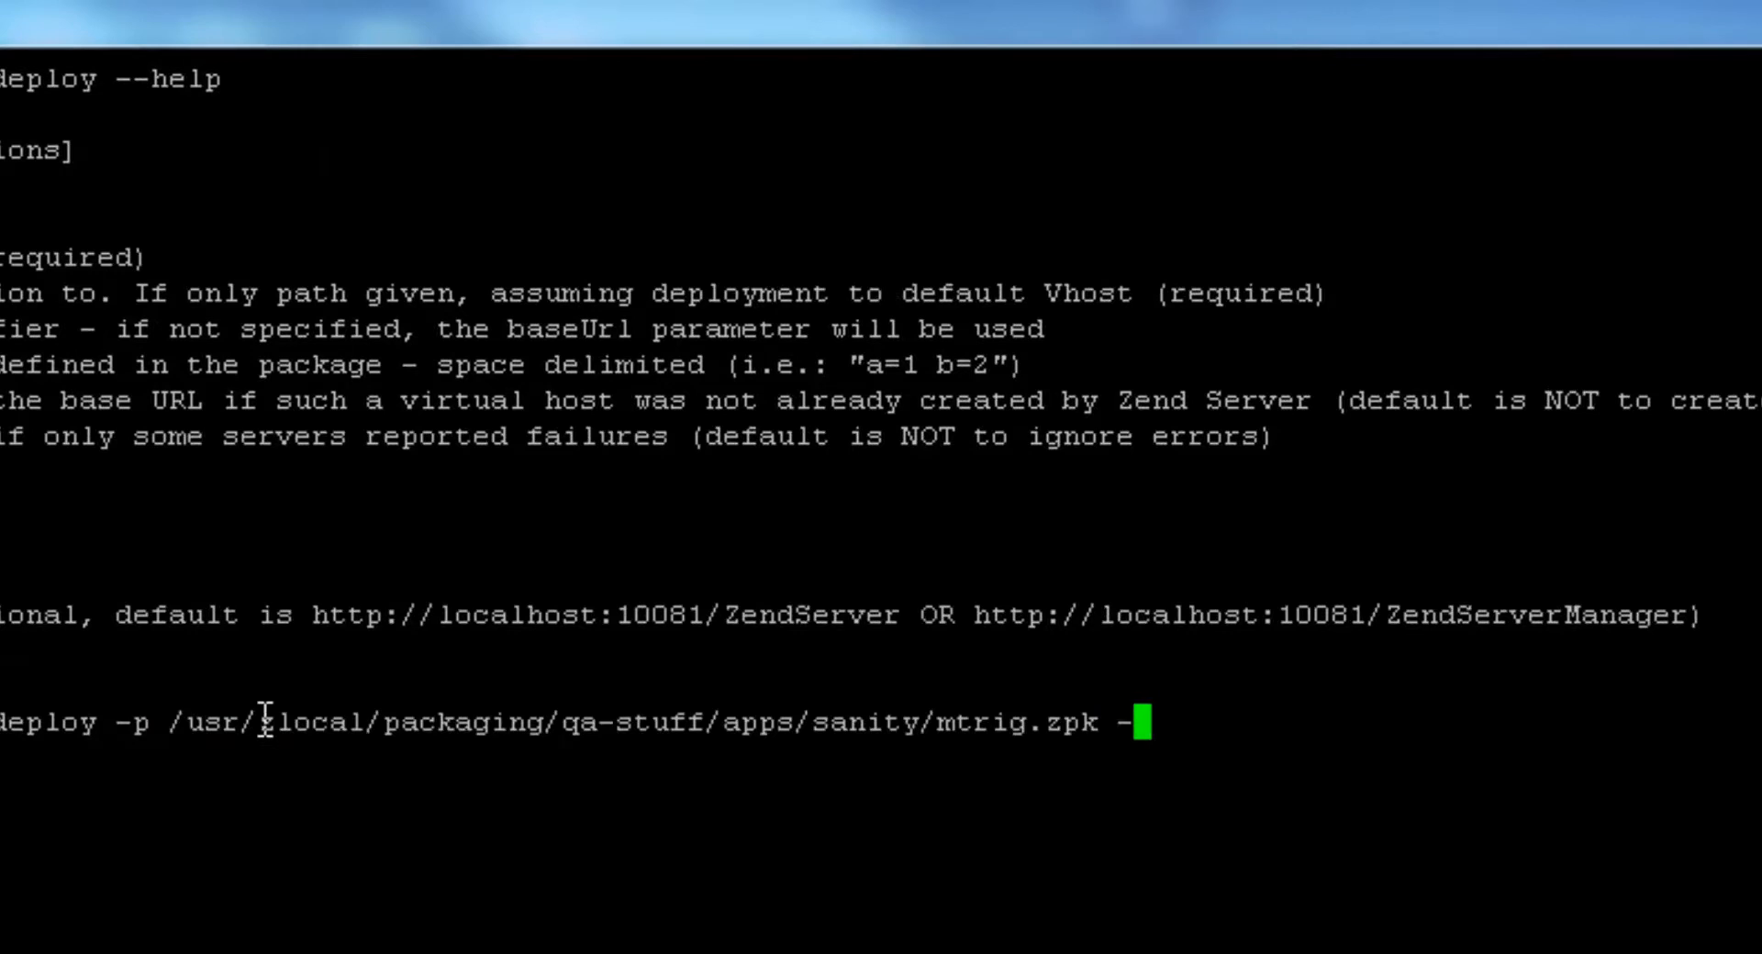
text(b mtrig)
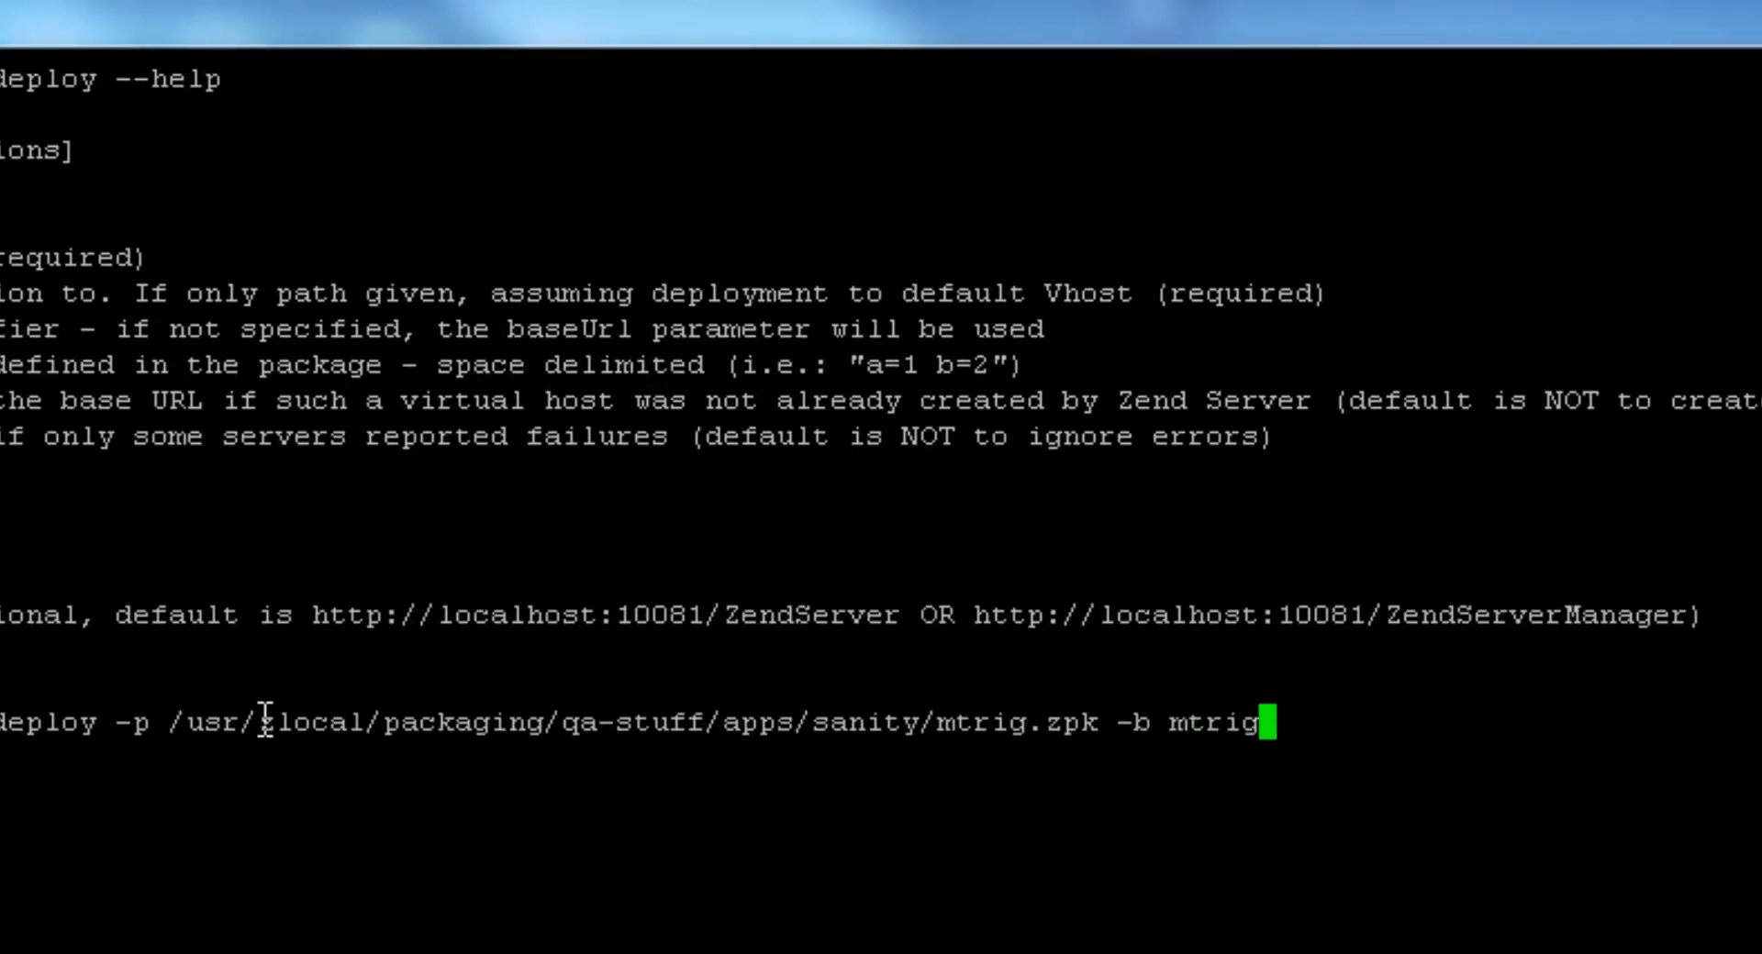
text(1 -N)
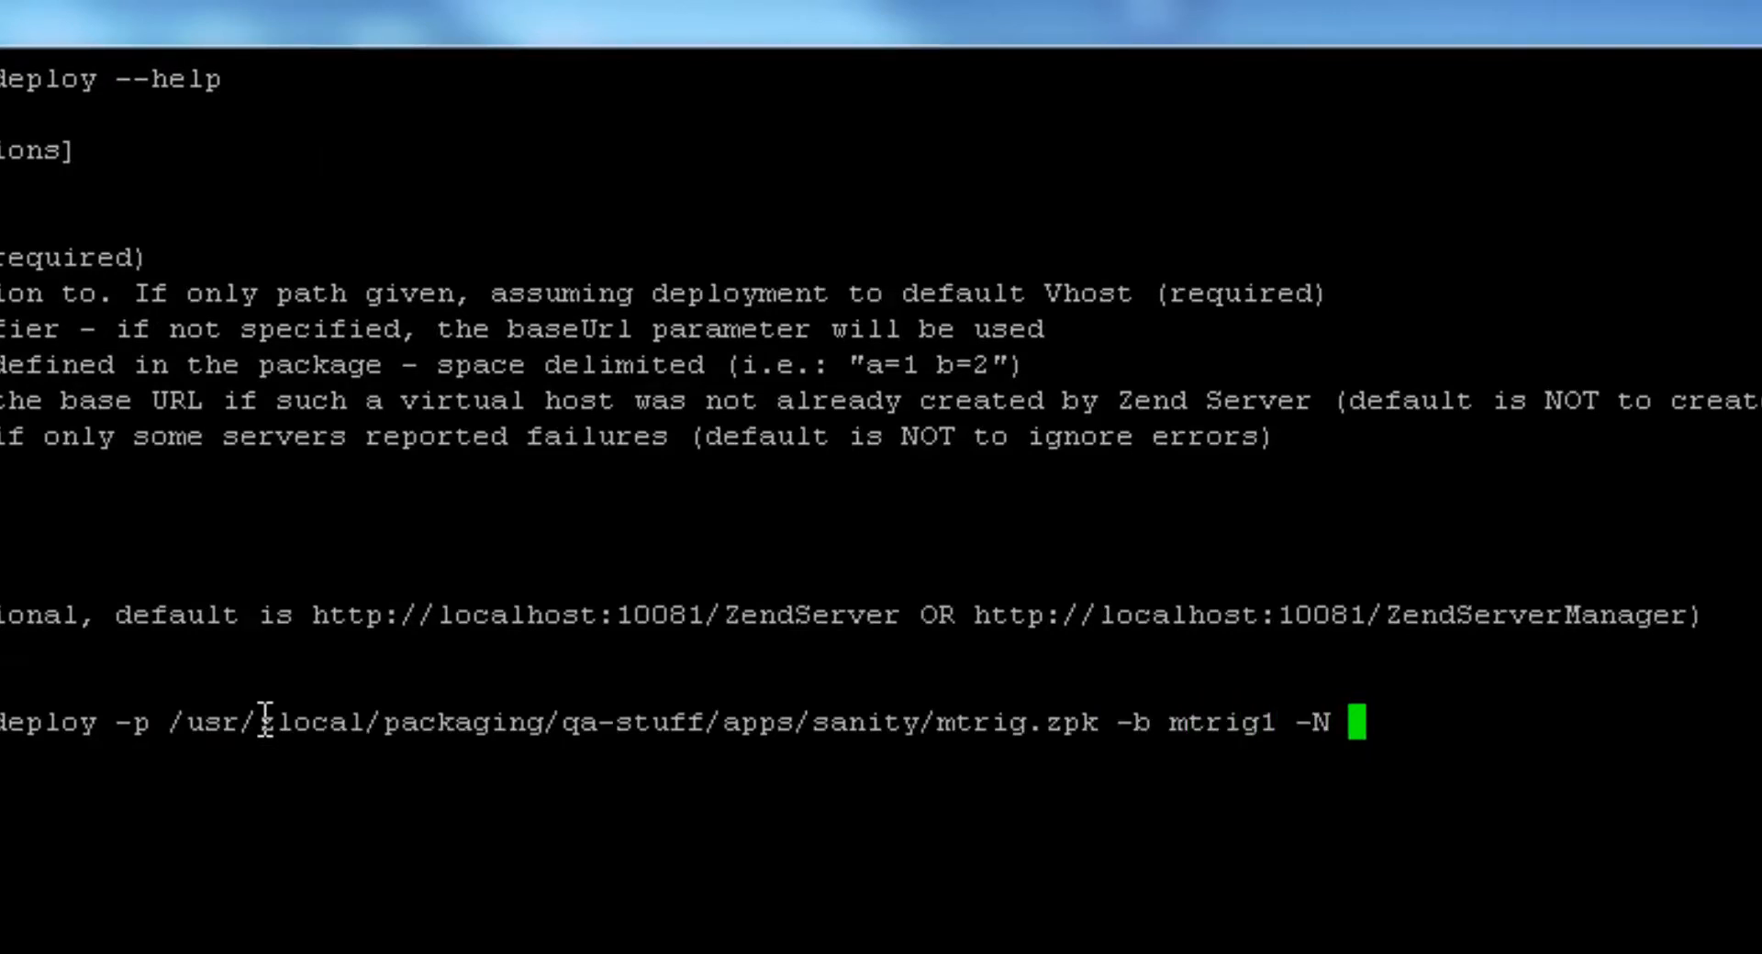
text(admin)
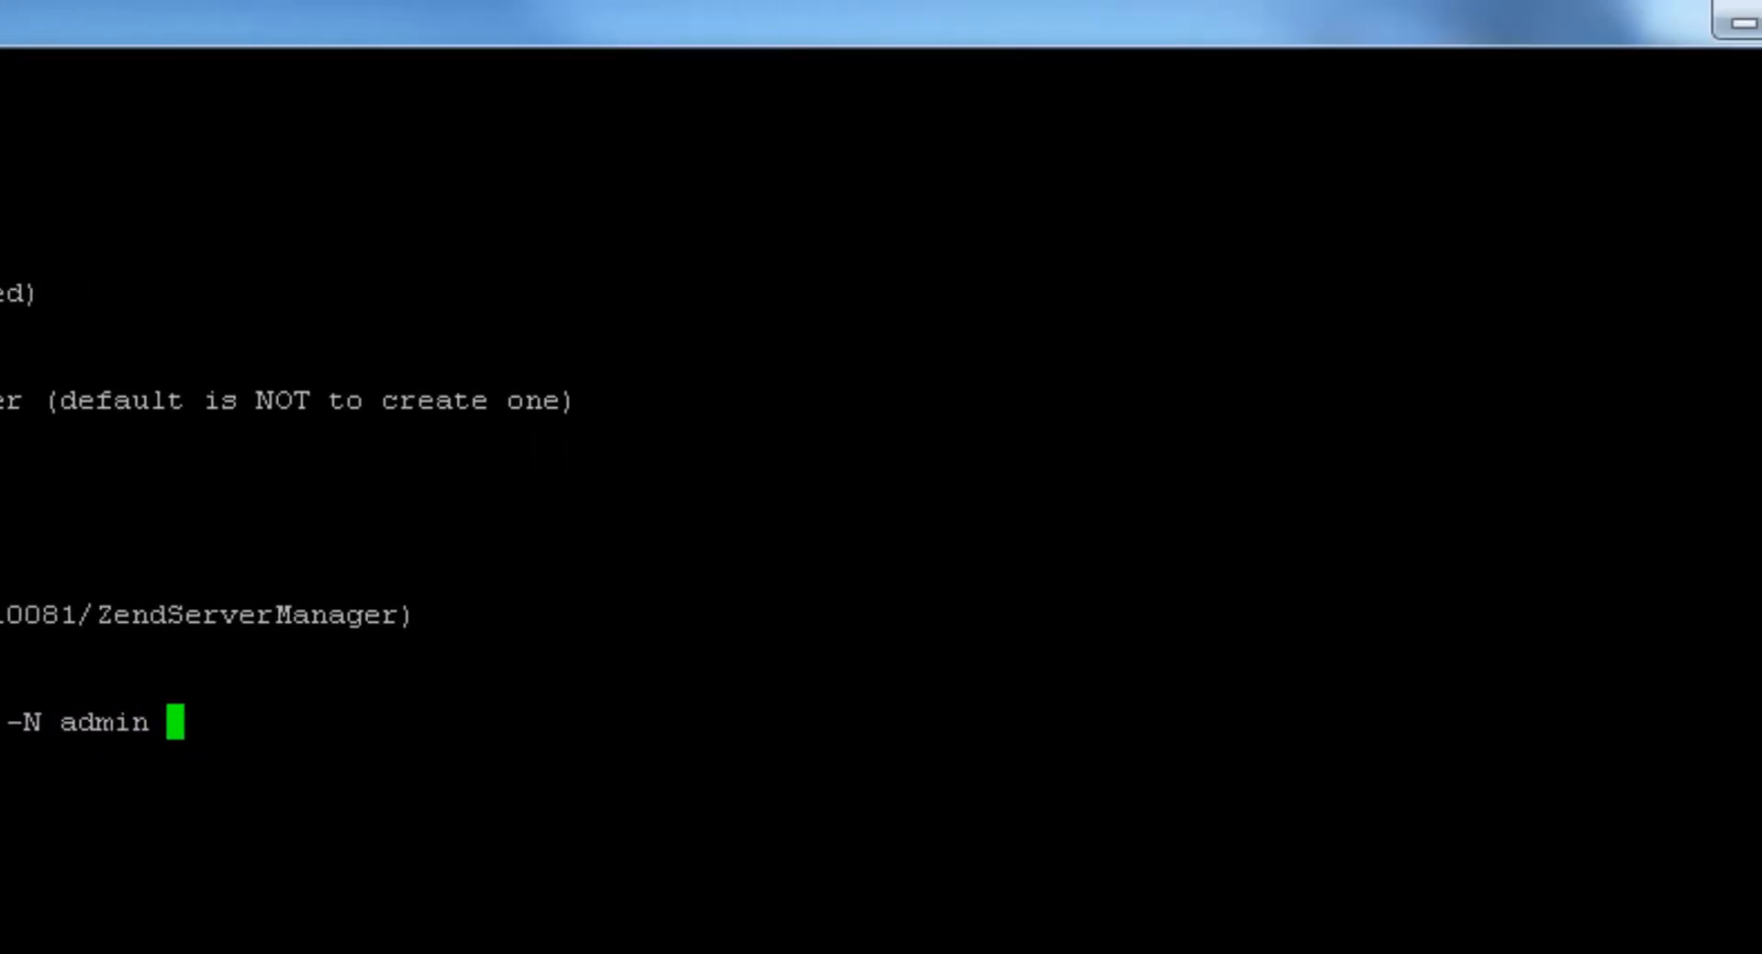
text(-K)
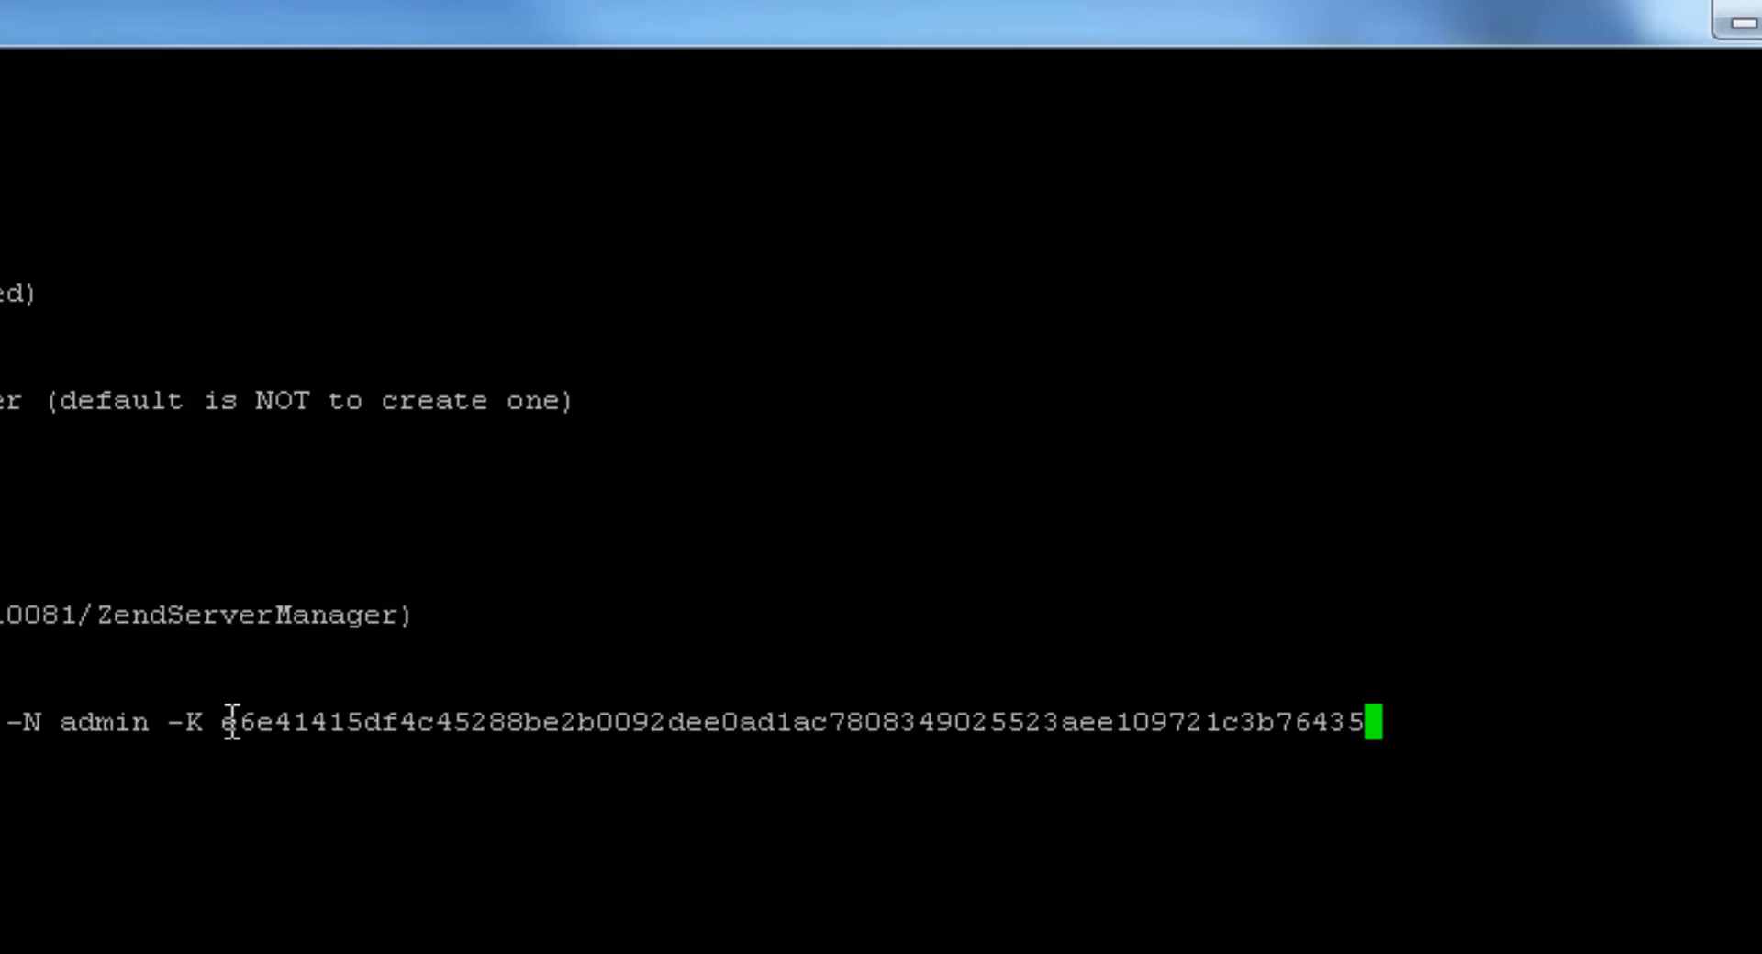
text(-)
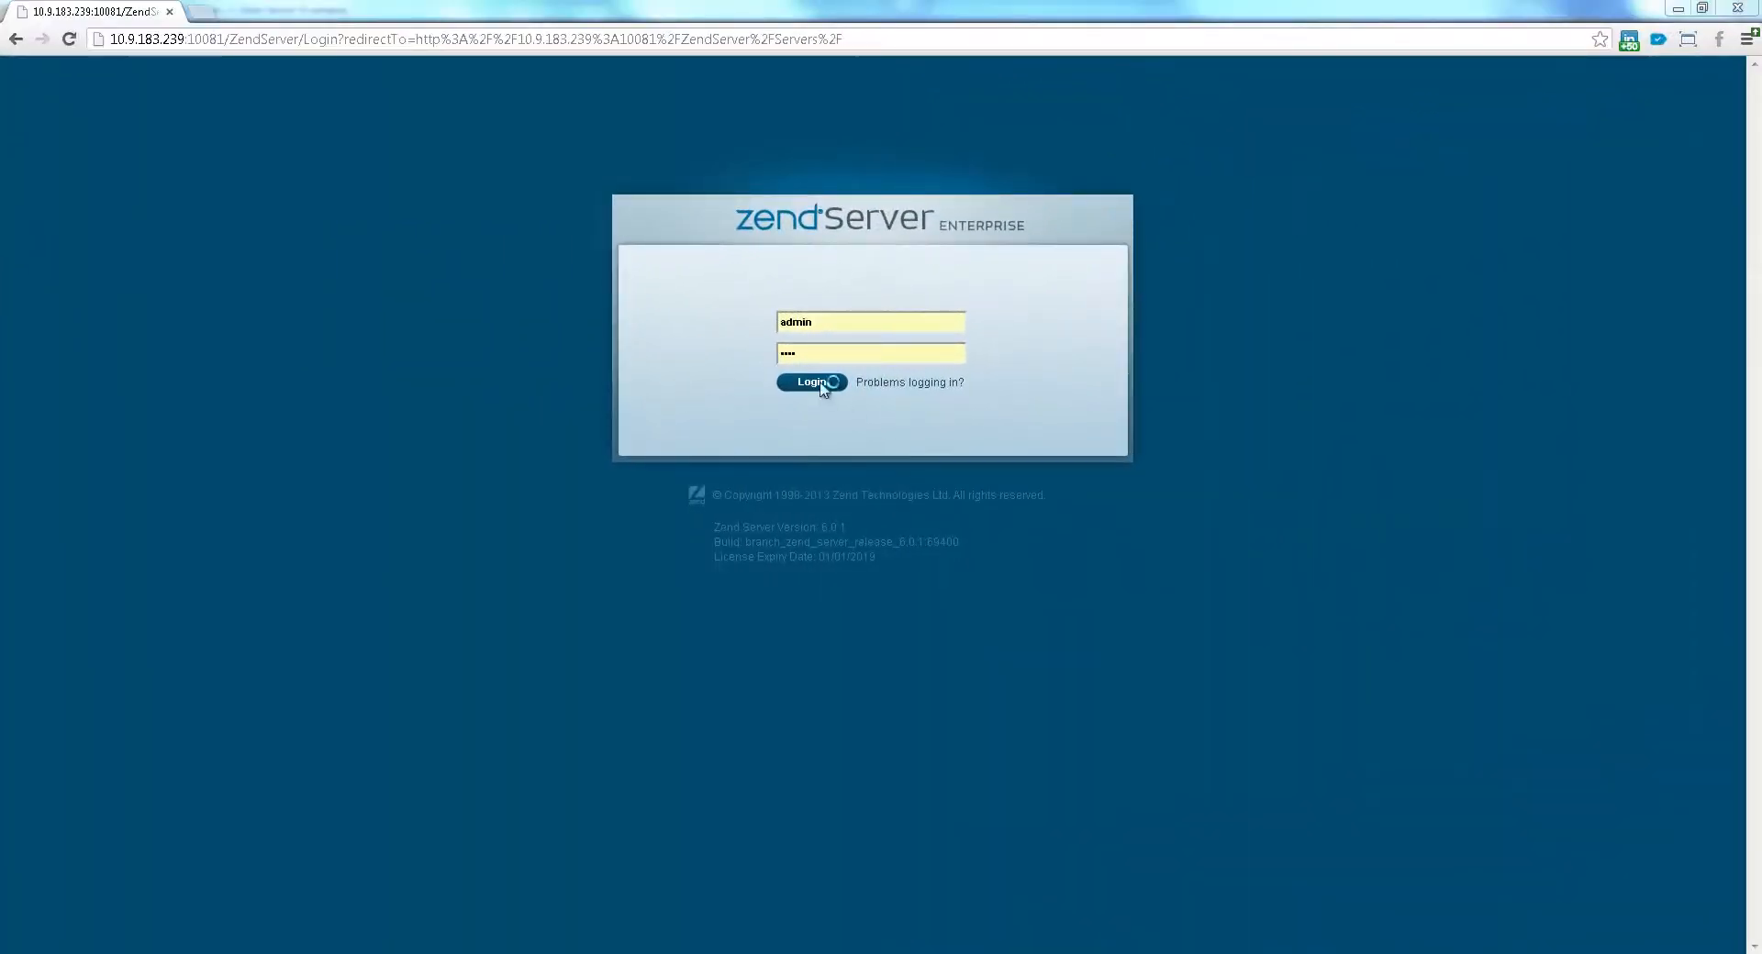
Log in to the Zend Server console showing server1, then view Applications listing mtrig1 version 1.0.0.
click(811, 382)
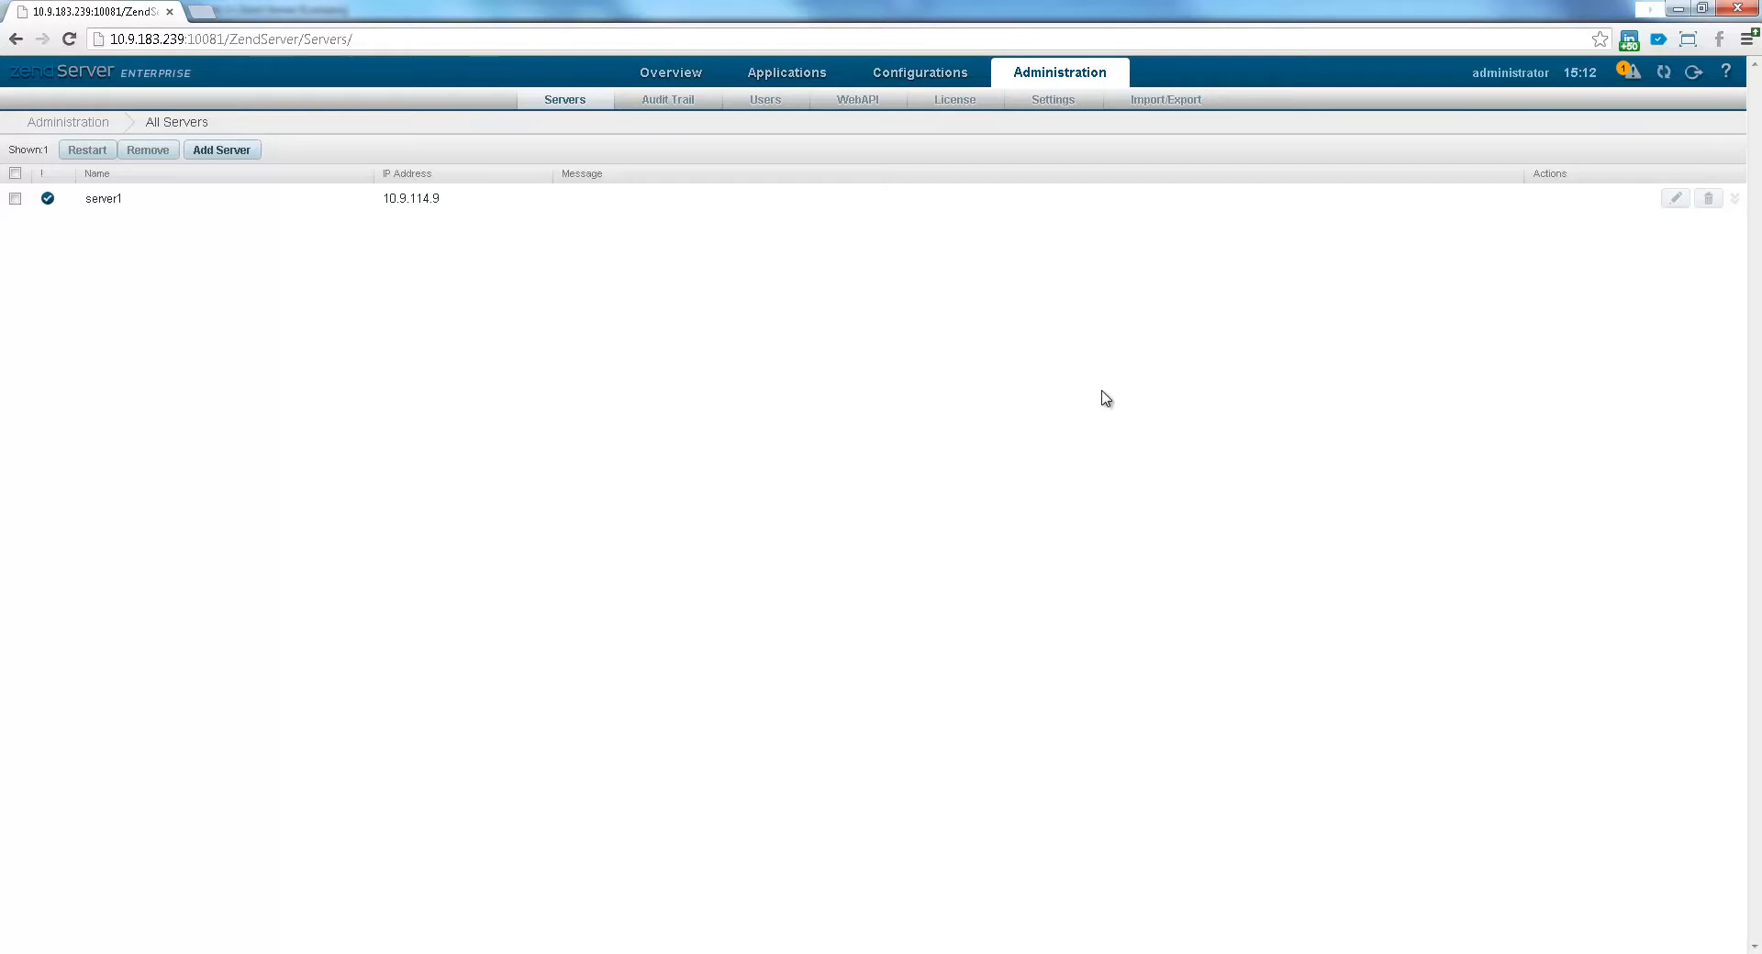
mouse_move(834, 152)
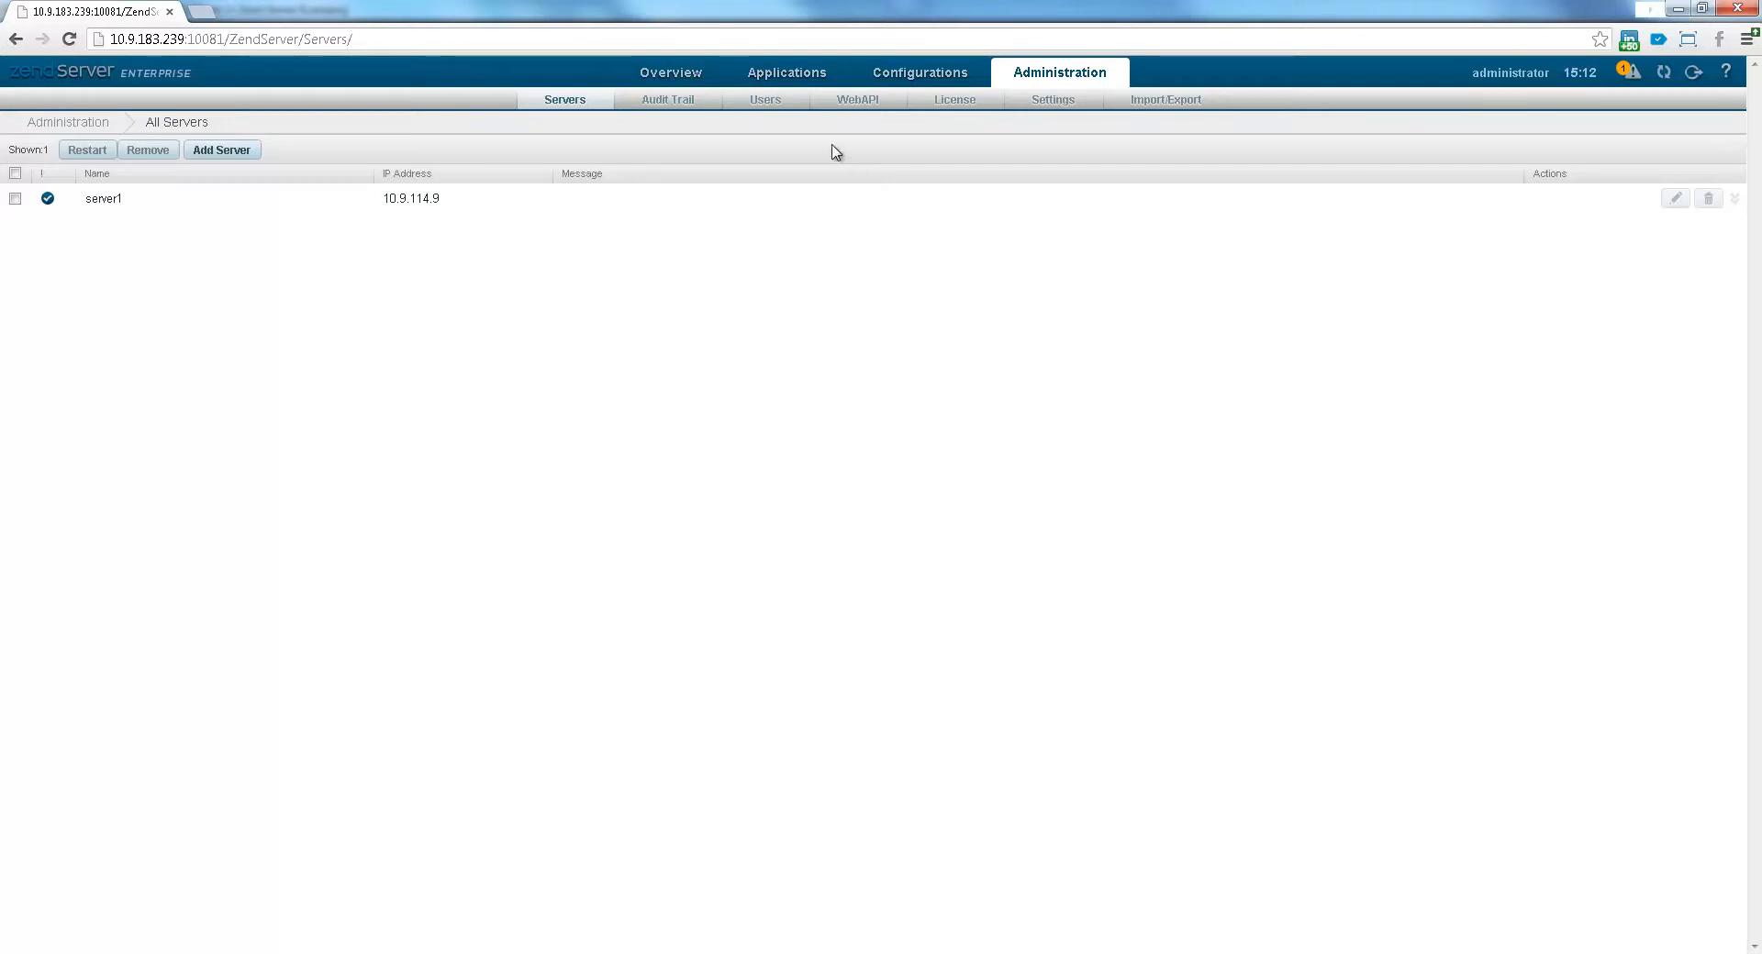
click(787, 72)
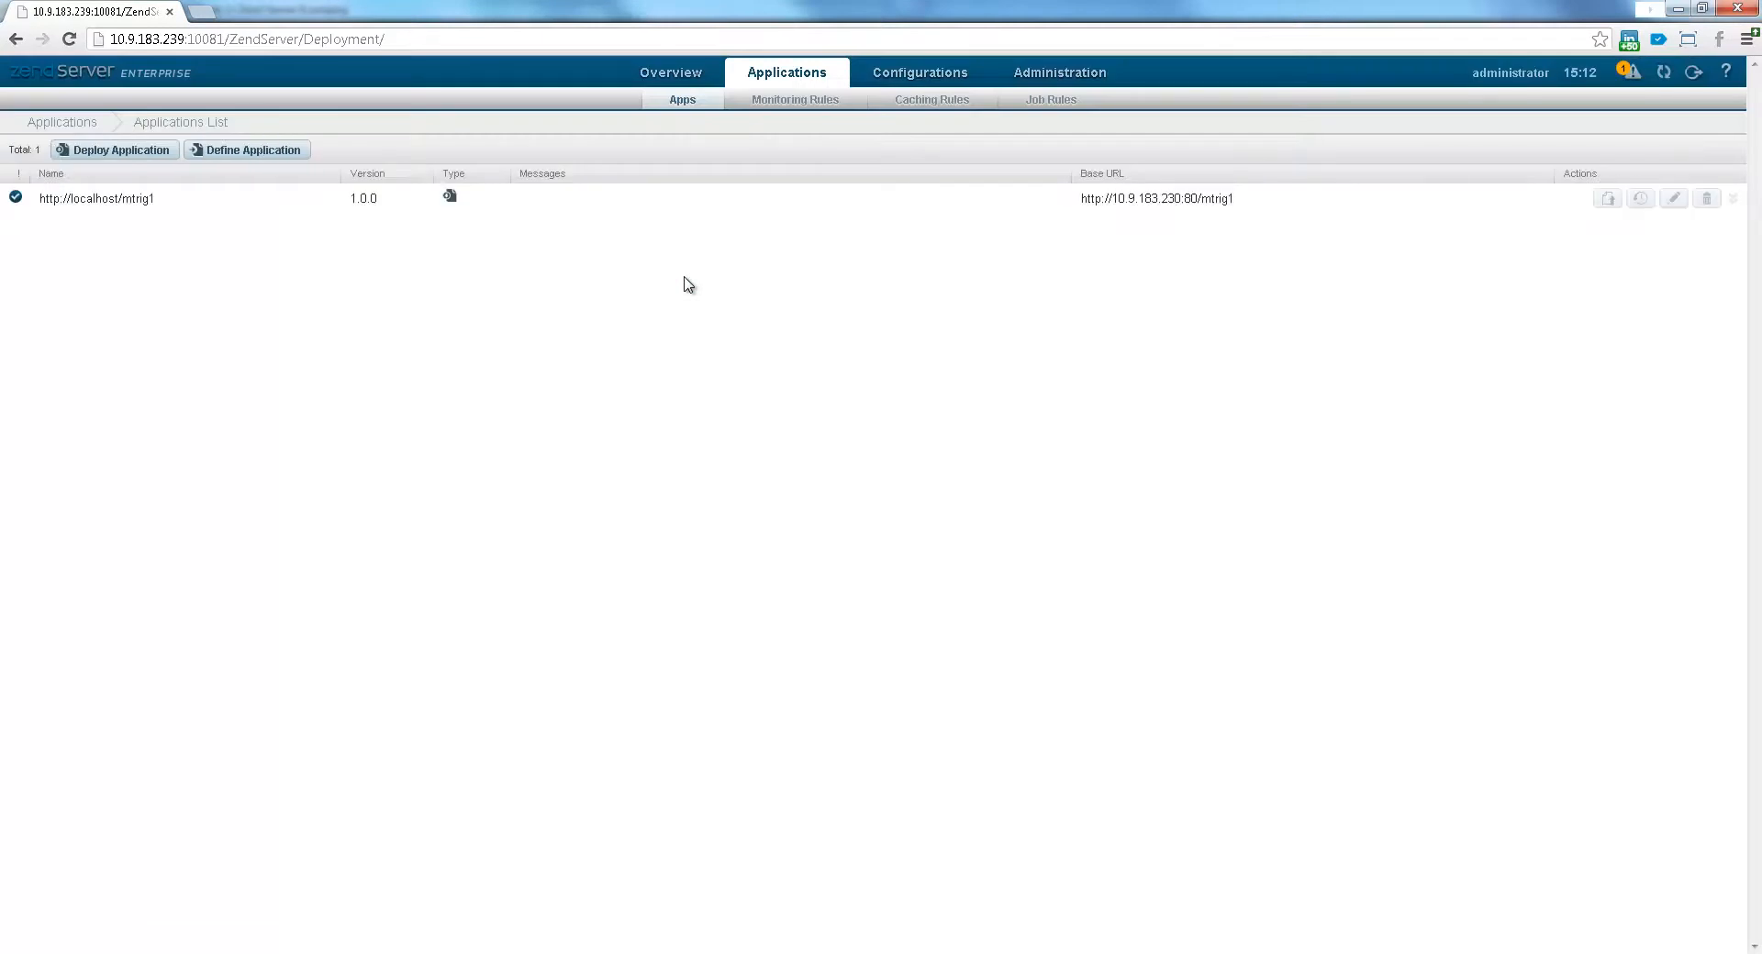